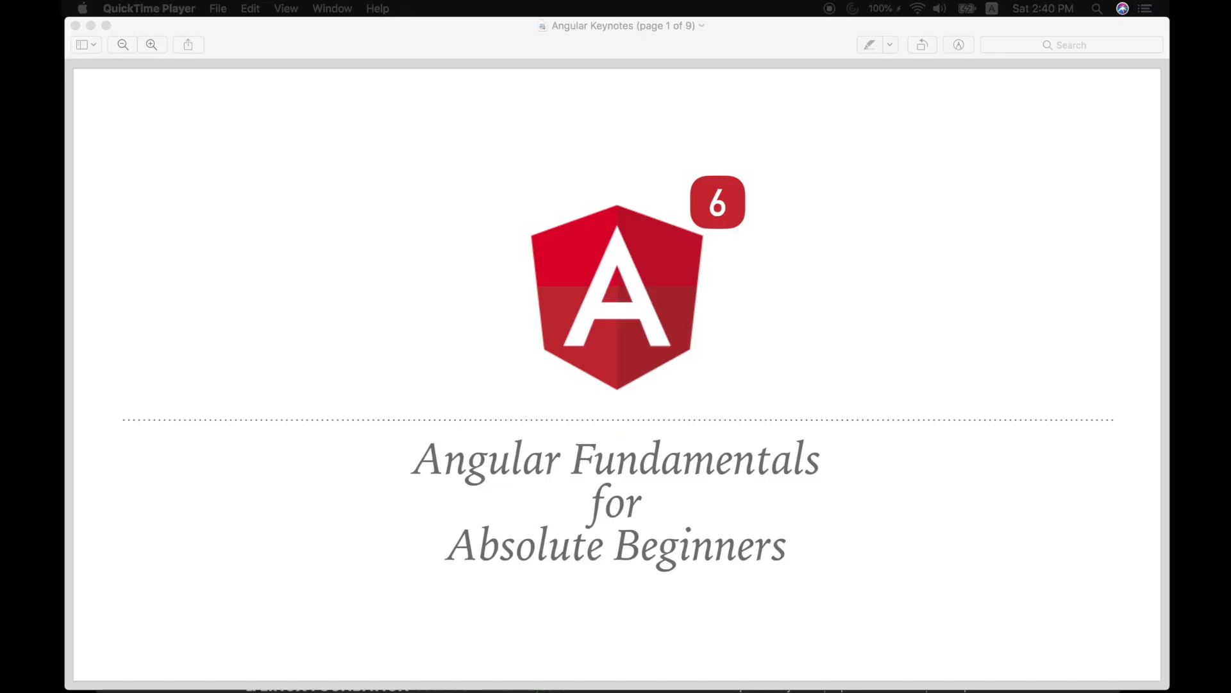
- Advance through the agenda and 'What Is Angular?' slides to 'But Why Angular?'
key("right")
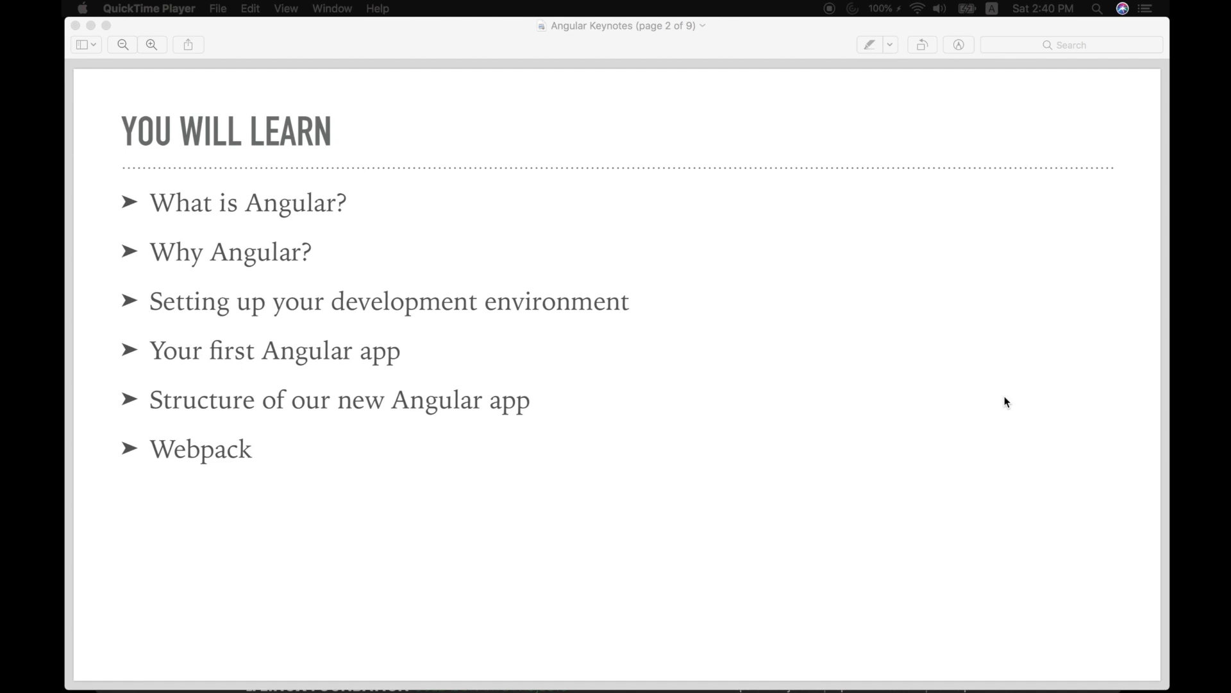
key("right")
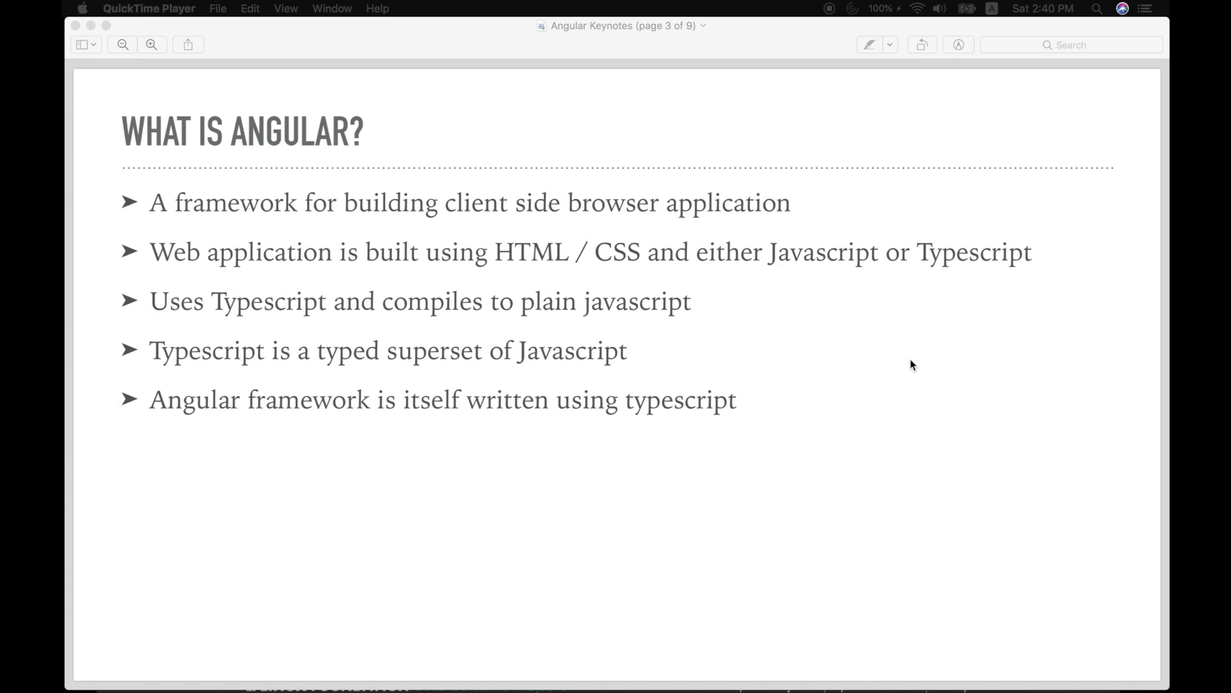
mouse_move(803, 351)
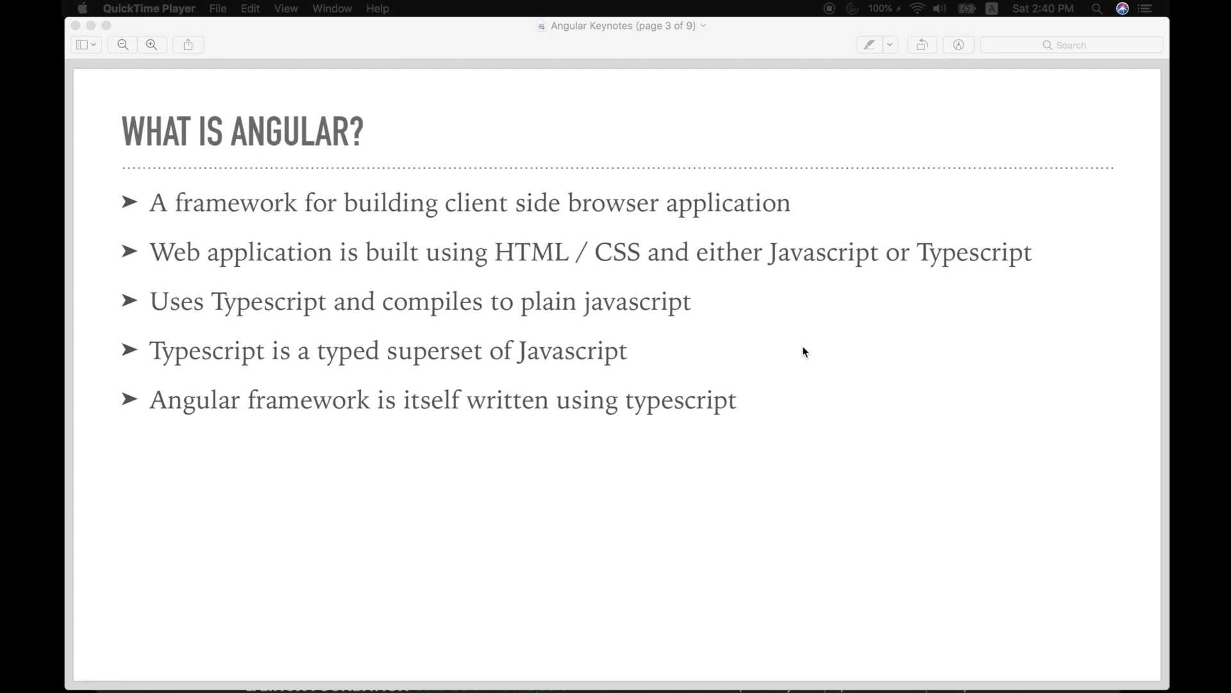
mouse_move(745, 355)
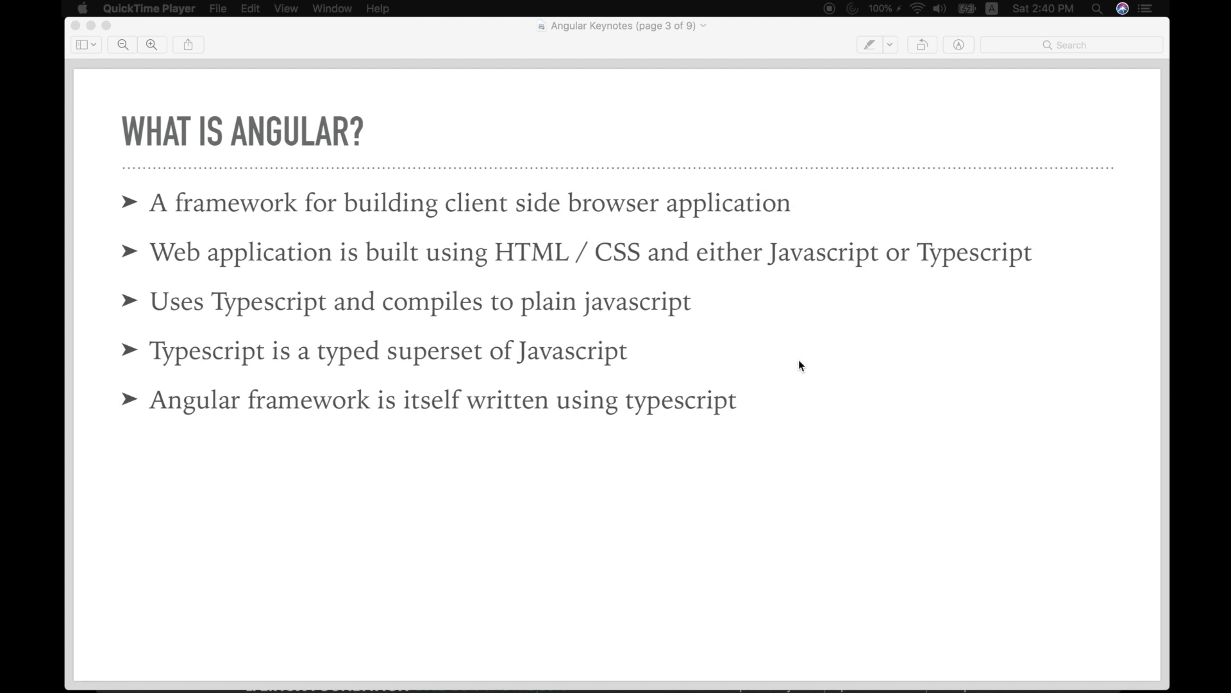
key("right")
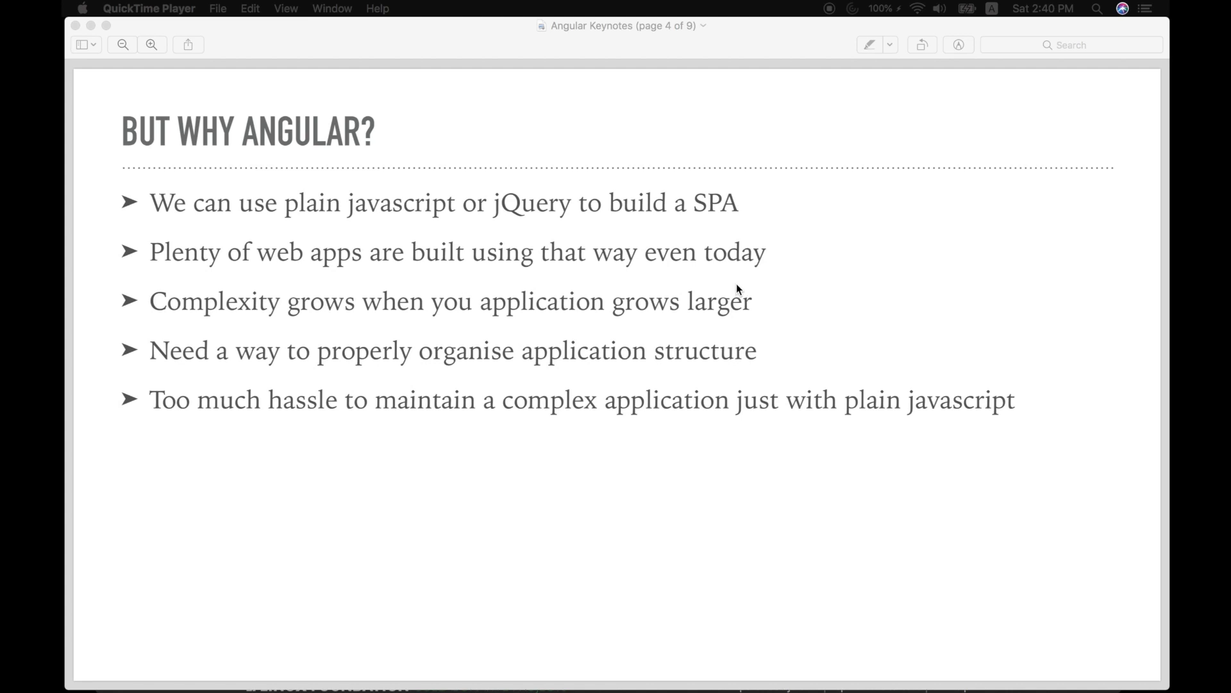
mouse_move(562, 367)
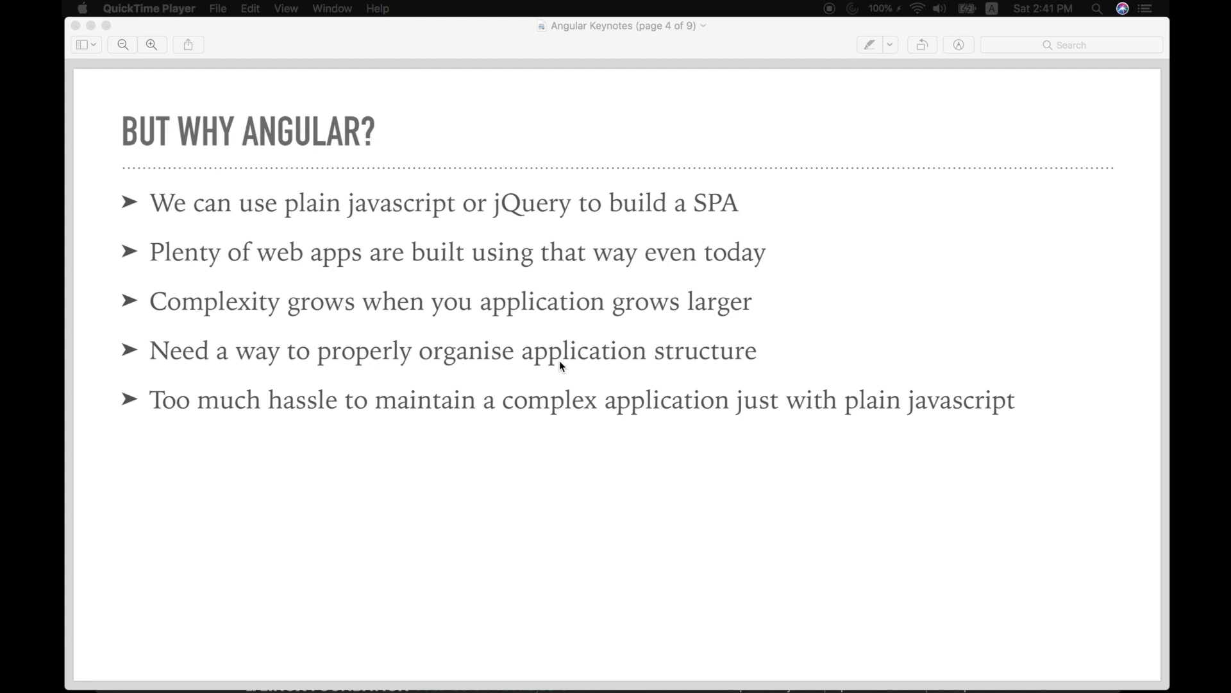
mouse_move(593, 404)
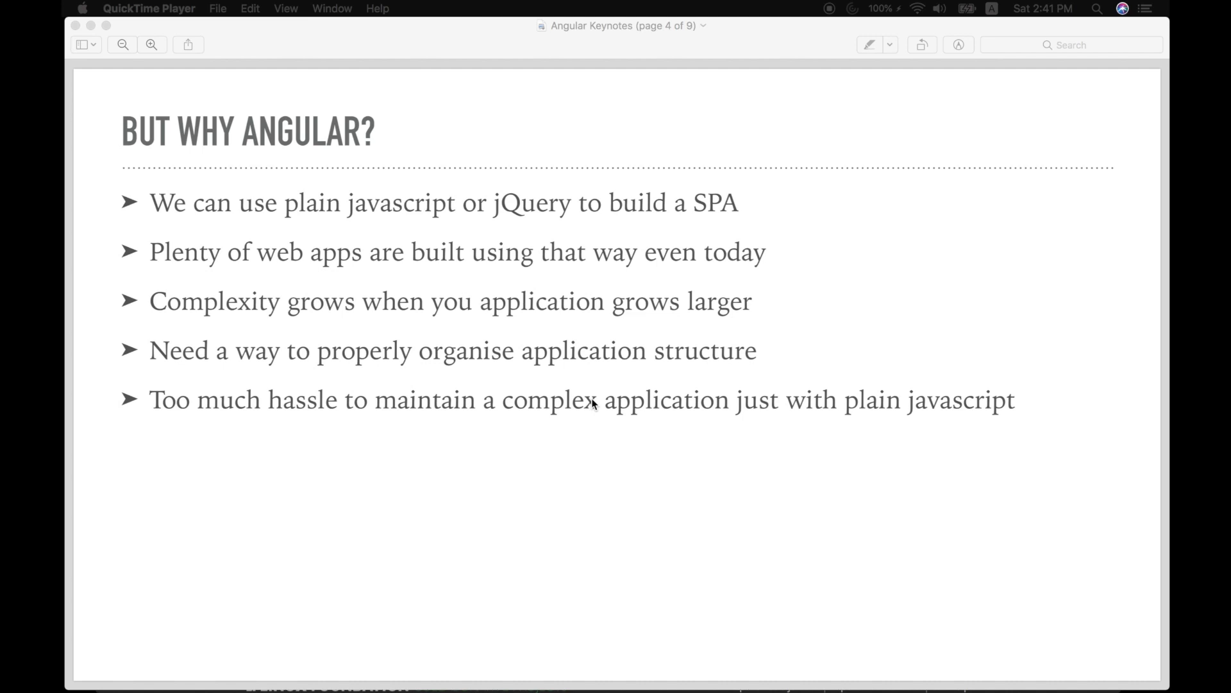
mouse_move(632, 401)
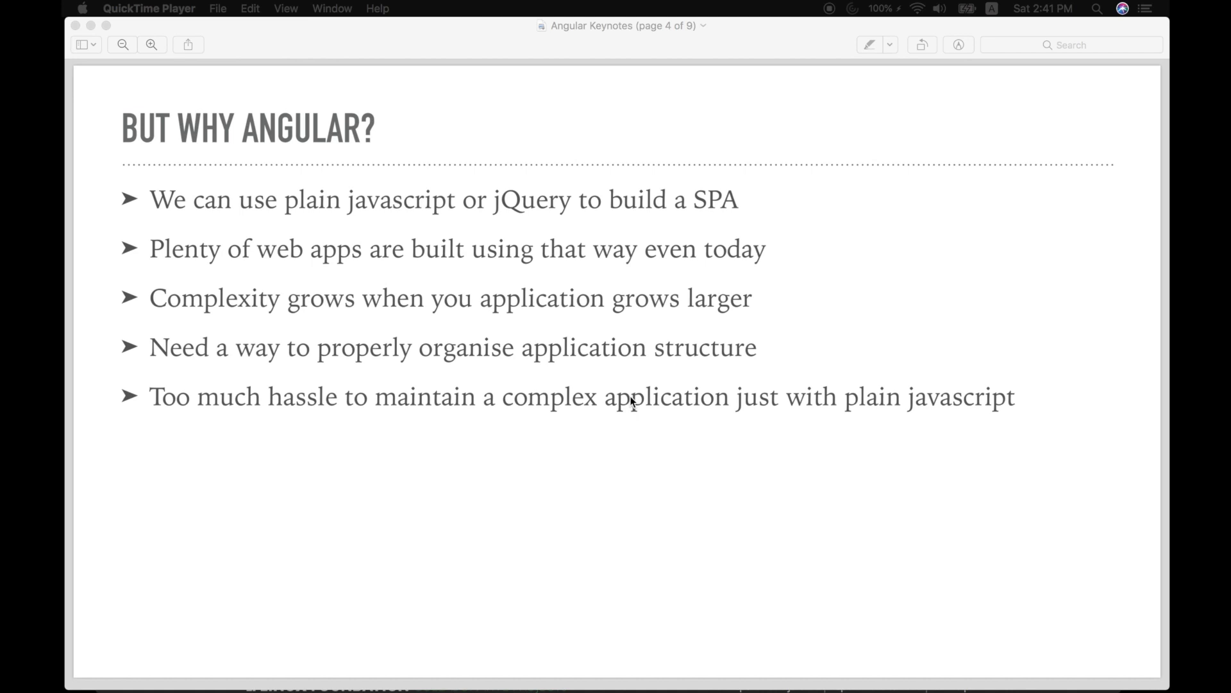
- Advance to the 'Setting Up Your Development Environment' slide
key("right")
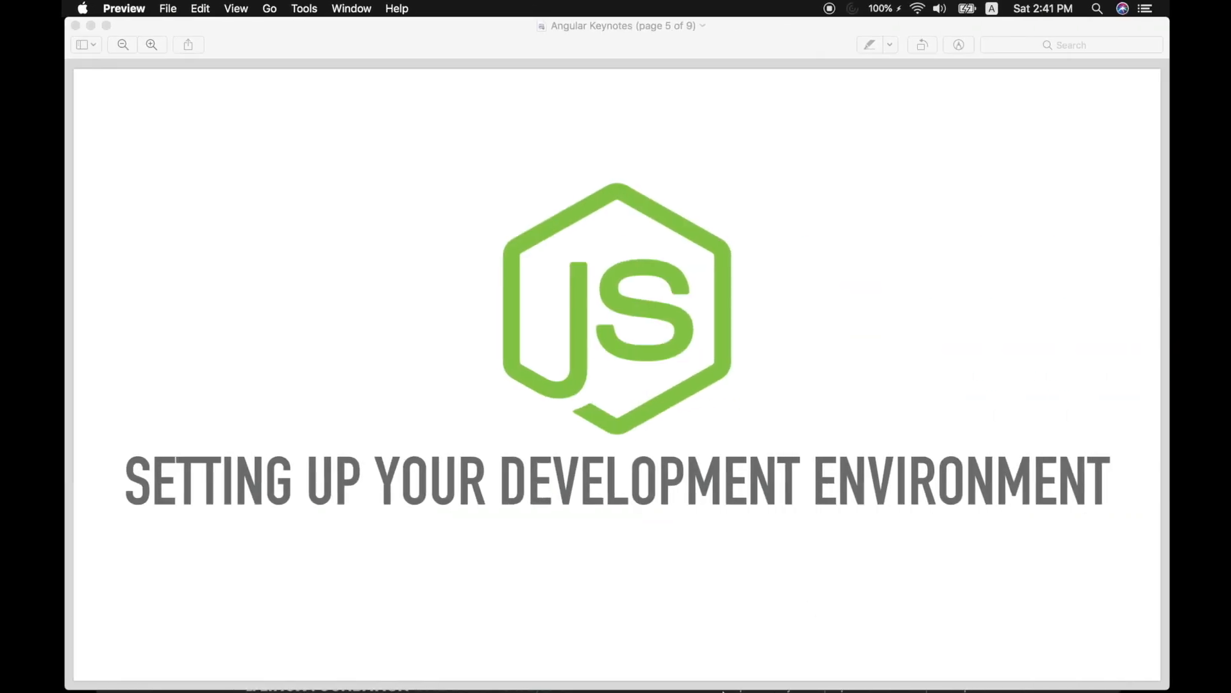
- Switch to Safari and scroll nodejs.org down to the 8.12.0 LTS and 10.11.0 downloads
left_click(365, 673)
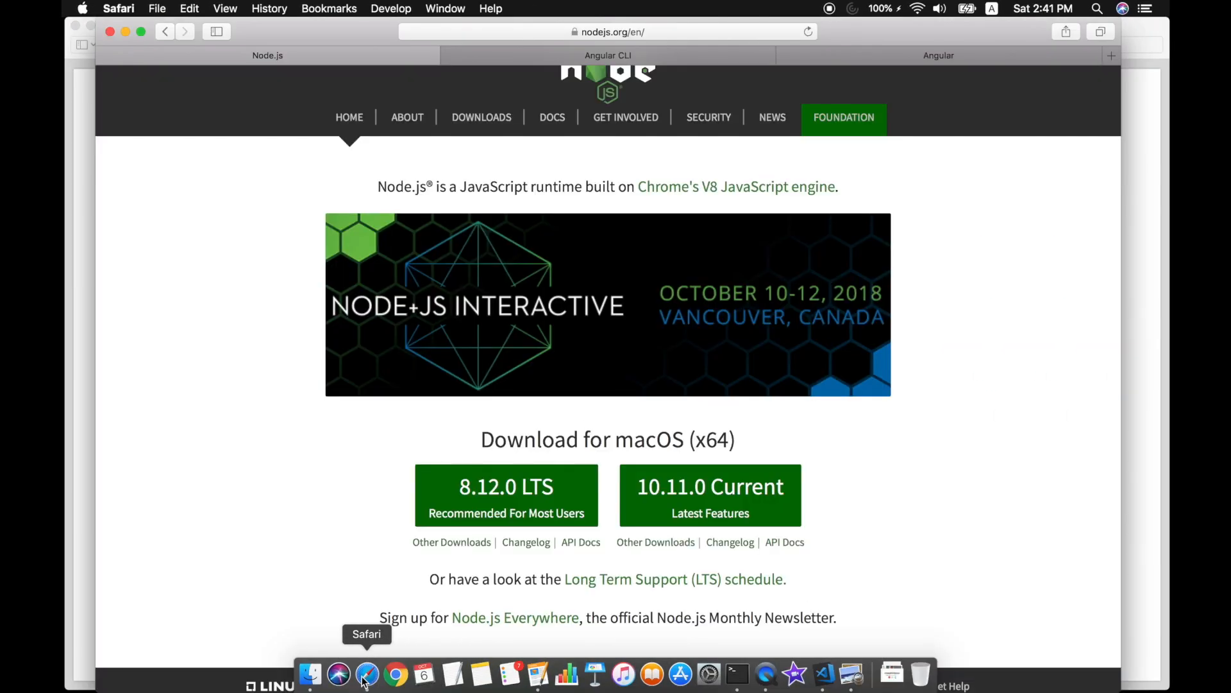
scroll("down", 3)
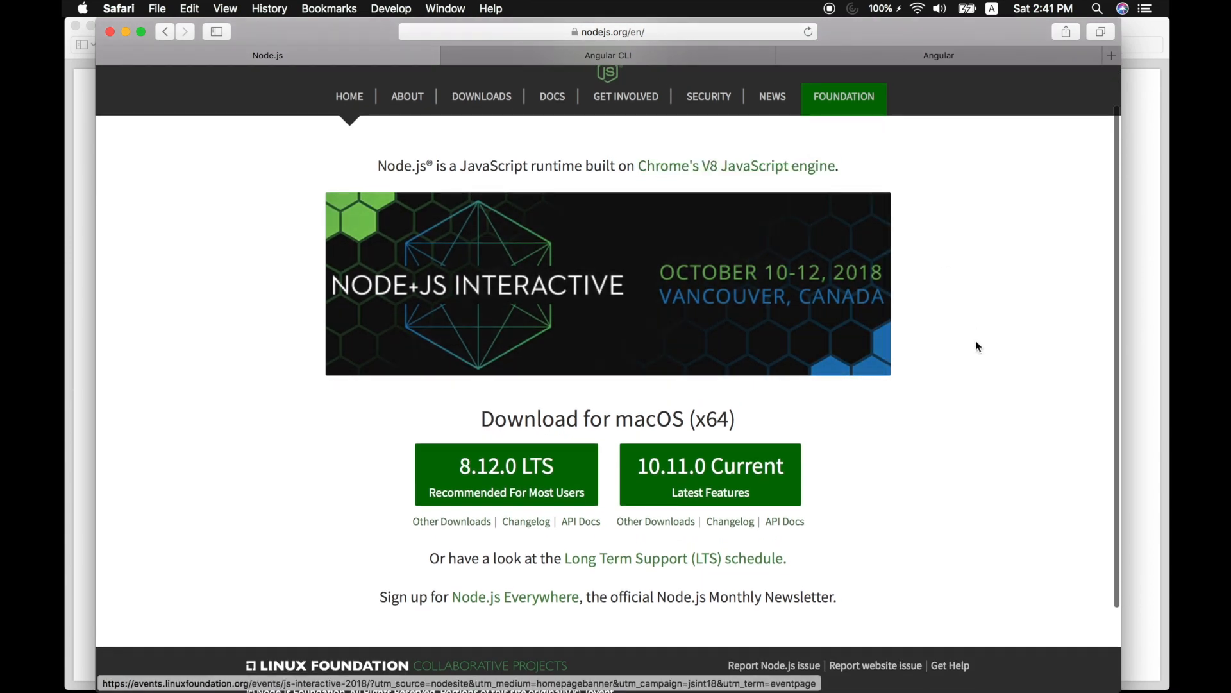
scroll("down", 3)
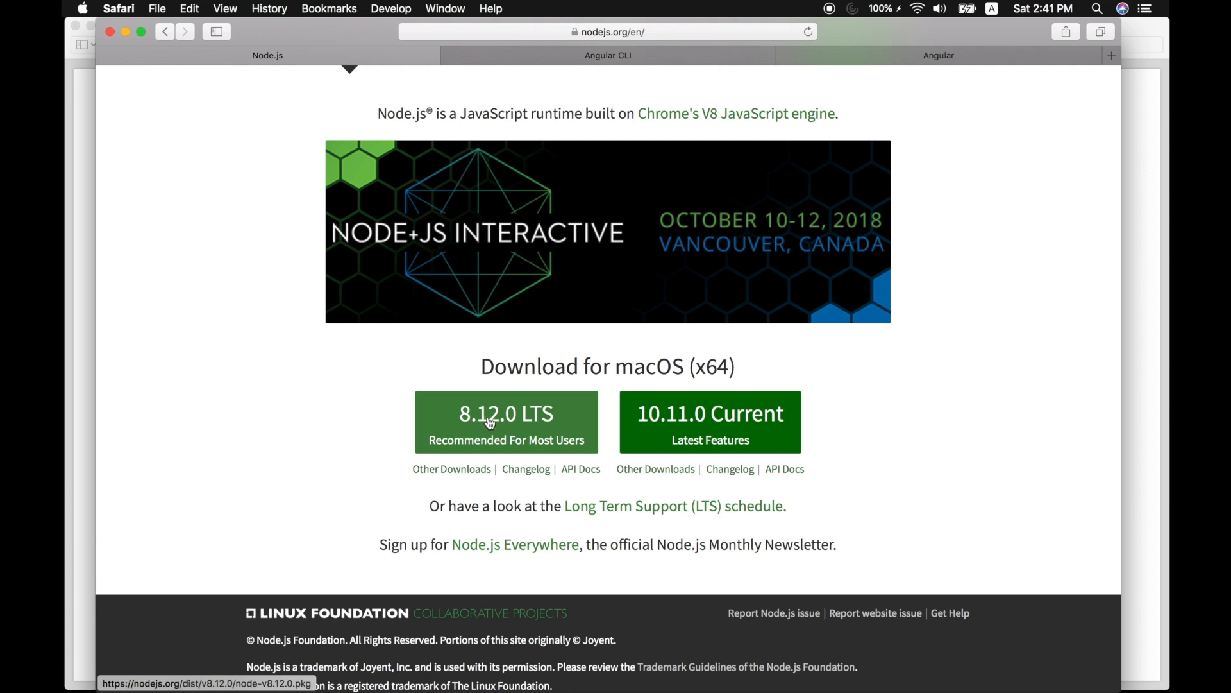
mouse_move(505, 422)
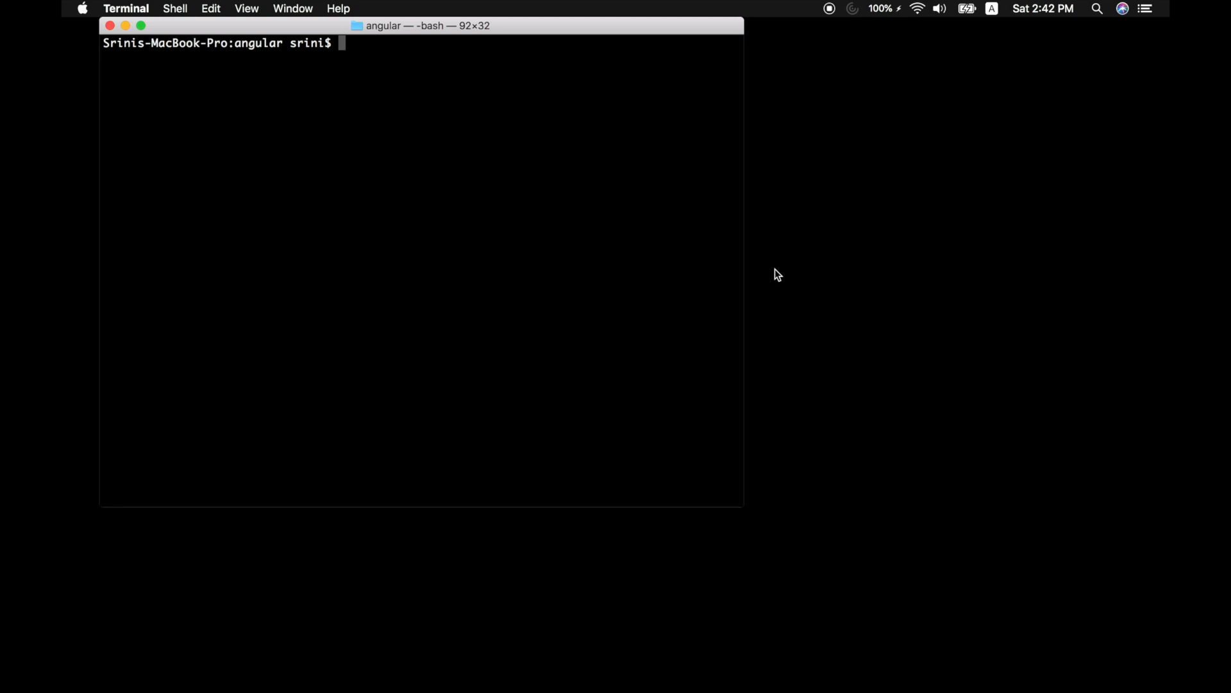
- Run node --version and npm --version, reporting v8.11.4 and 5.6.0
type("node --versio")
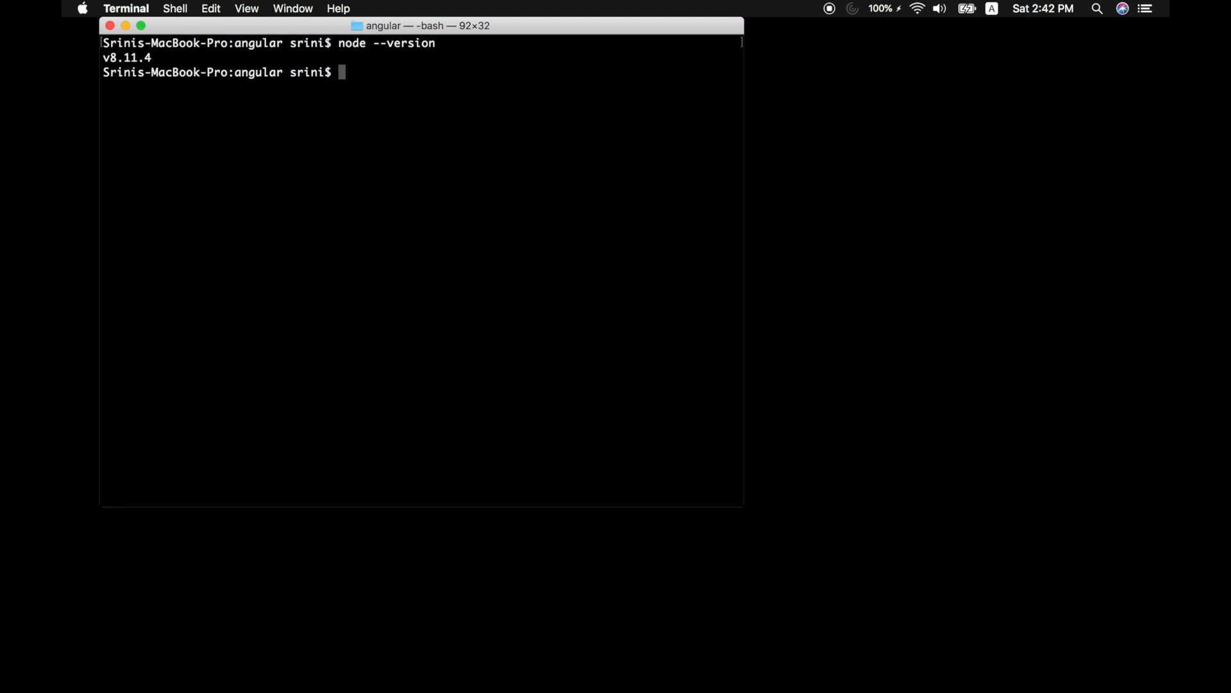
type("npm")
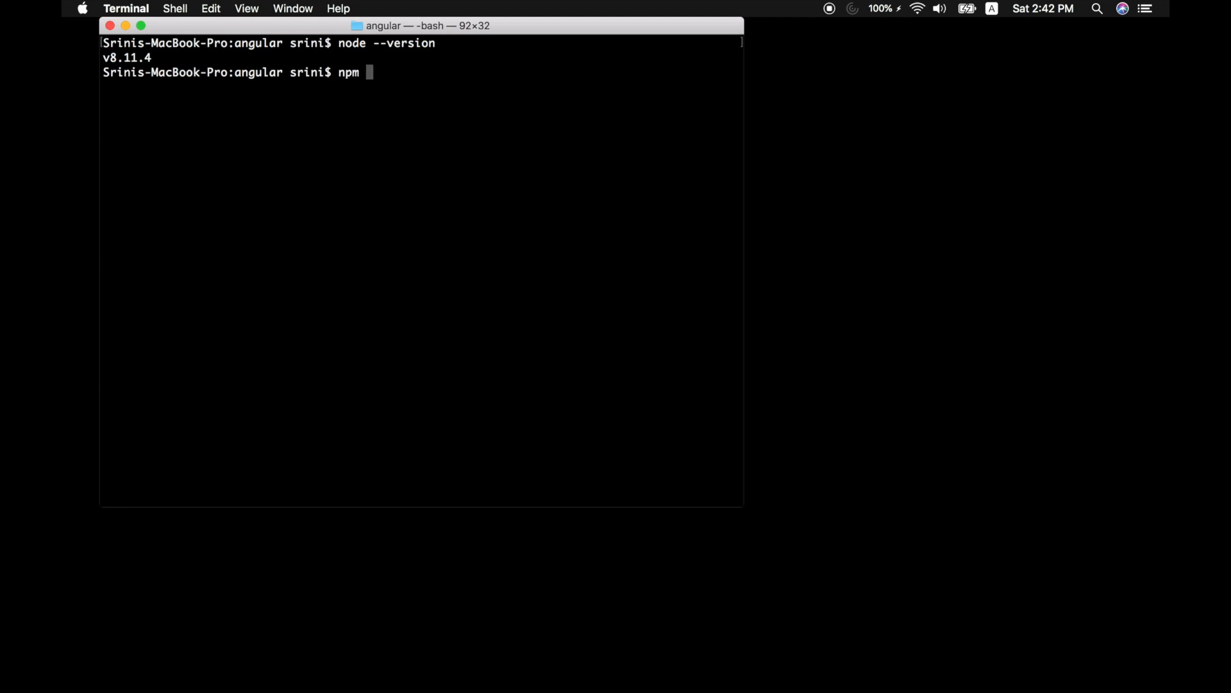
type("--version")
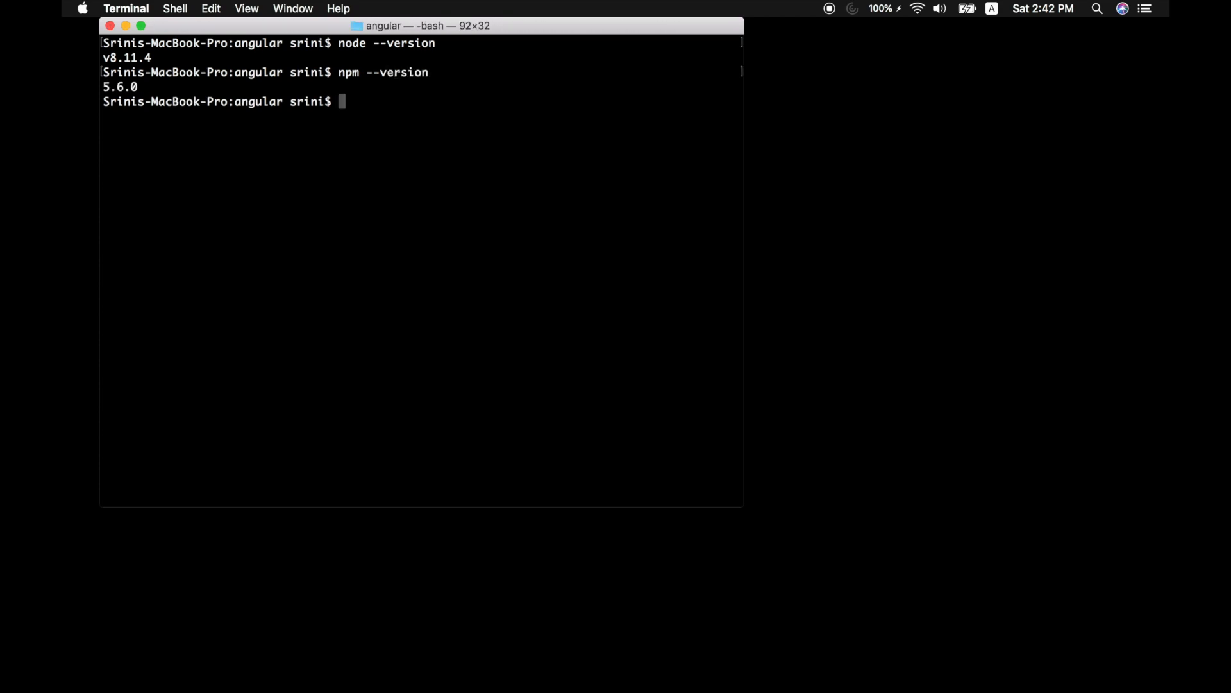
mouse_move(273, 130)
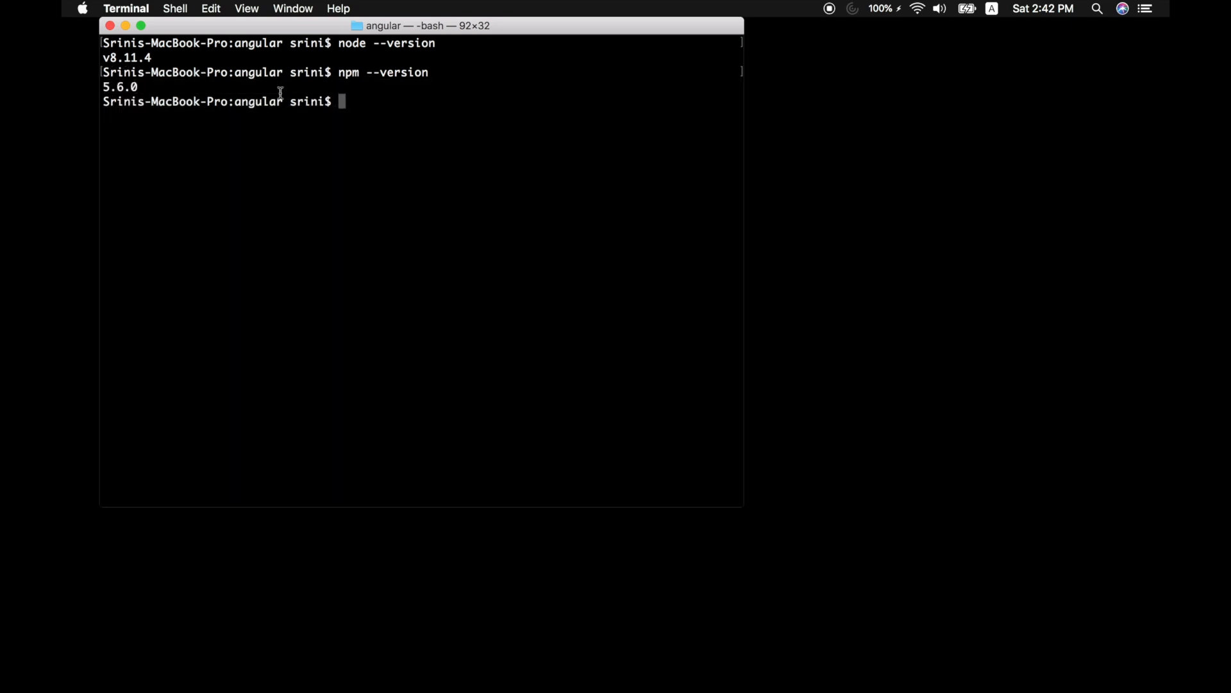
mouse_move(549, 169)
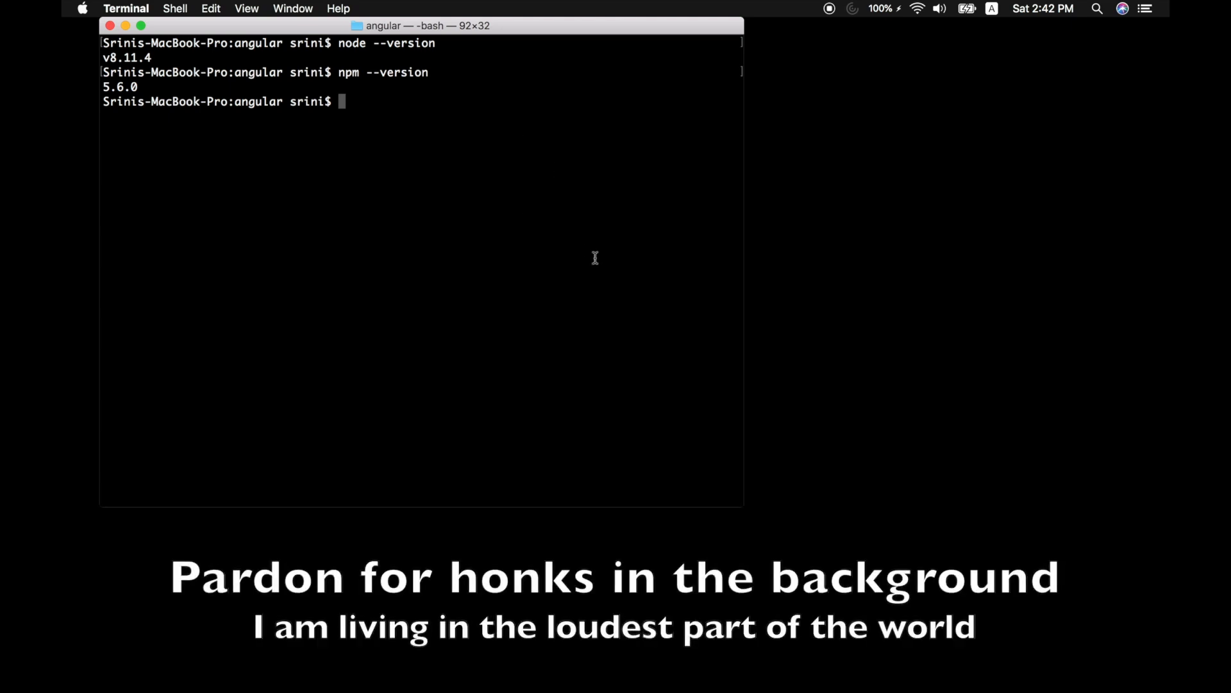
mouse_move(524, 269)
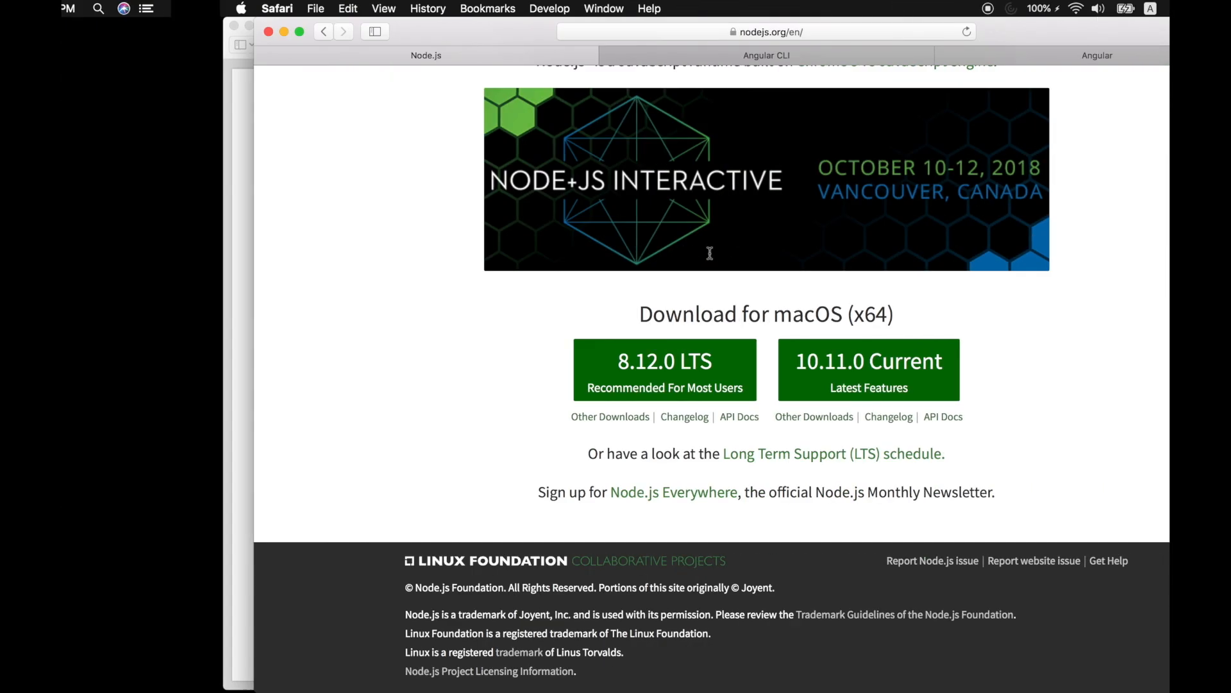
- View the cli.angular.io page and scroll through its ng new, cd and ng serve commands
left_click(765, 55)
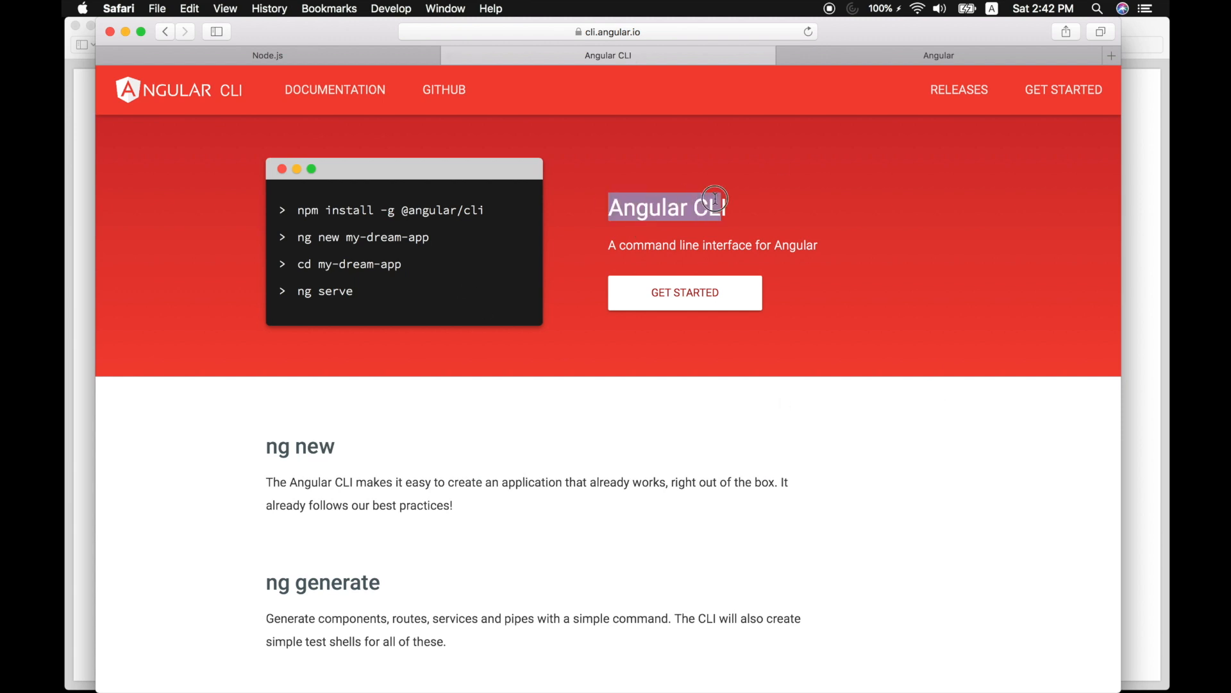
scroll("down", 3)
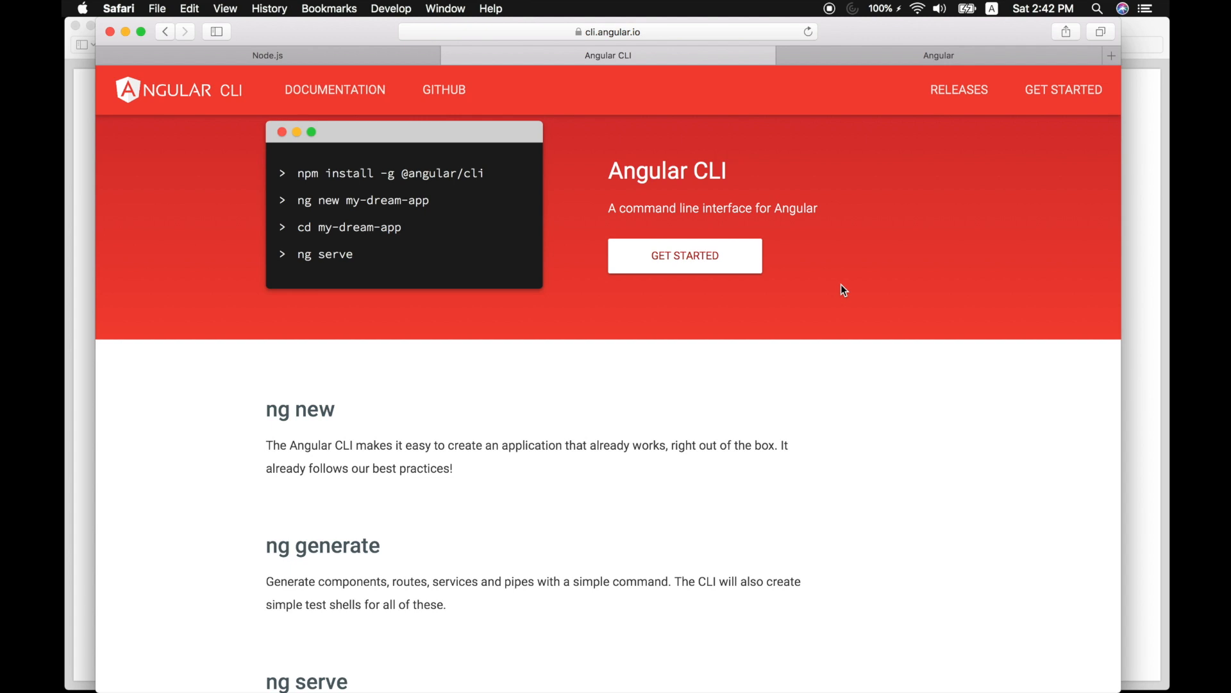
mouse_move(822, 328)
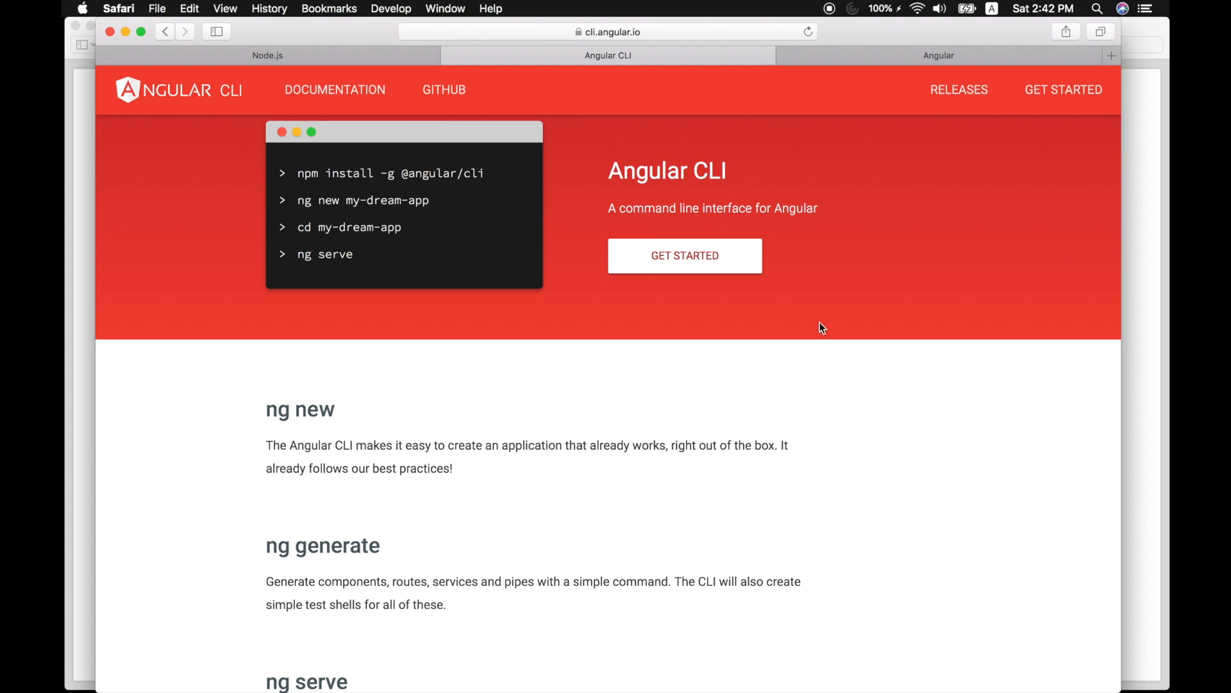
scroll("down", 3)
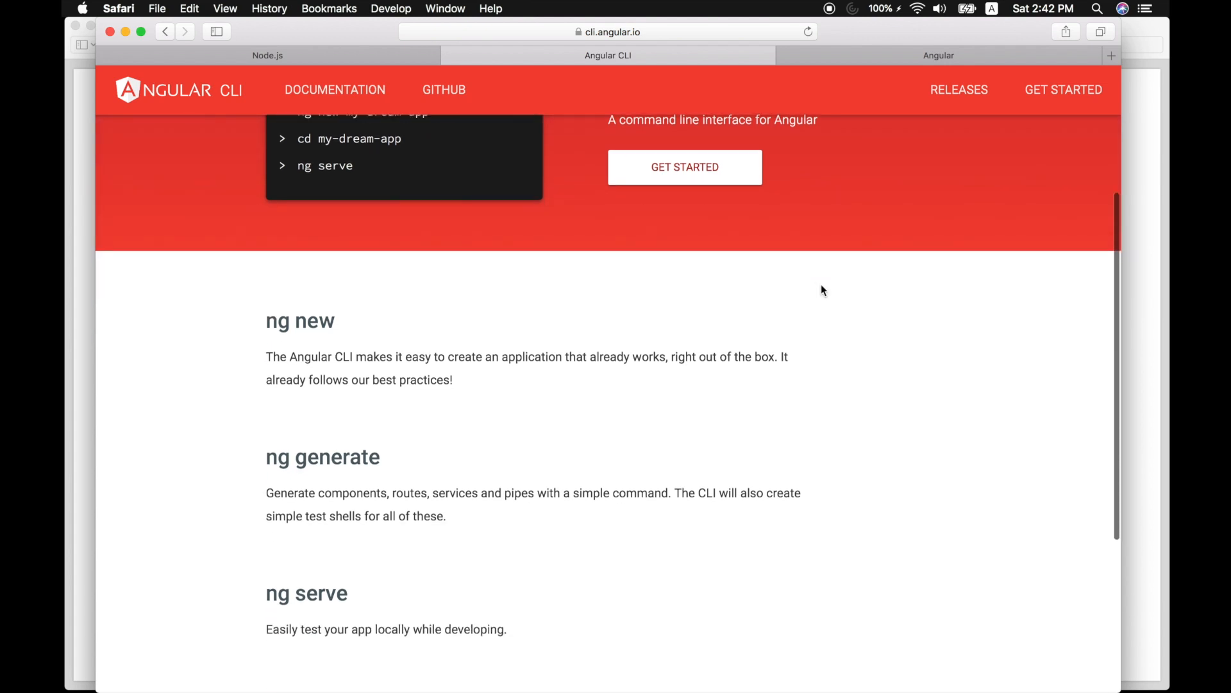
scroll("down", 3)
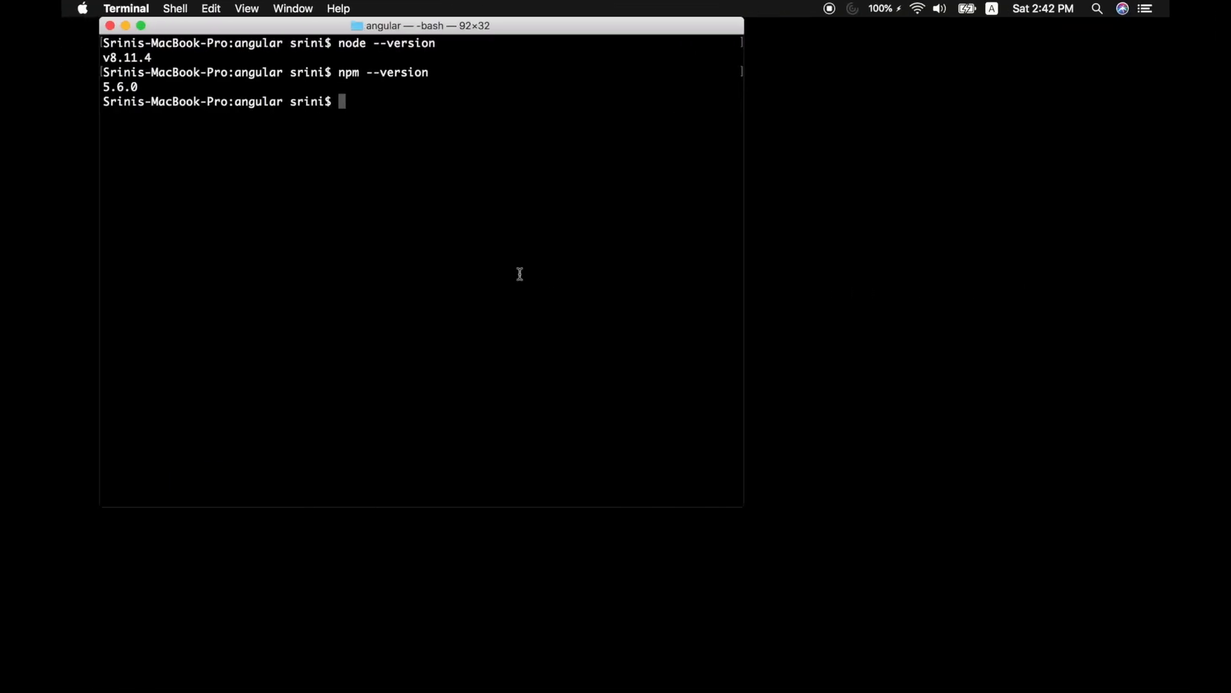
type("nm")
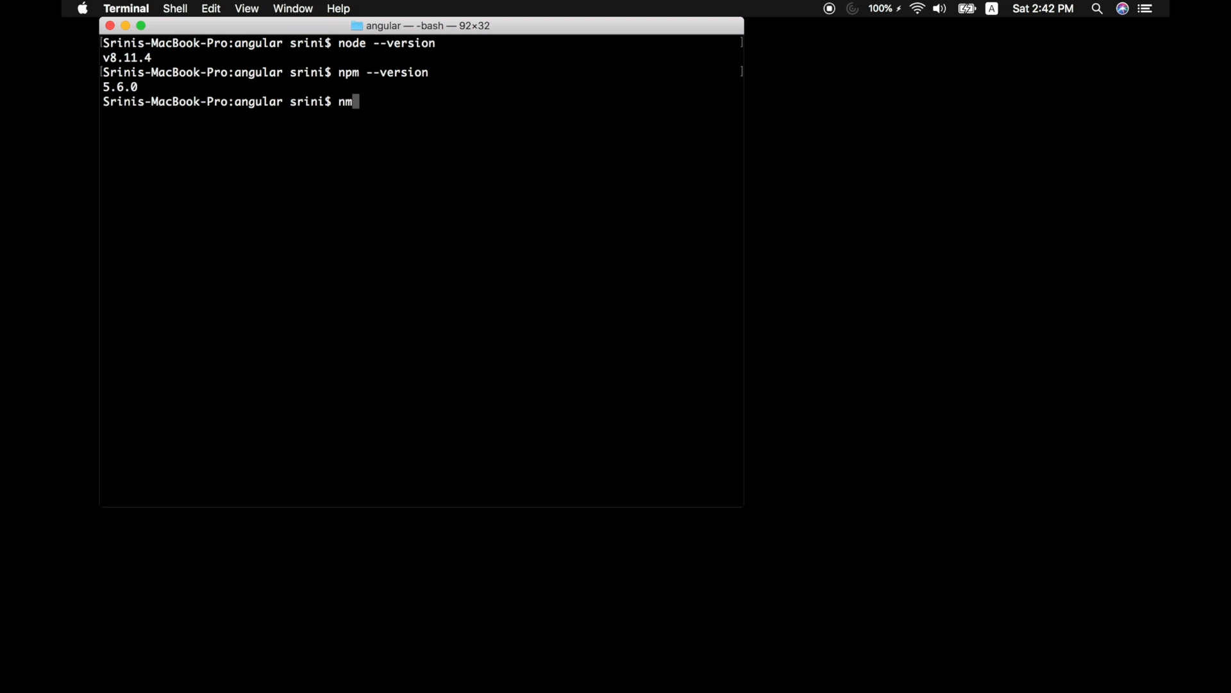
type("pm install -g")
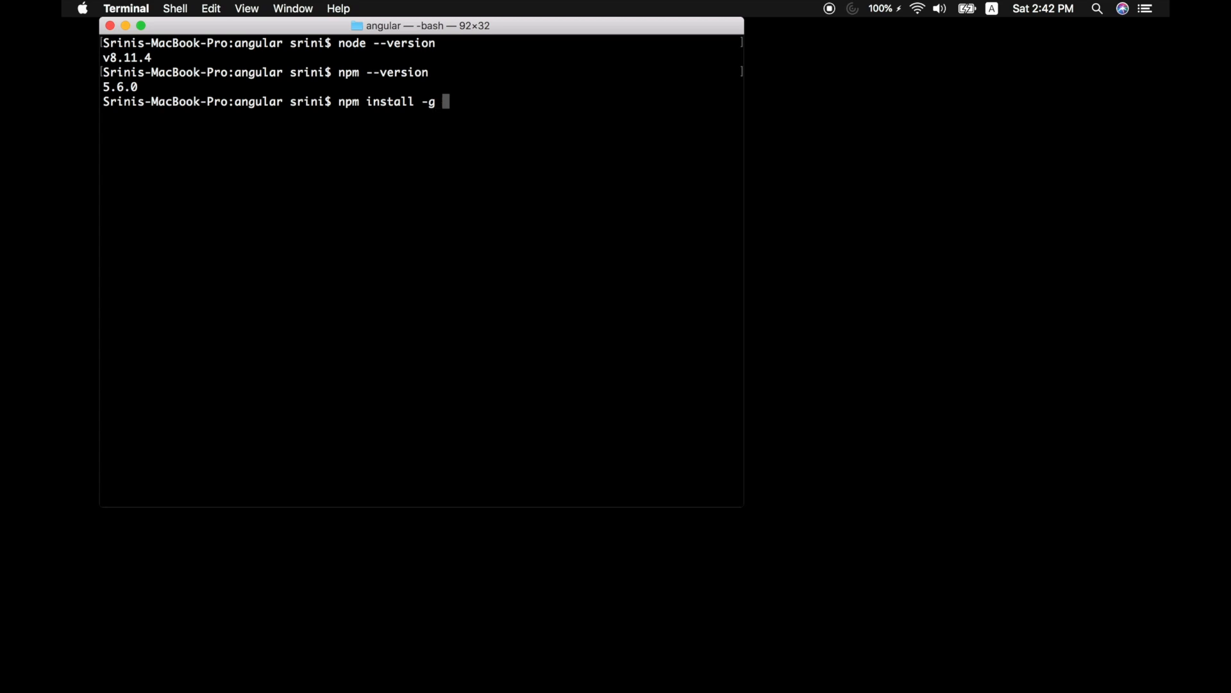
type("@angular")
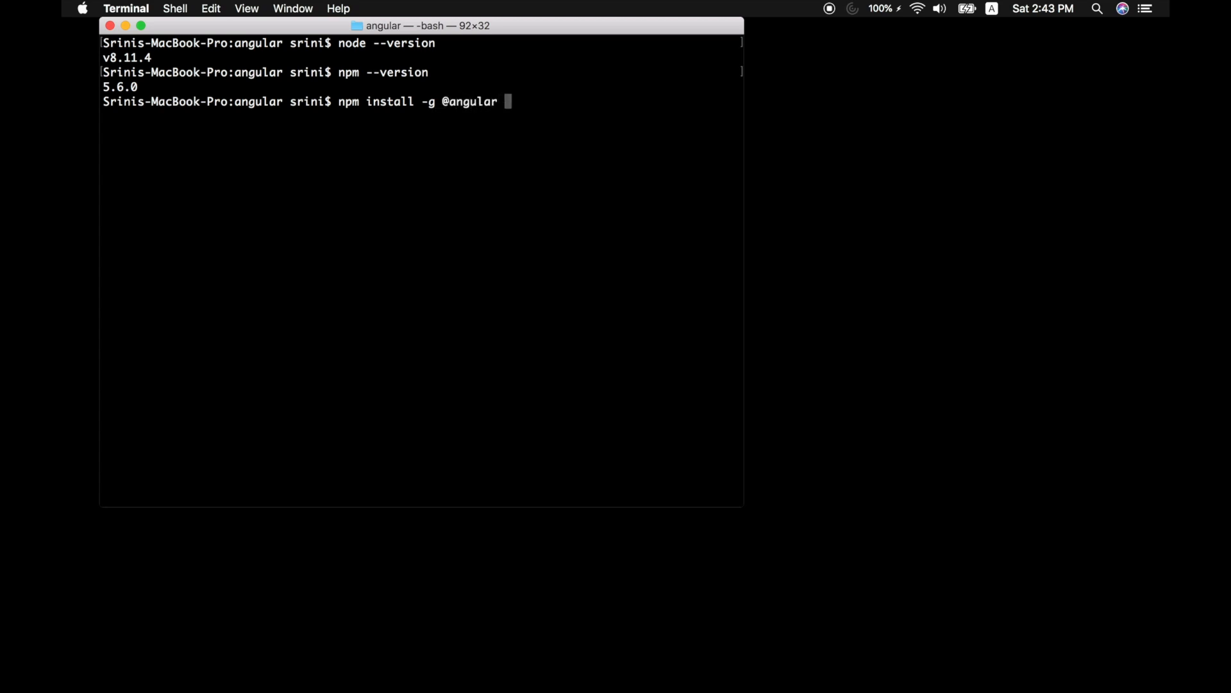
type("/cli")
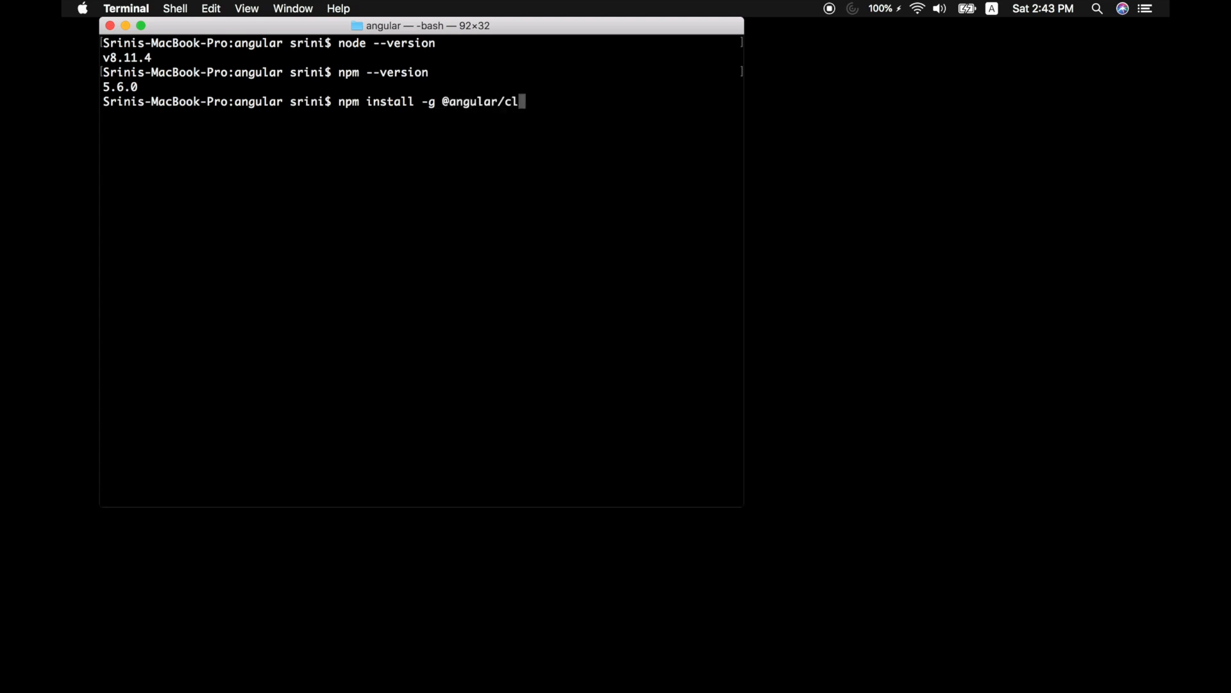
type("i")
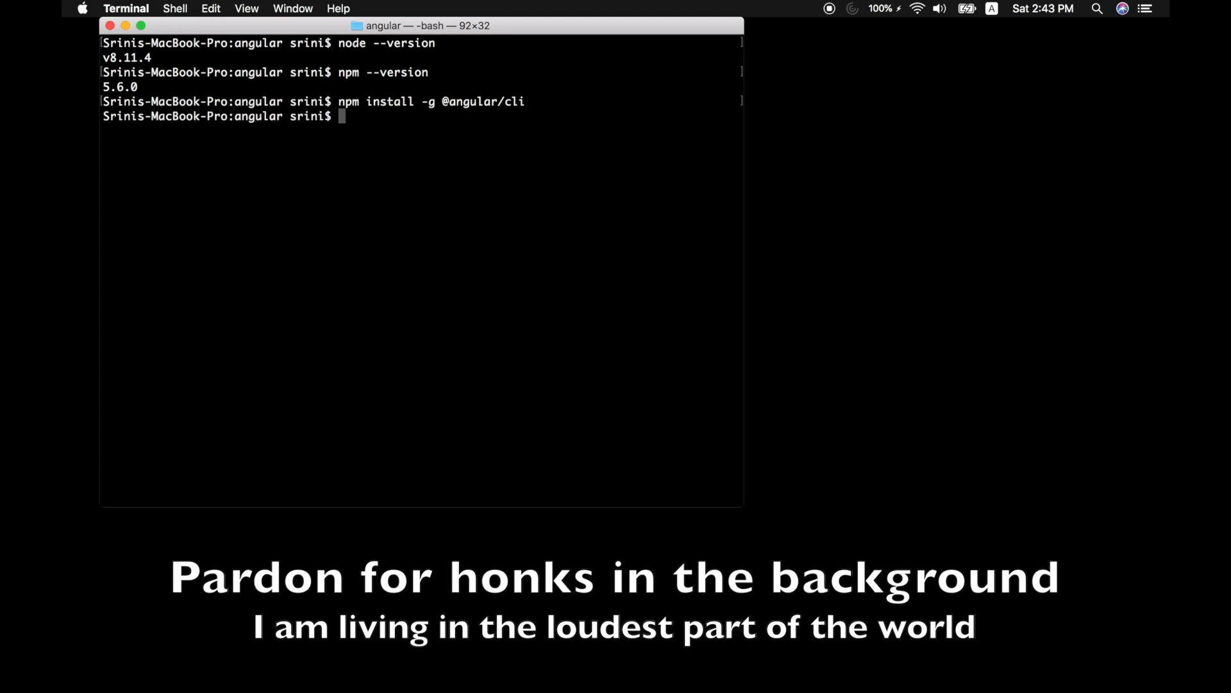
type("ng")
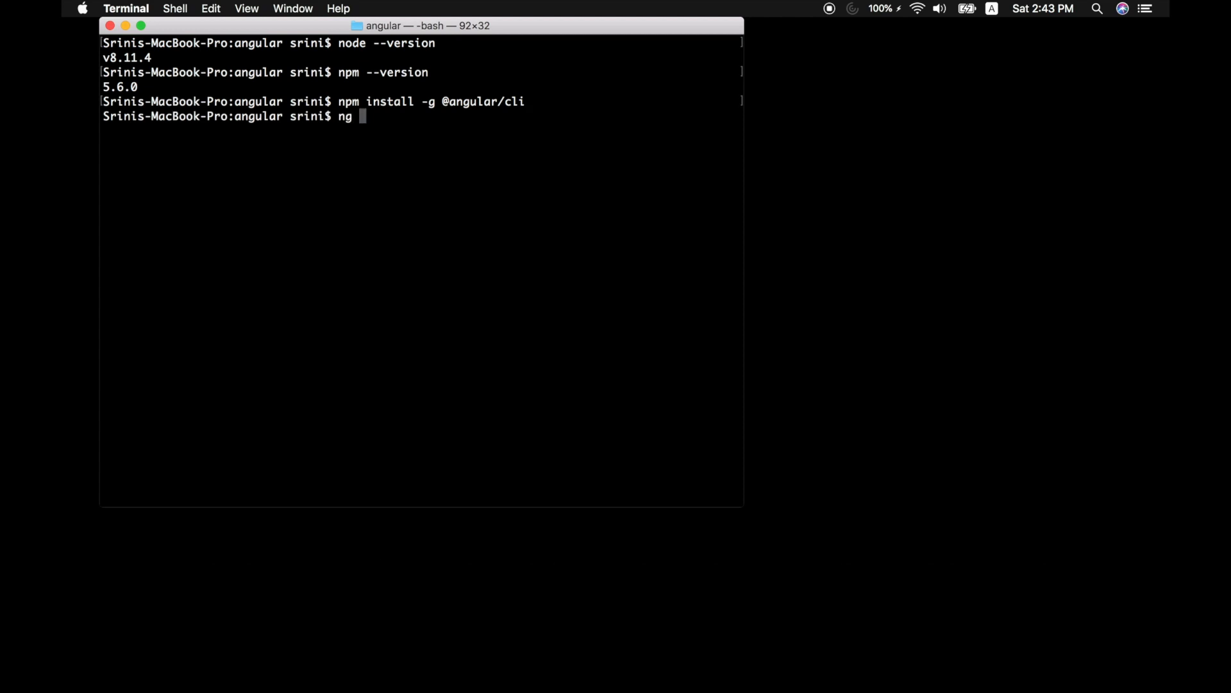
- Run ng --version showing Angular CLI 6.2.1, then pwd showing /Users/srini/code/angular
type("--version")
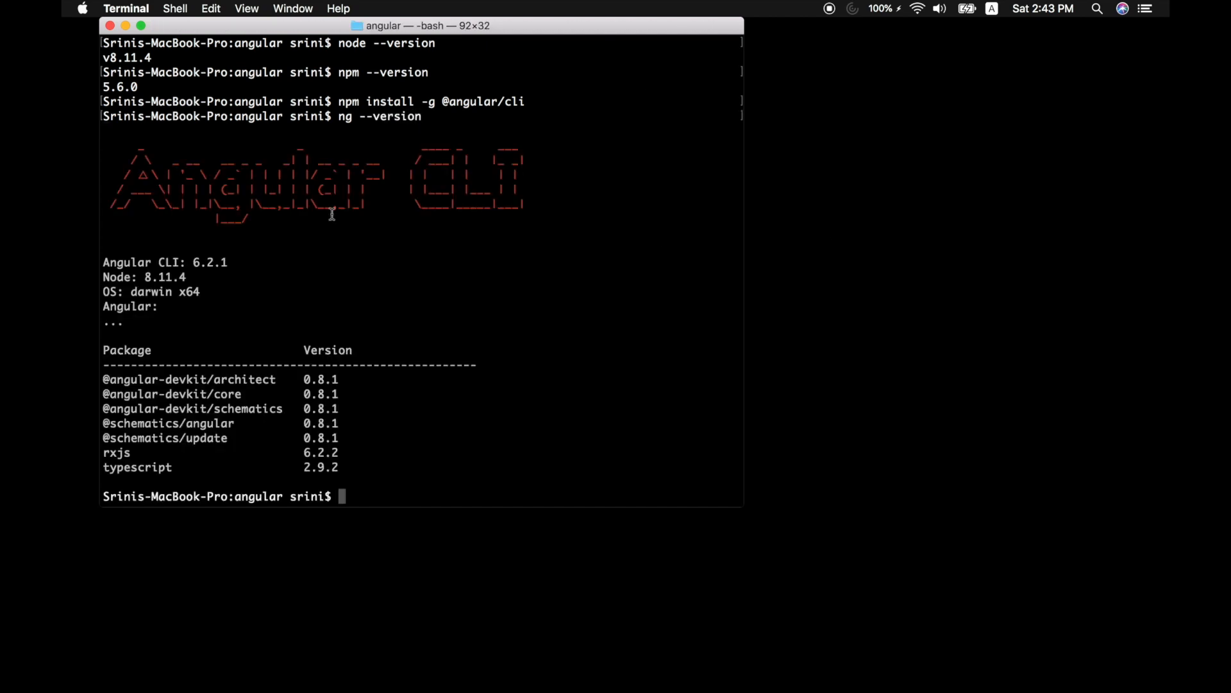
mouse_move(222, 218)
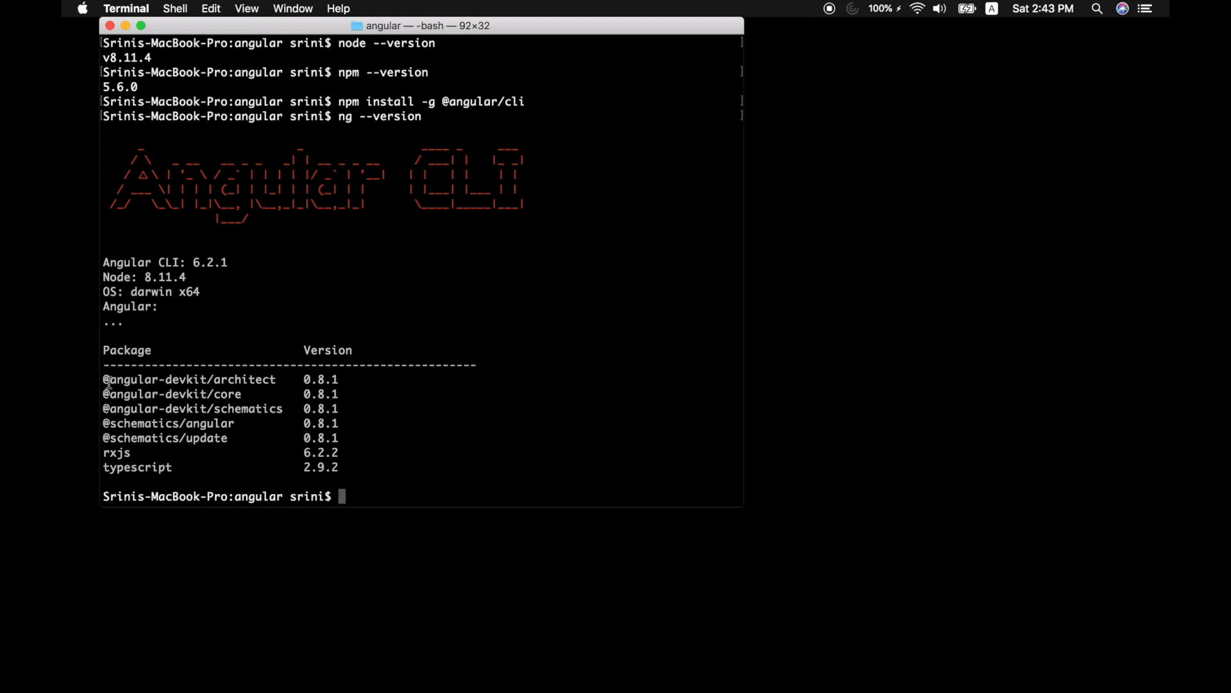
left_click_drag(103, 380, 385, 467)
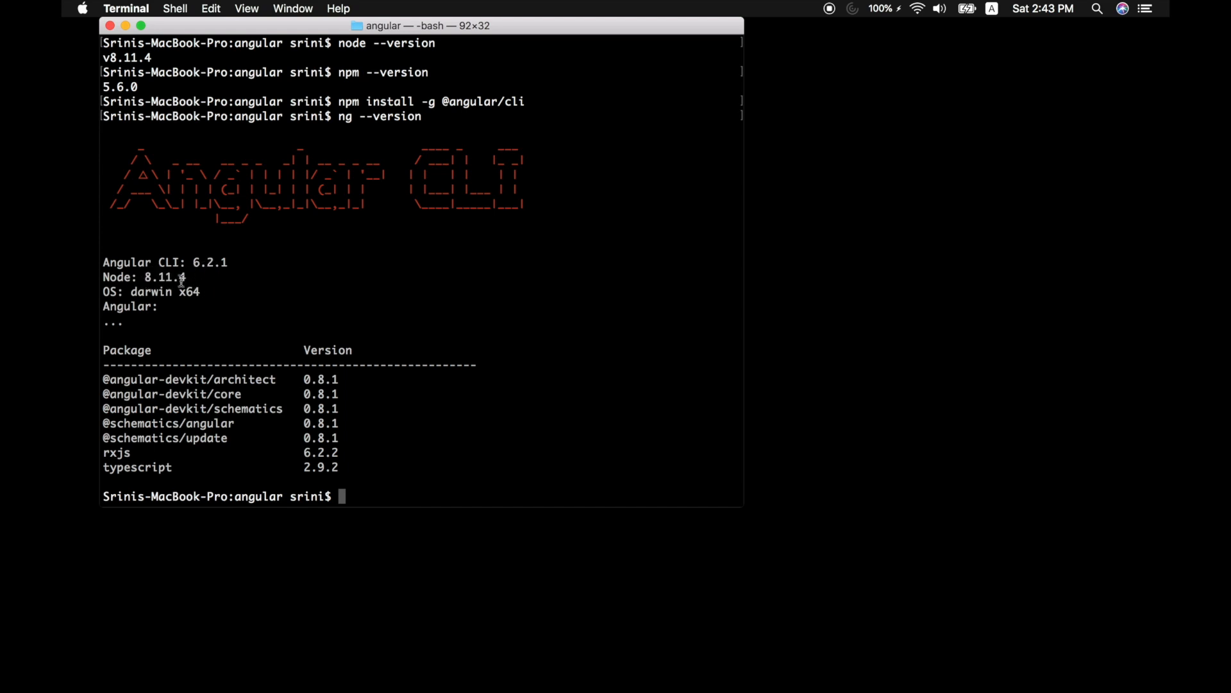
mouse_move(197, 387)
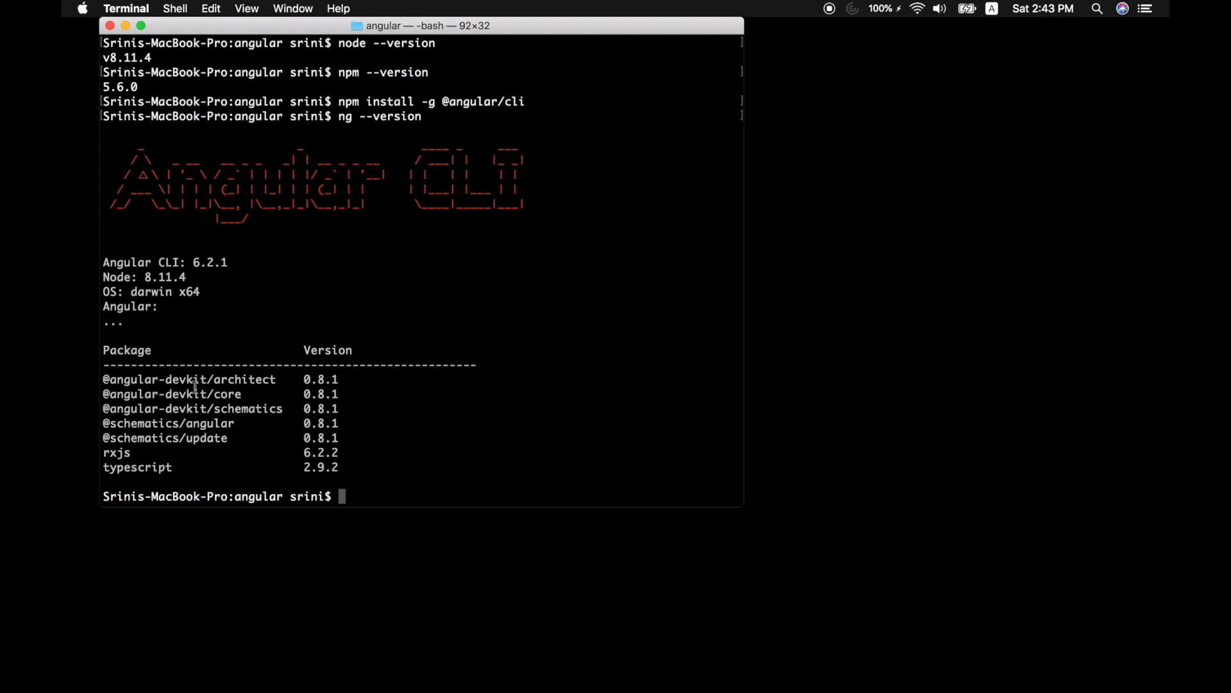
mouse_move(247, 422)
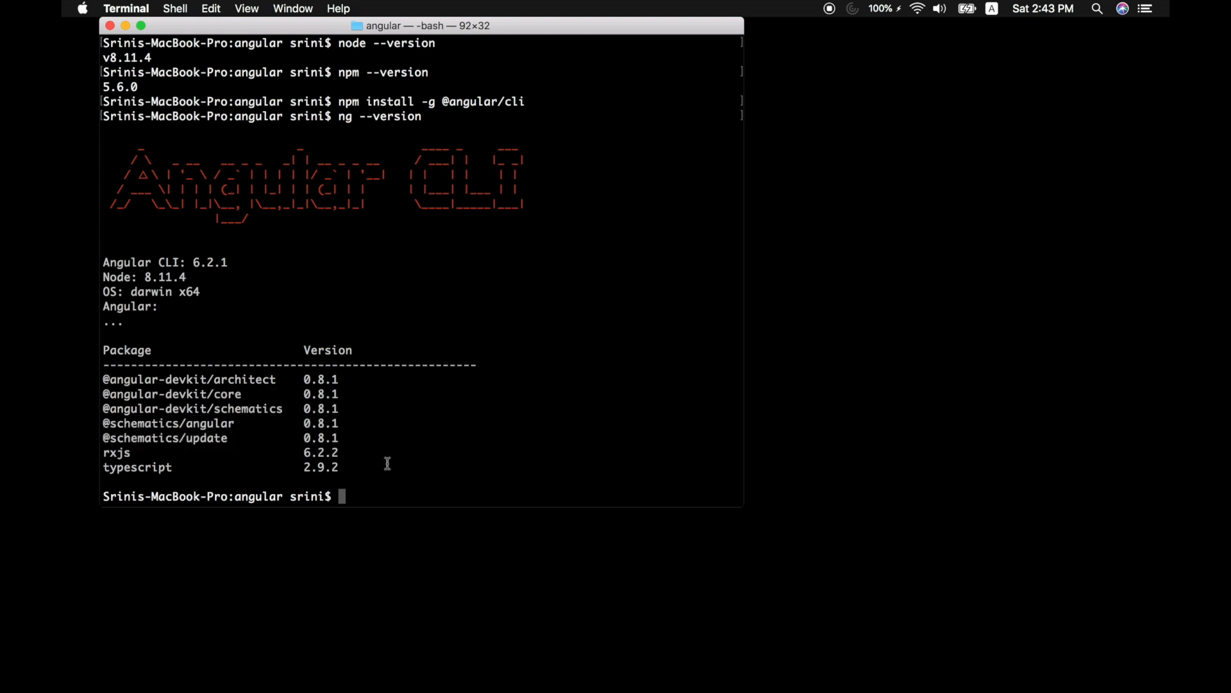
mouse_move(462, 473)
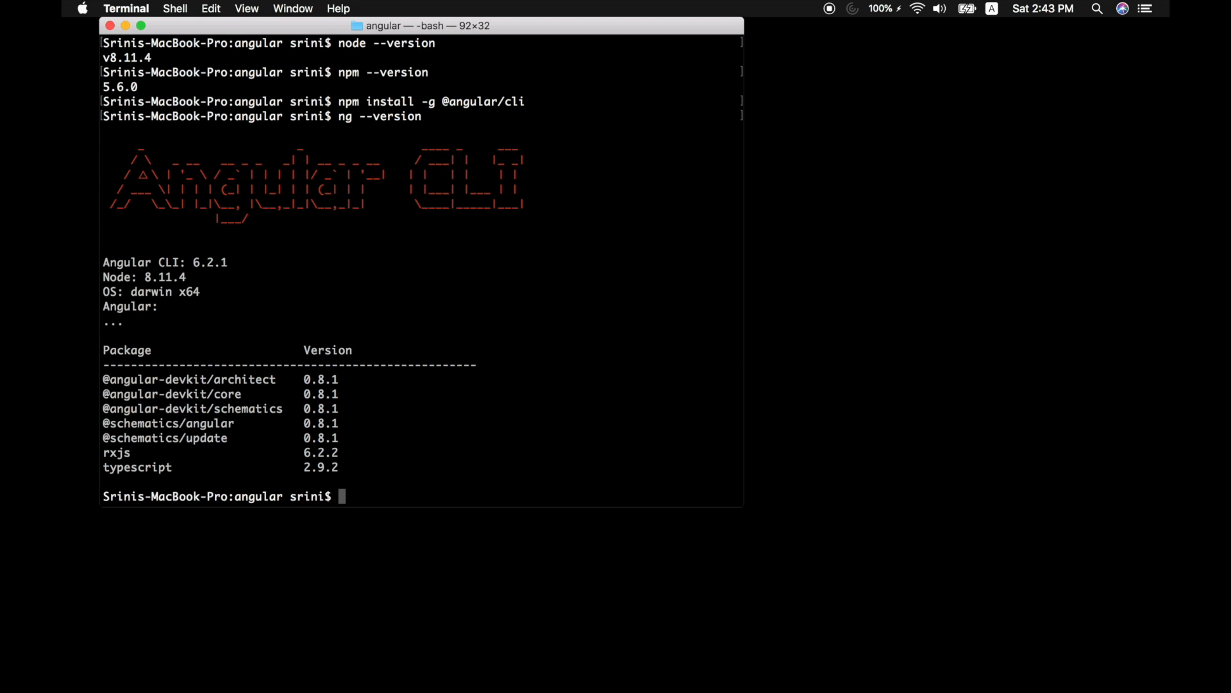
mouse_move(494, 400)
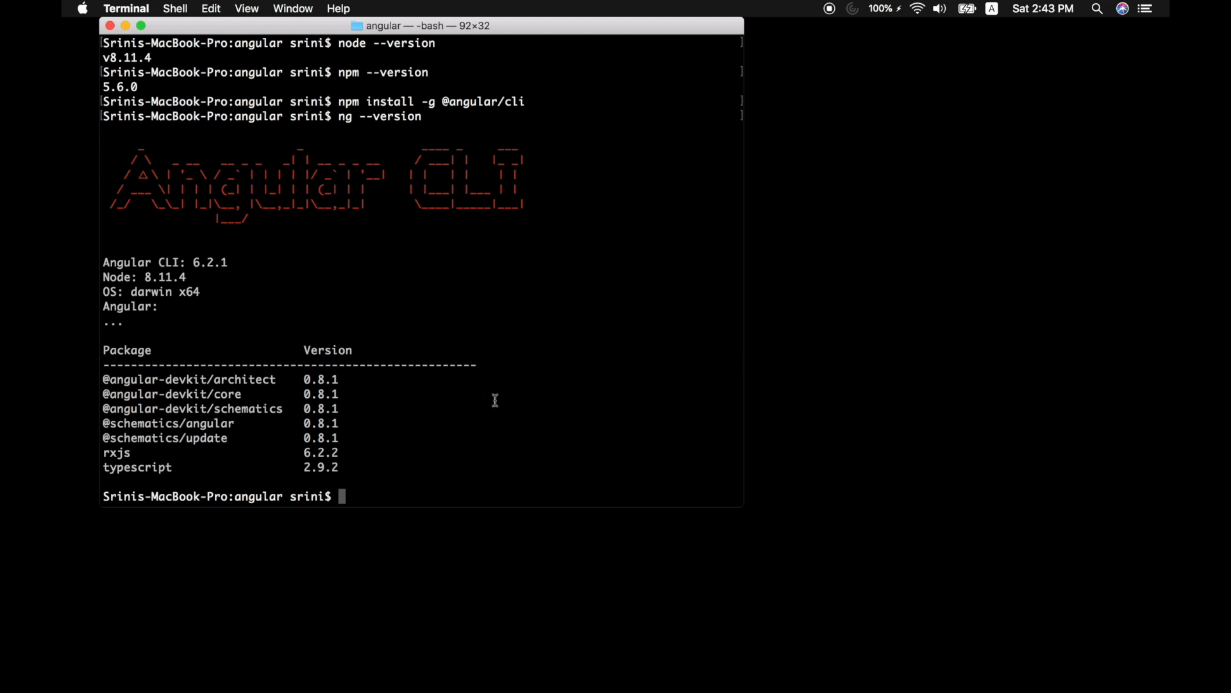
double_click(390, 101)
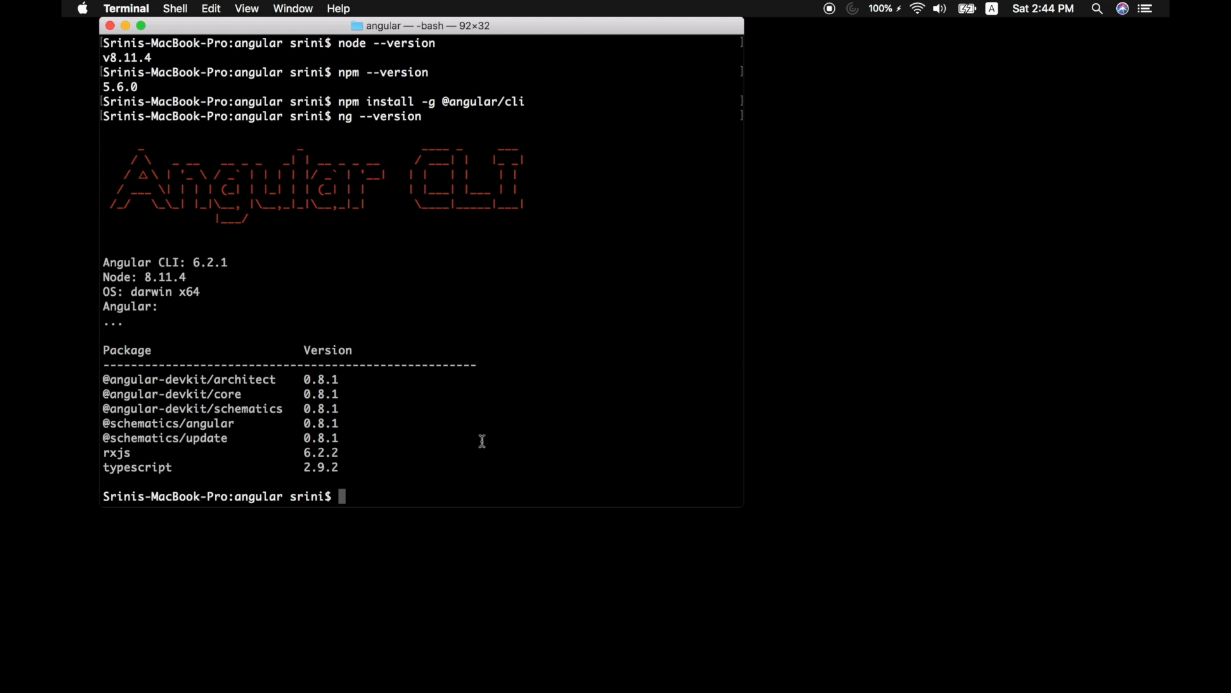
type("pwd")
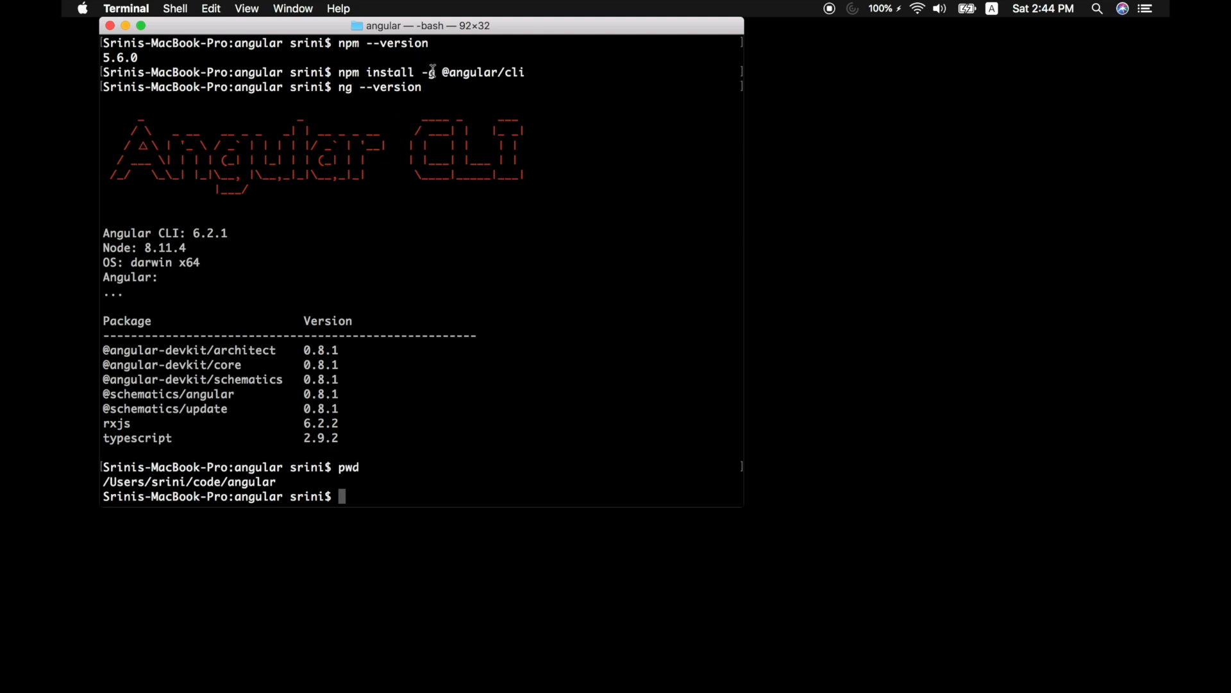
double_click(385, 72)
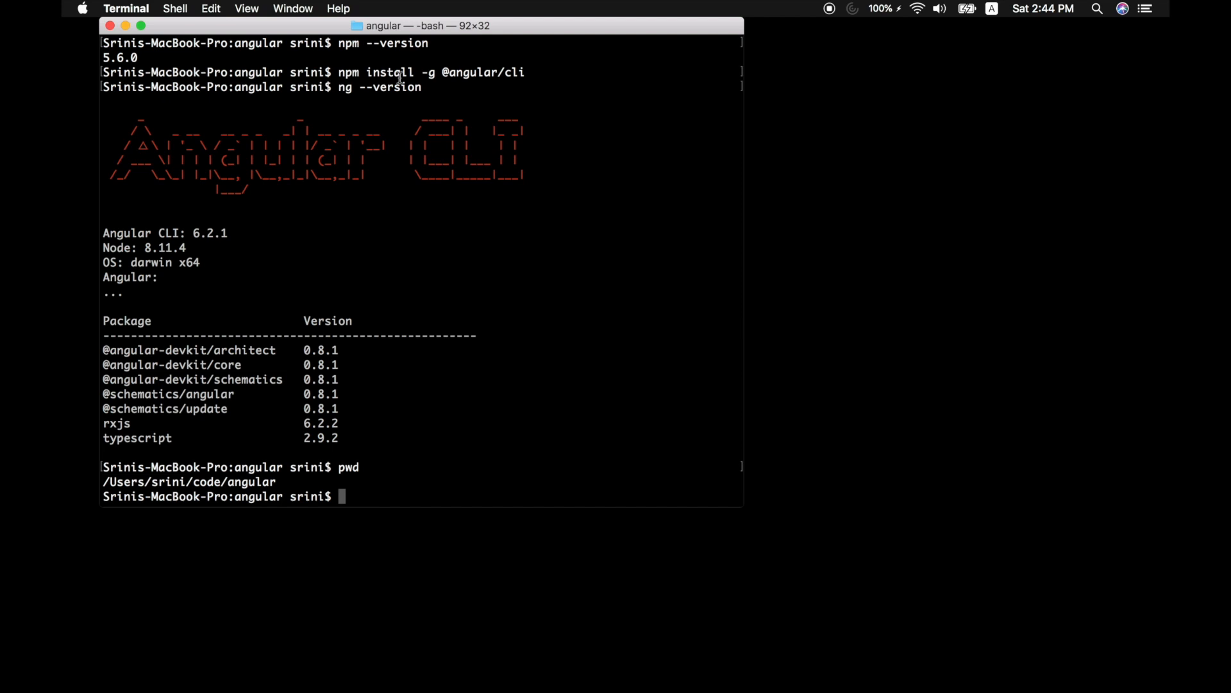
mouse_move(1161, 555)
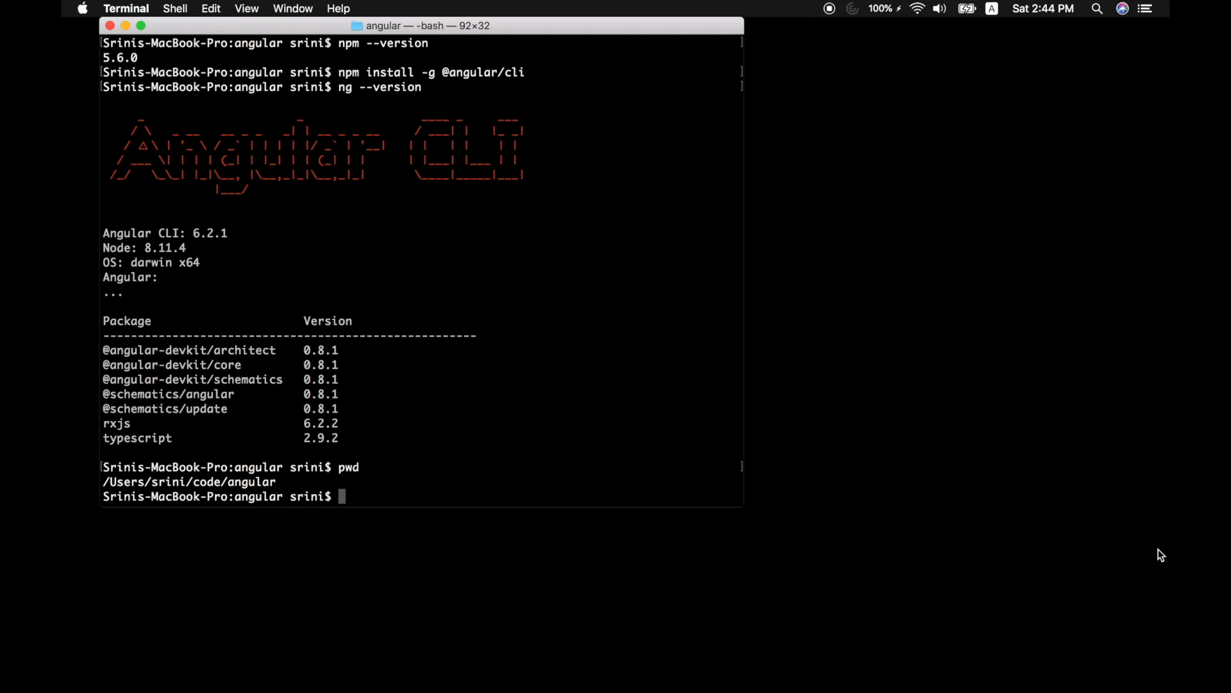
mouse_move(499, 416)
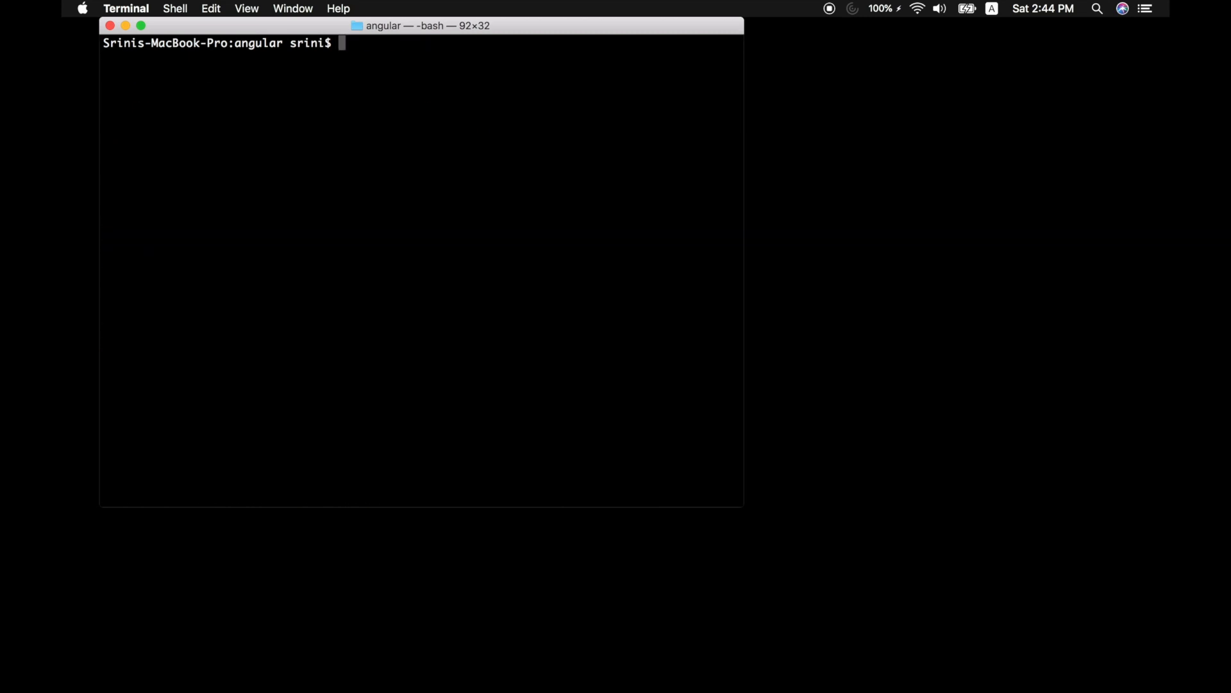
- Run ng new FirstAngularProject --style=scss to generate the project
type("n")
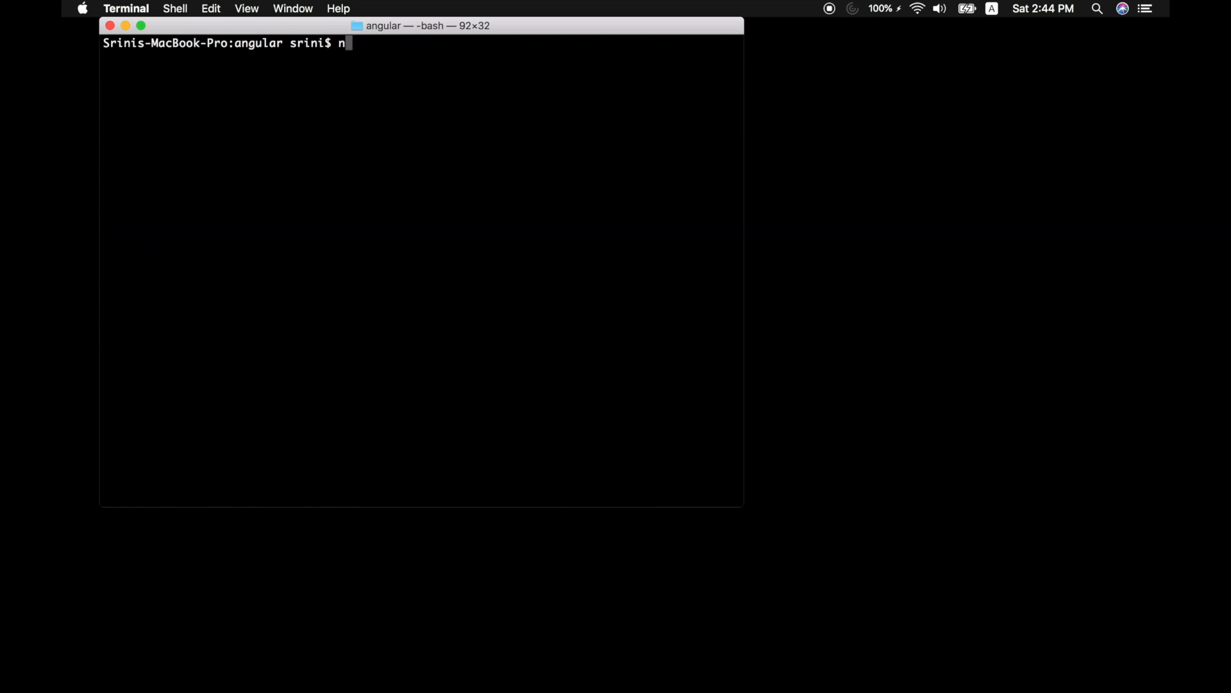
type("g")
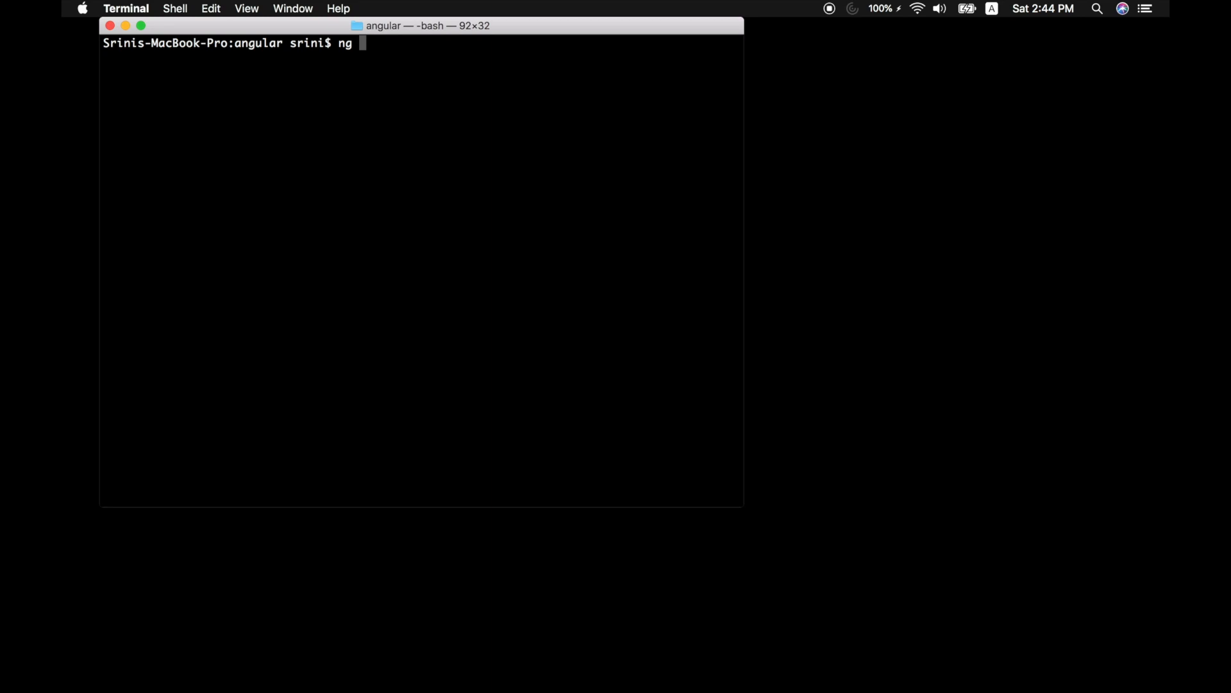
type("new")
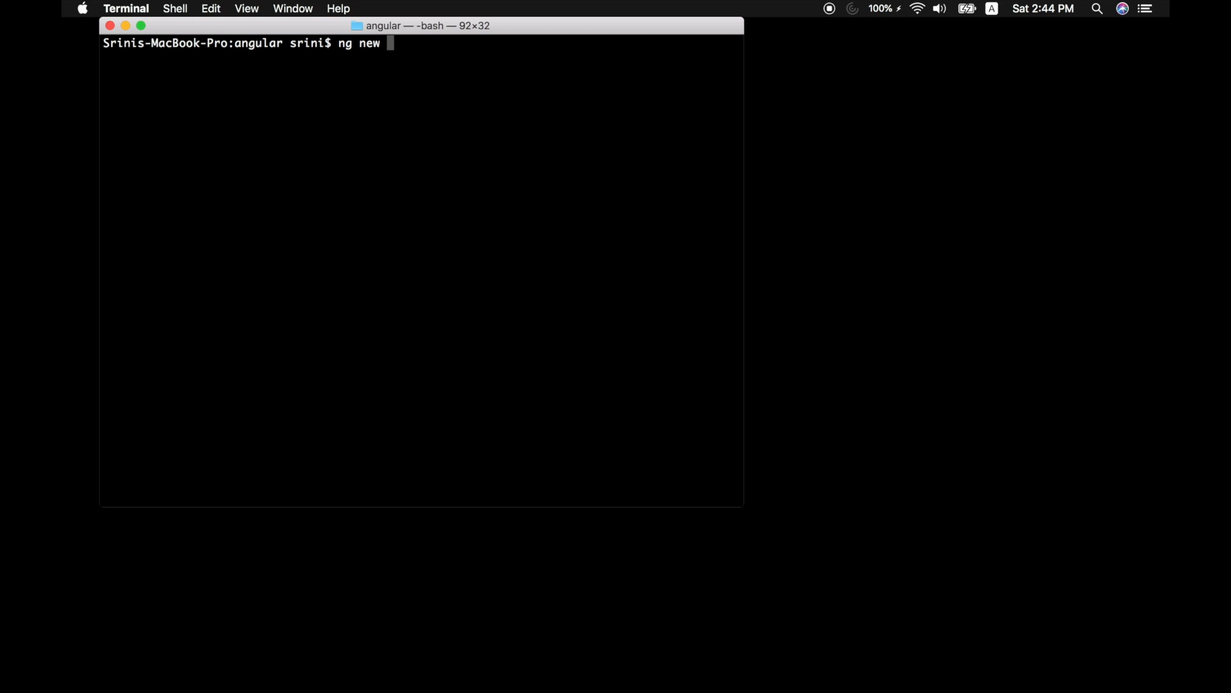
type("FirstAngula")
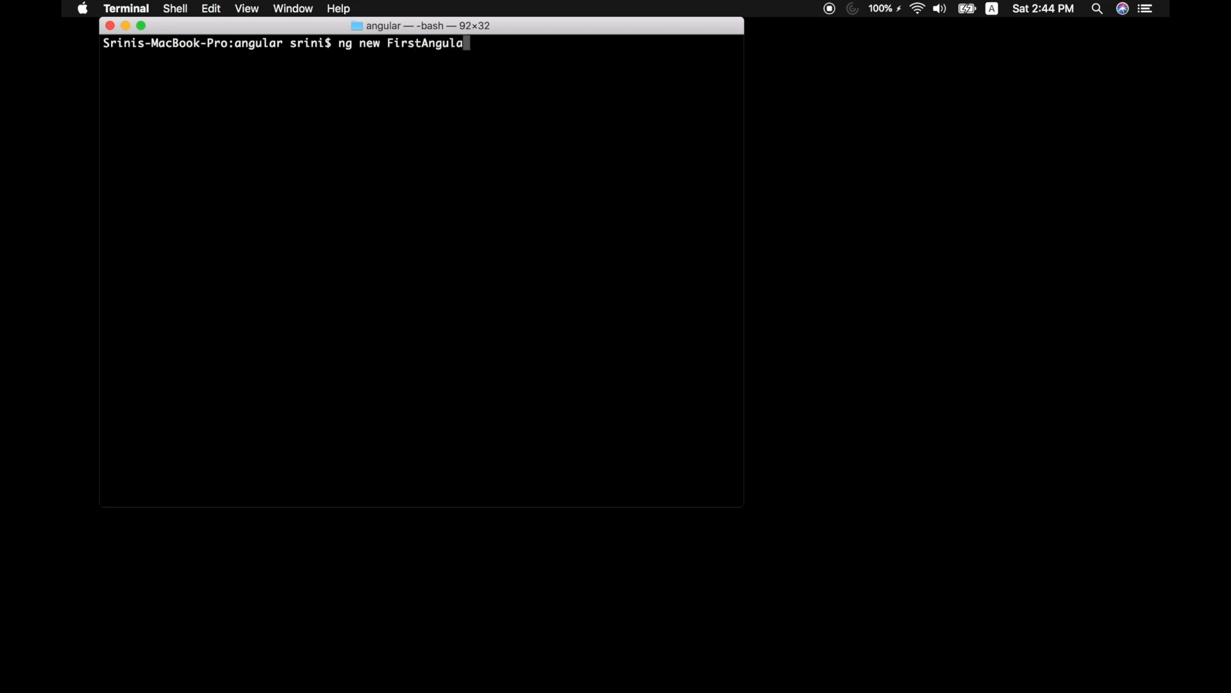
type("rProject --")
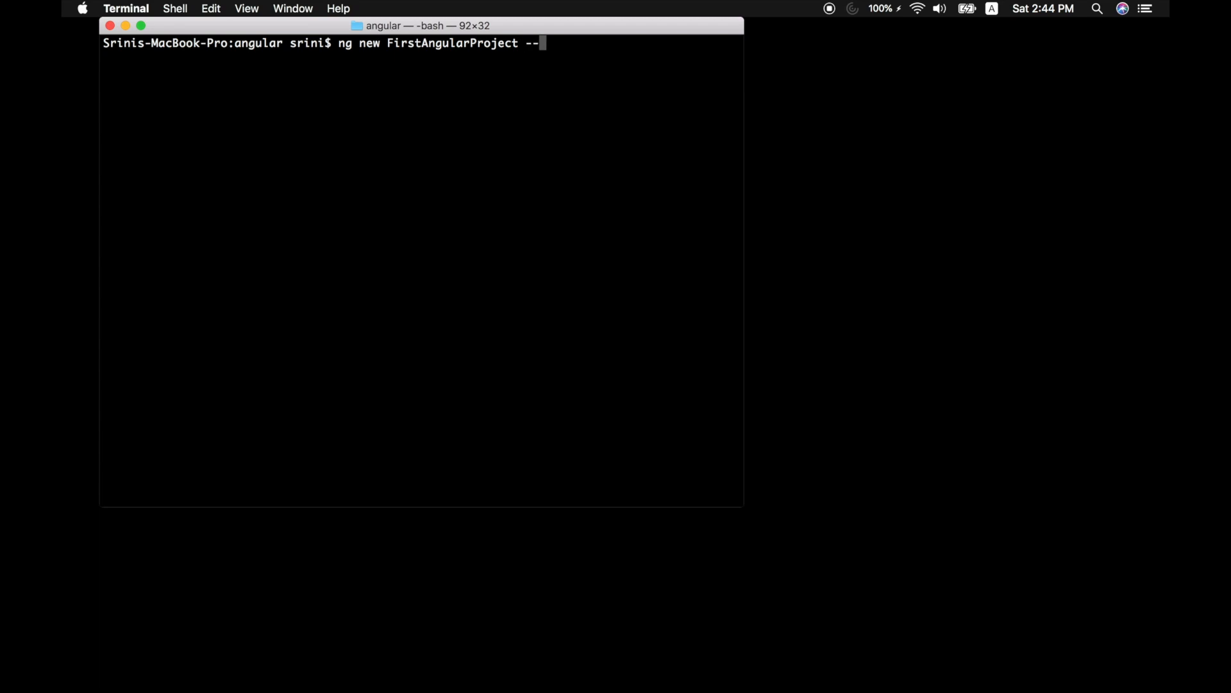
type("style=")
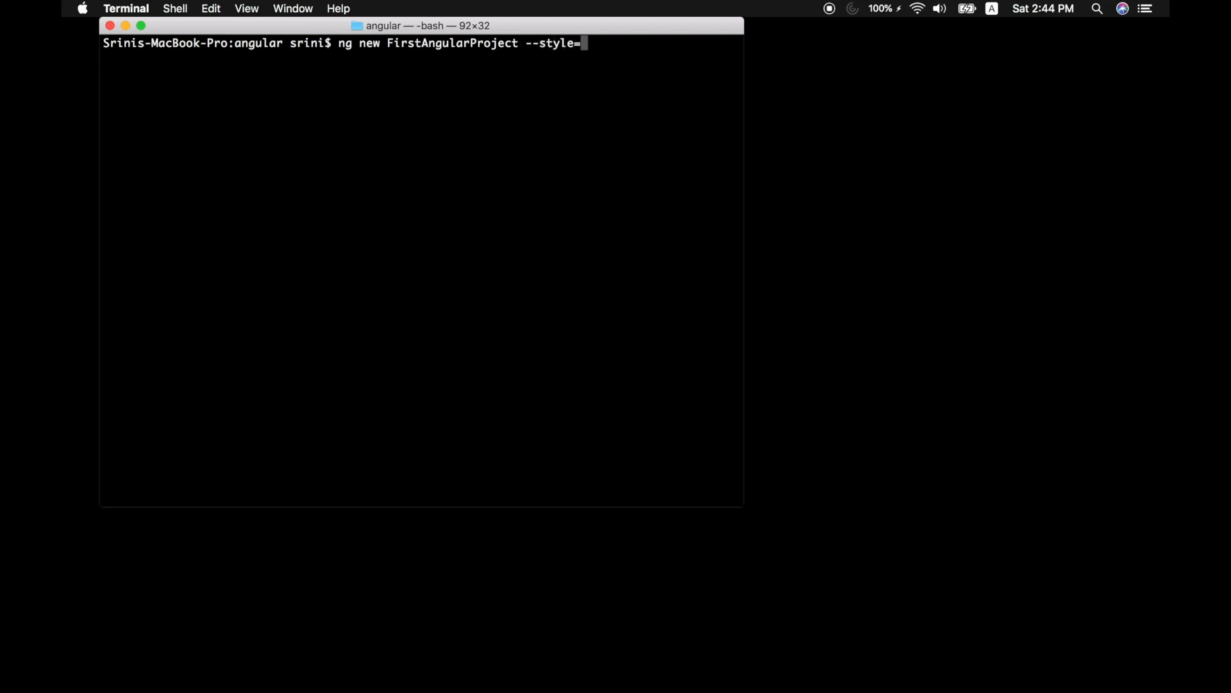
key("Backspace")
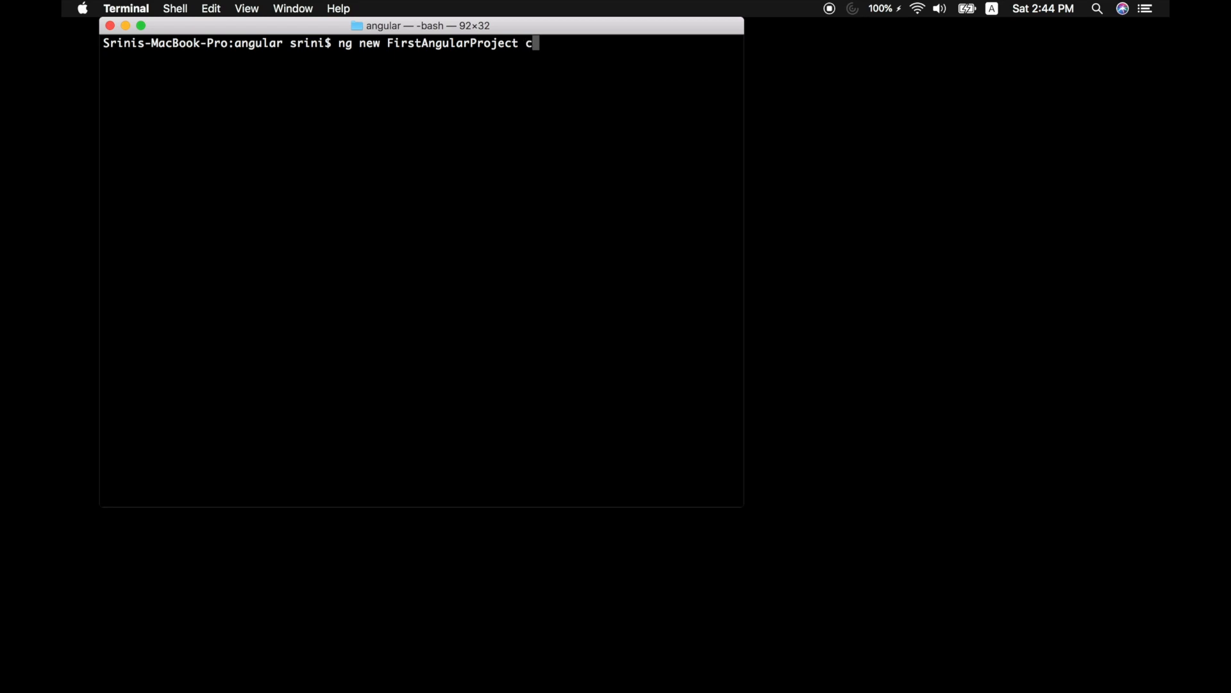
type("ss")
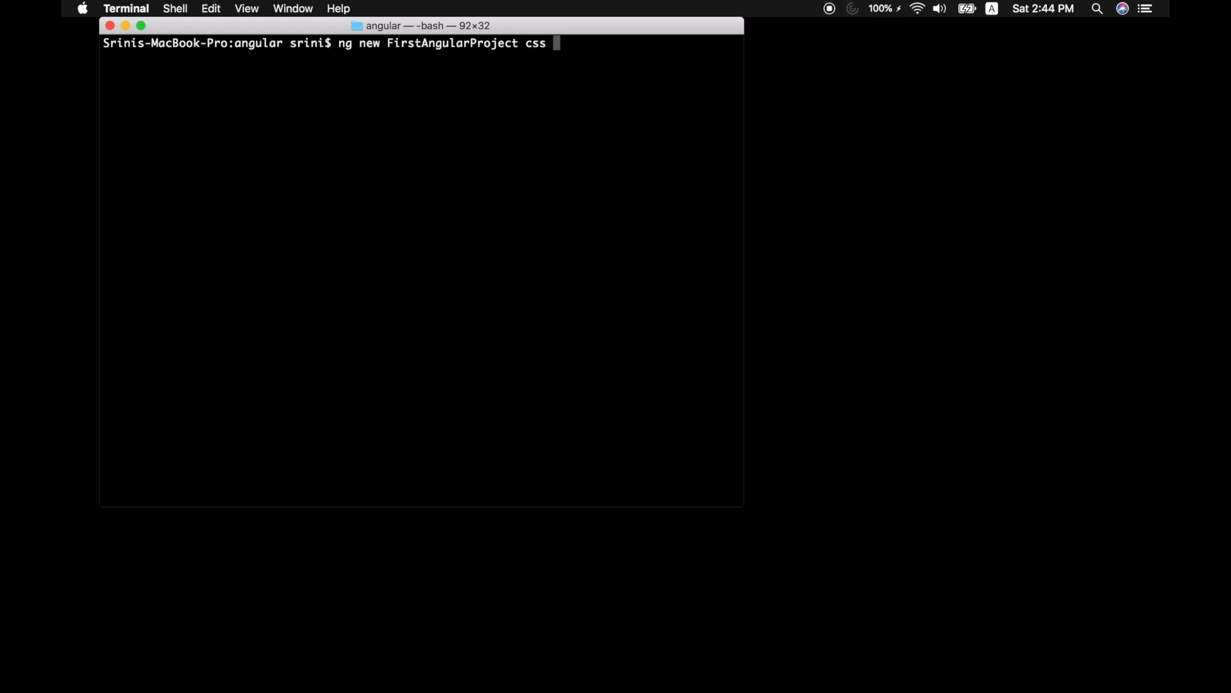
type("--st")
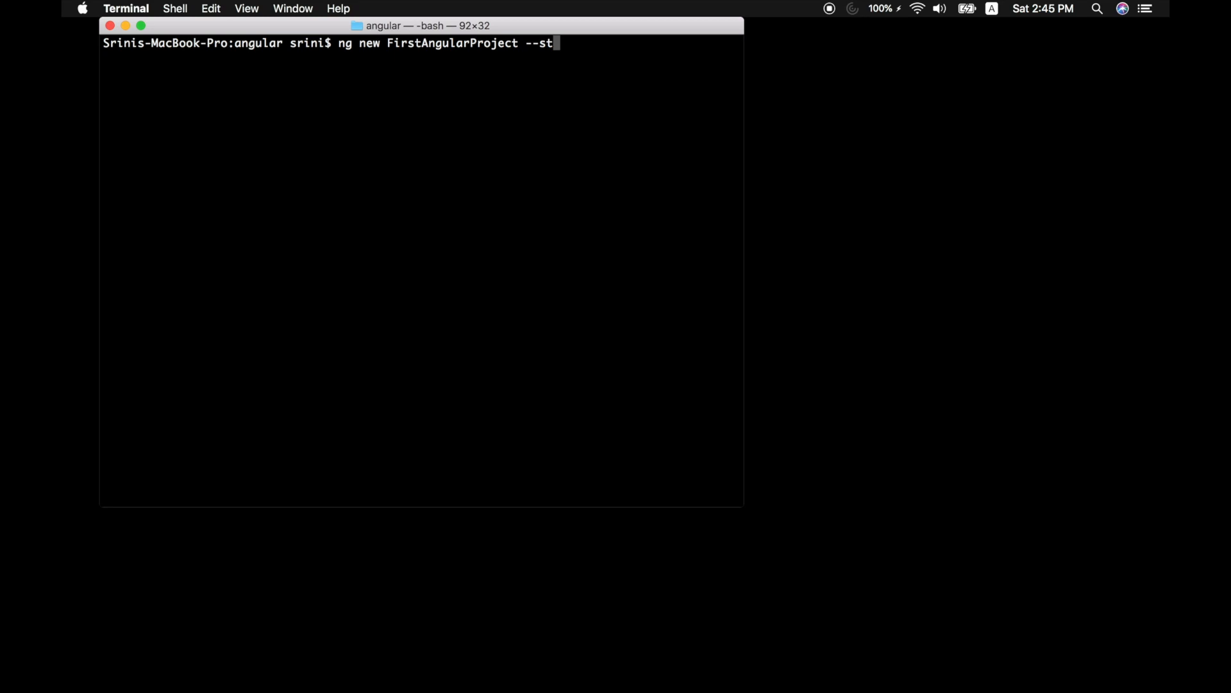
type("yle=")
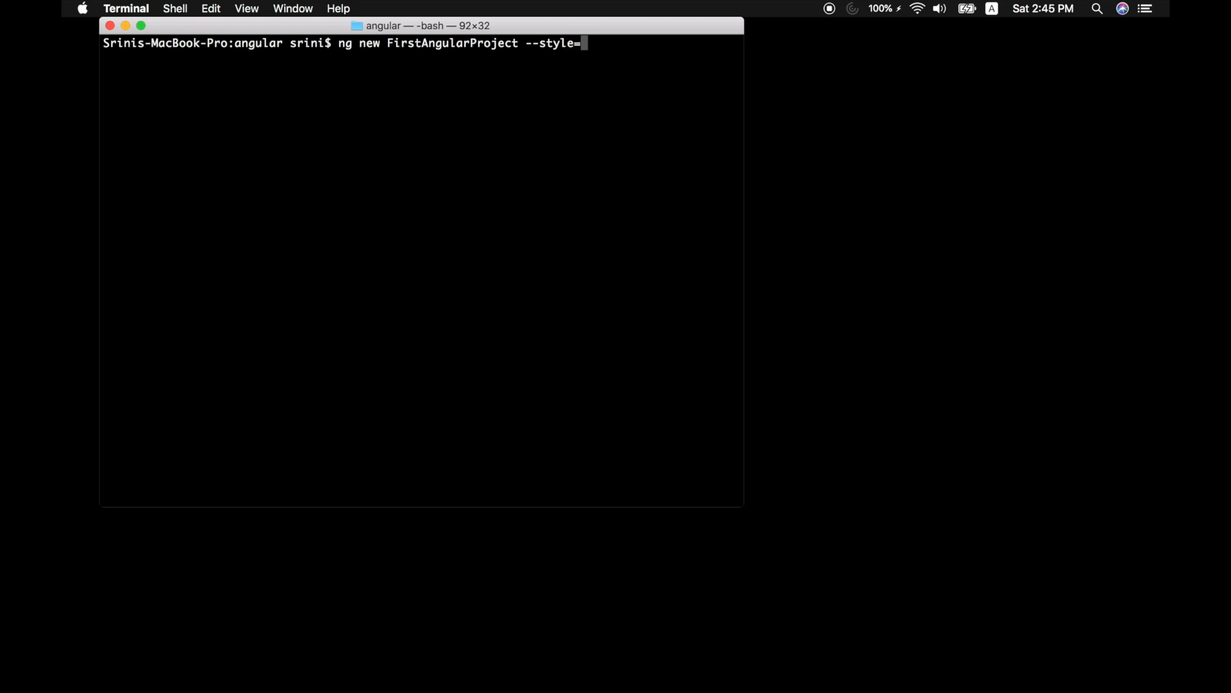
type("scs")
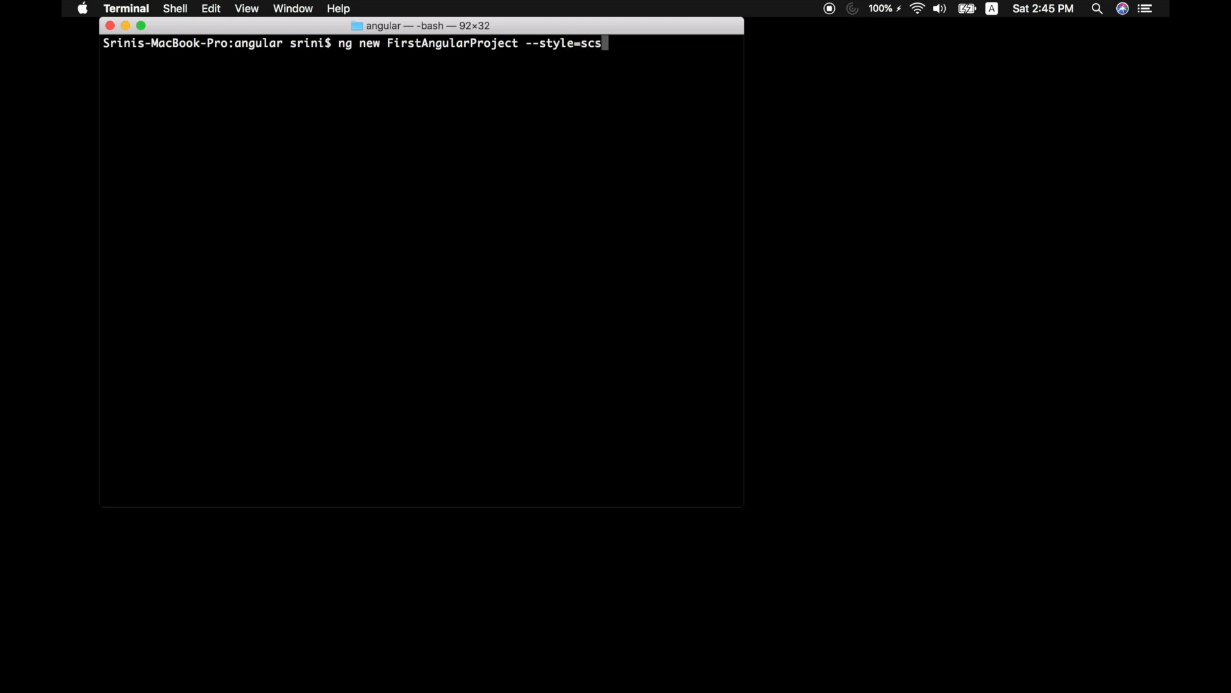
key("enter")
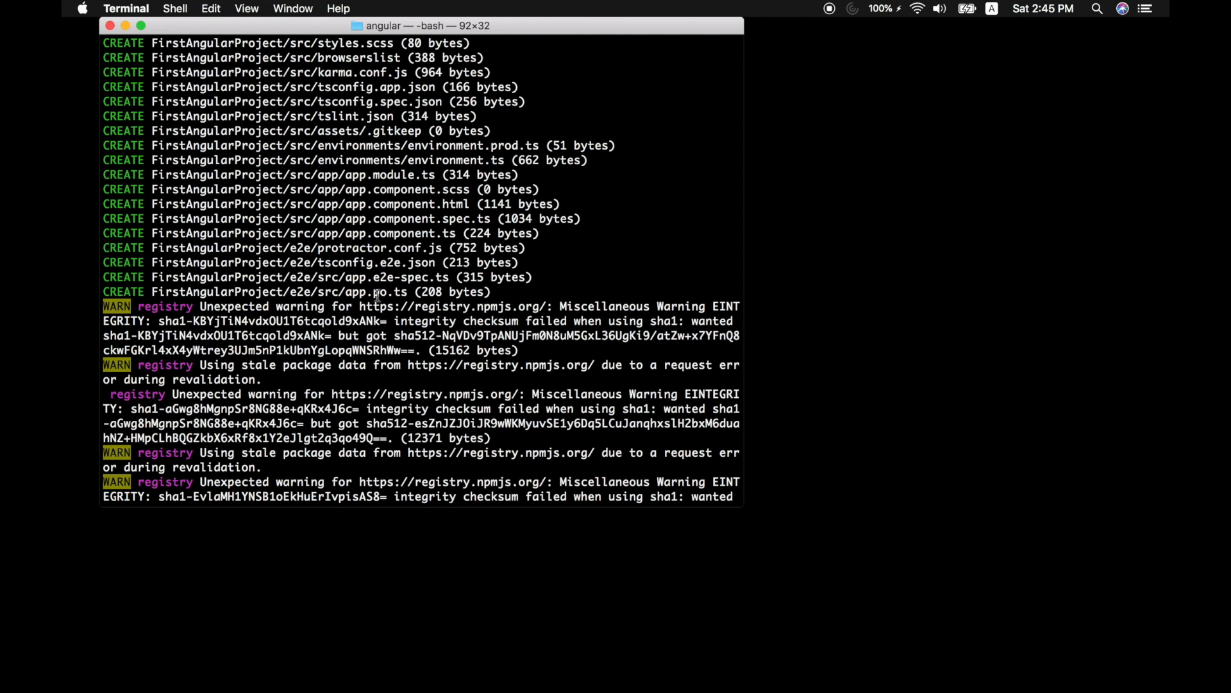
- Scroll through the ng new output reviewing the created files
scroll("up", 3)
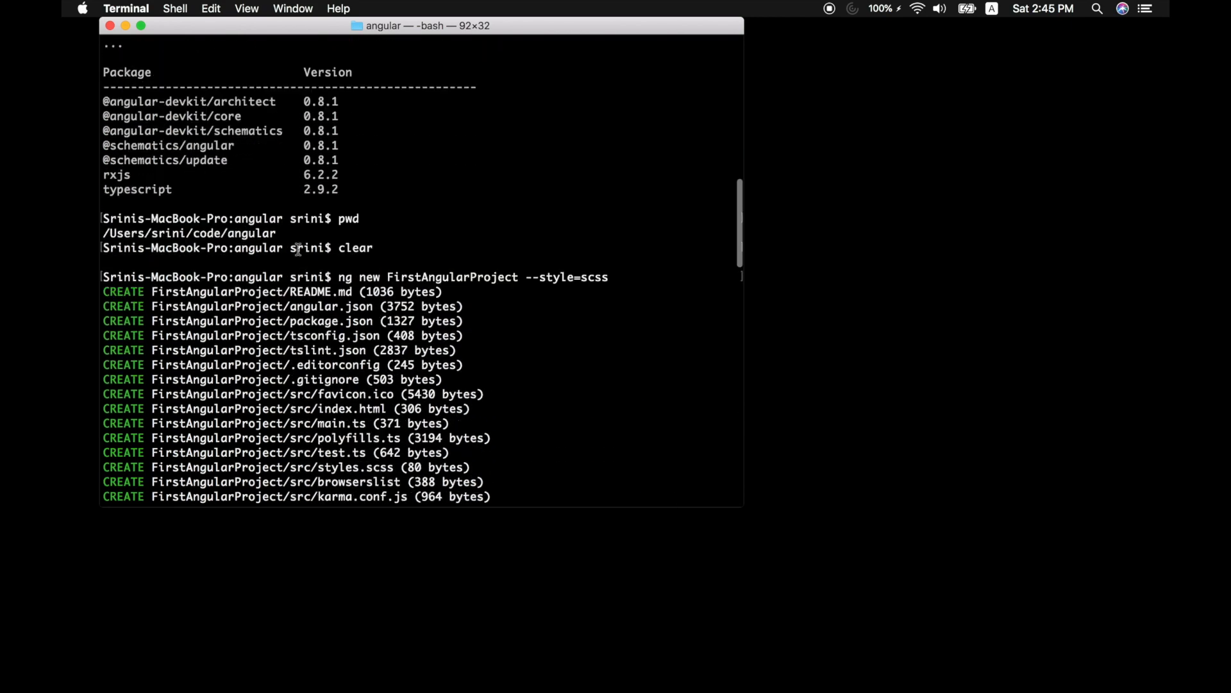
scroll("down", 3)
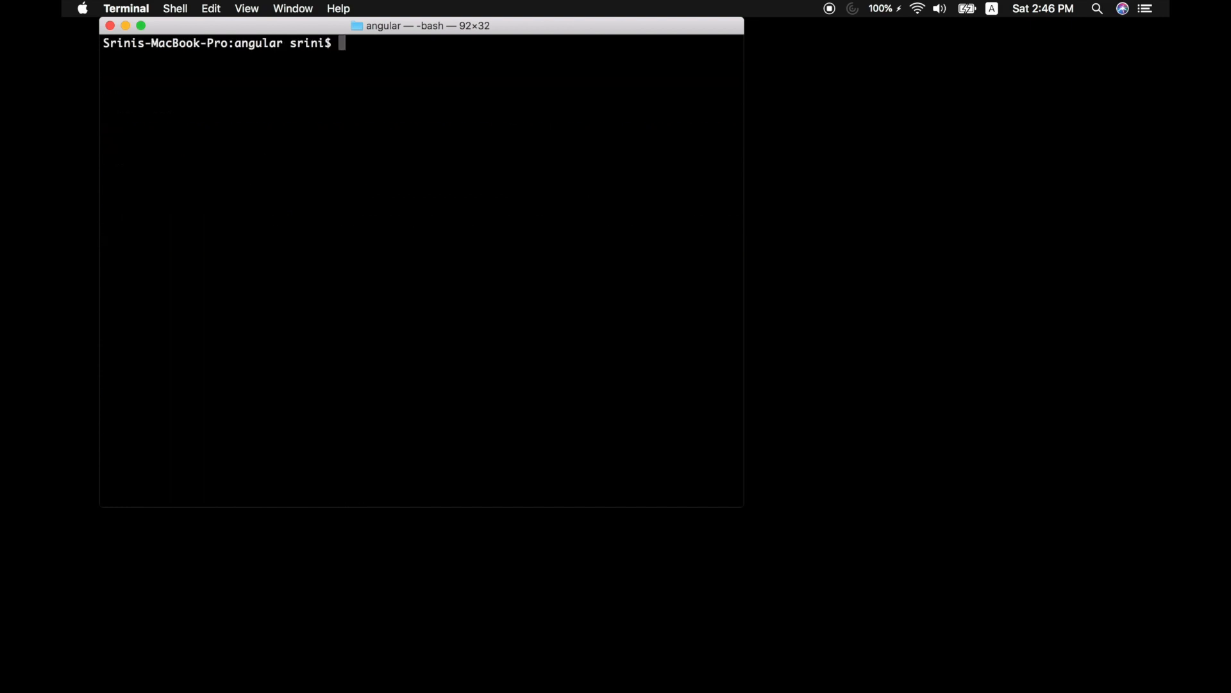
- Run ng serve, hit the missing angular.json error, then clear the screen
type("ng serve")
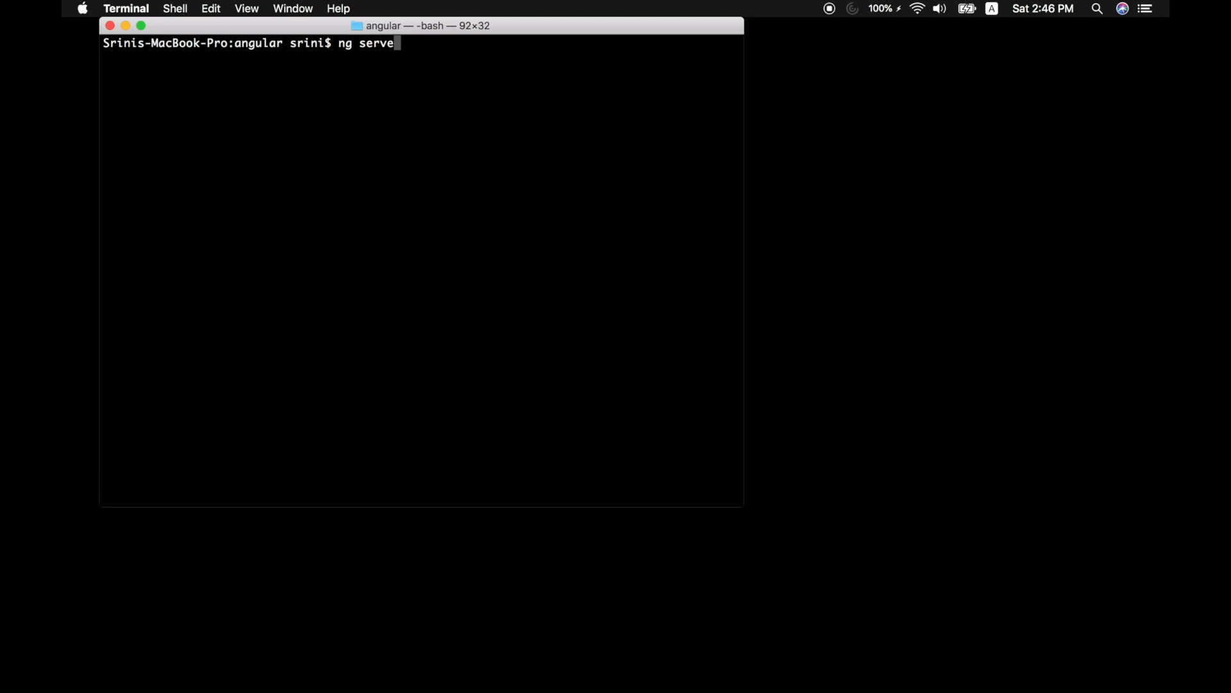
key("backspace")
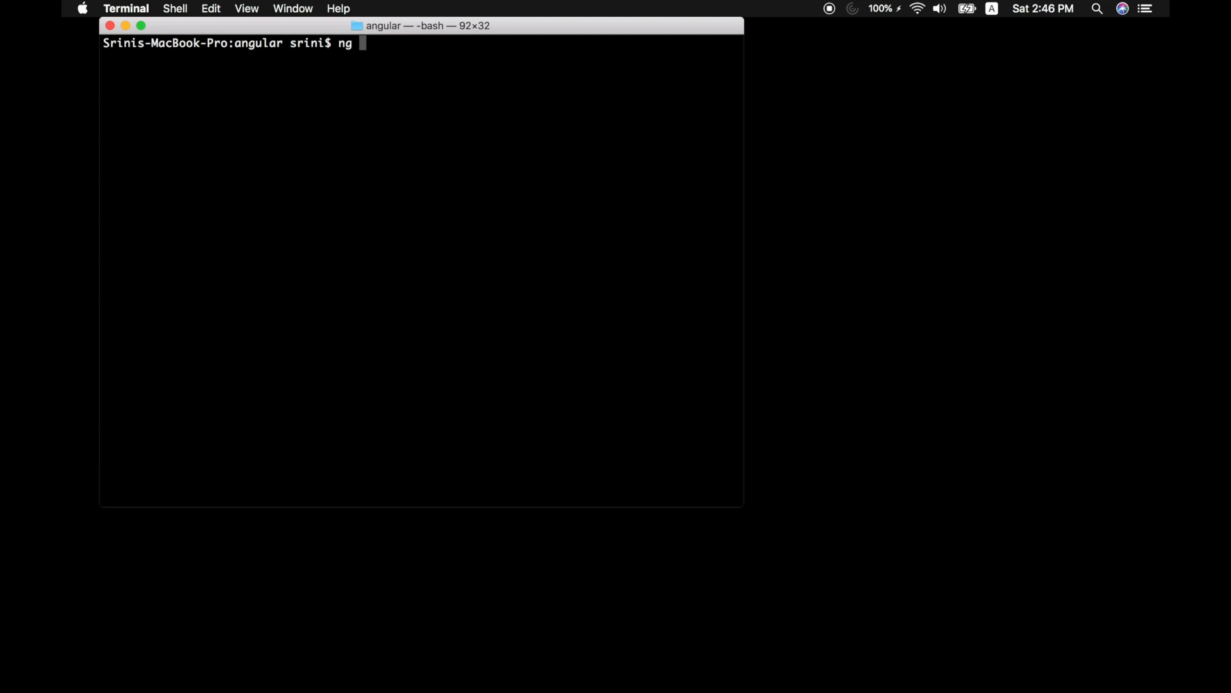
type("serve")
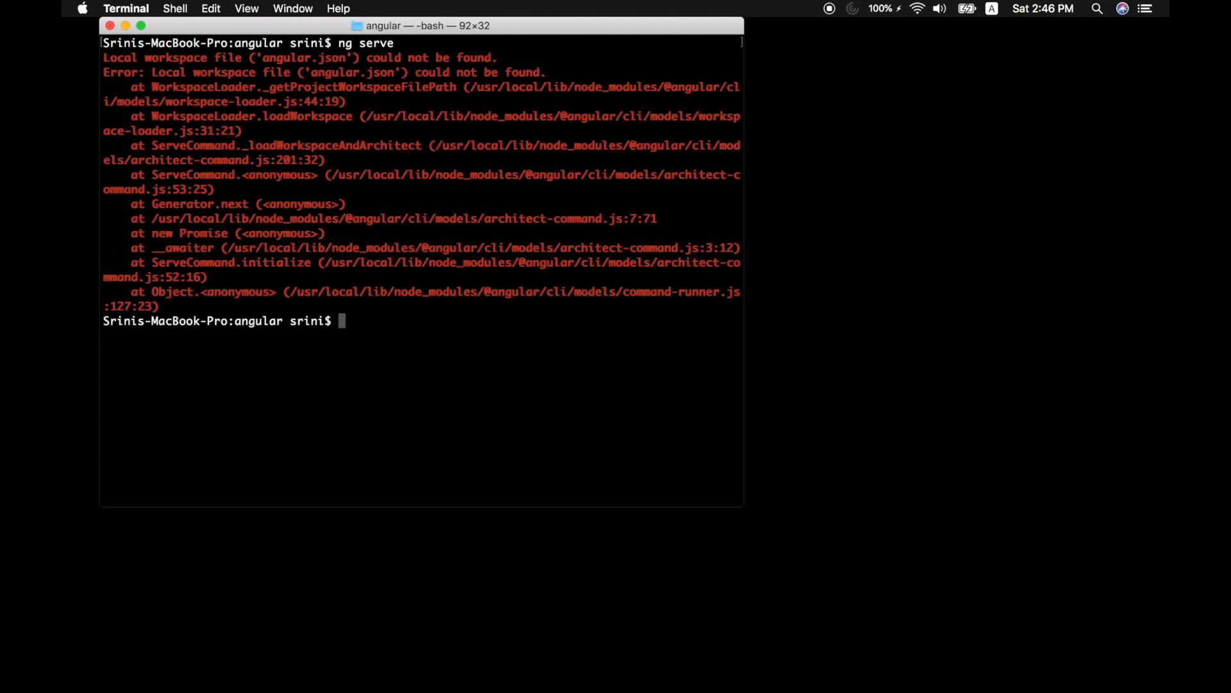
type("clear")
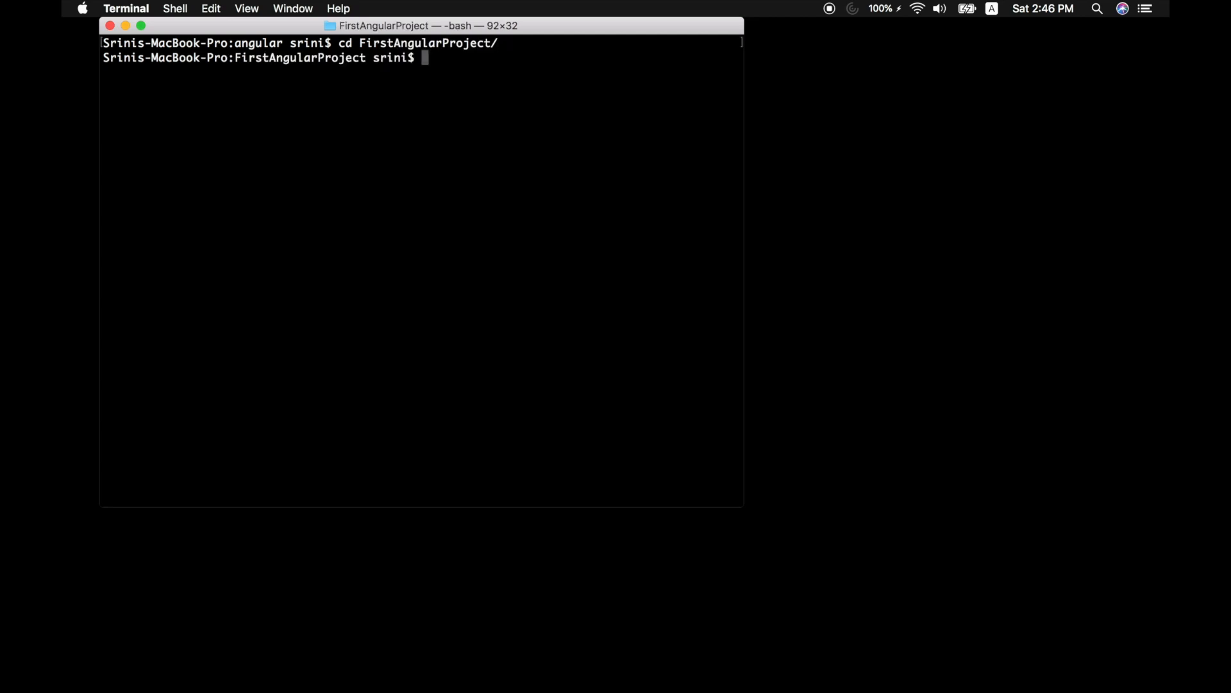
mouse_move(492, 100)
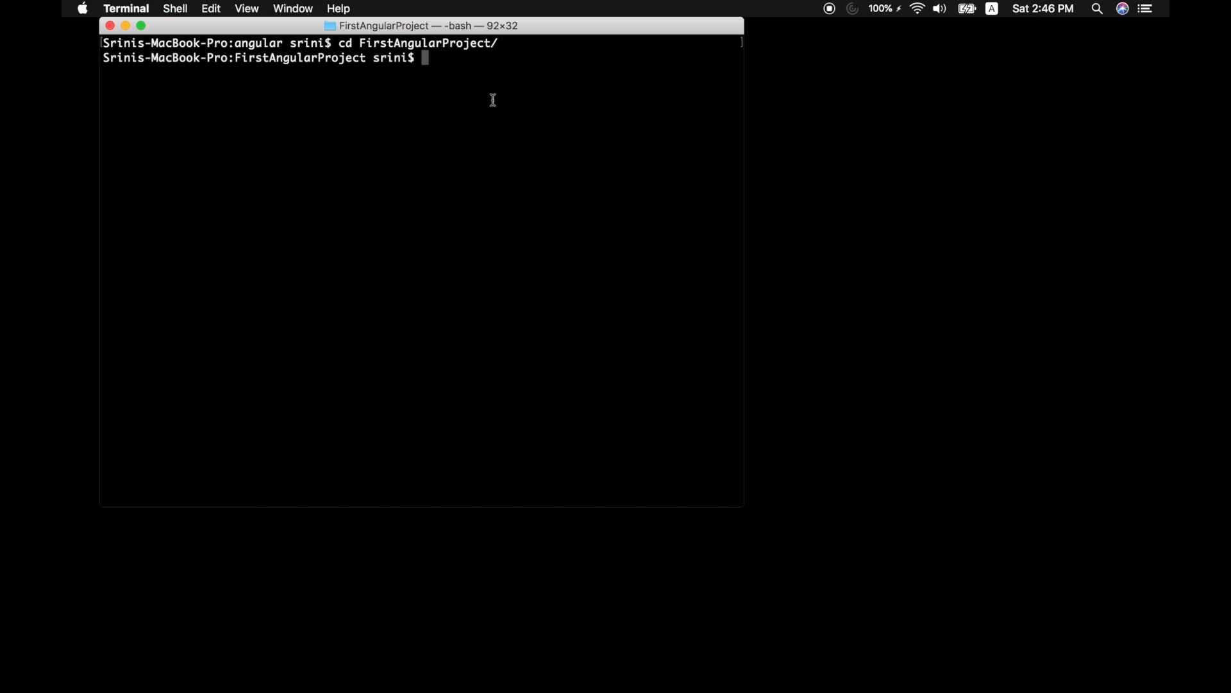
type("ng serve")
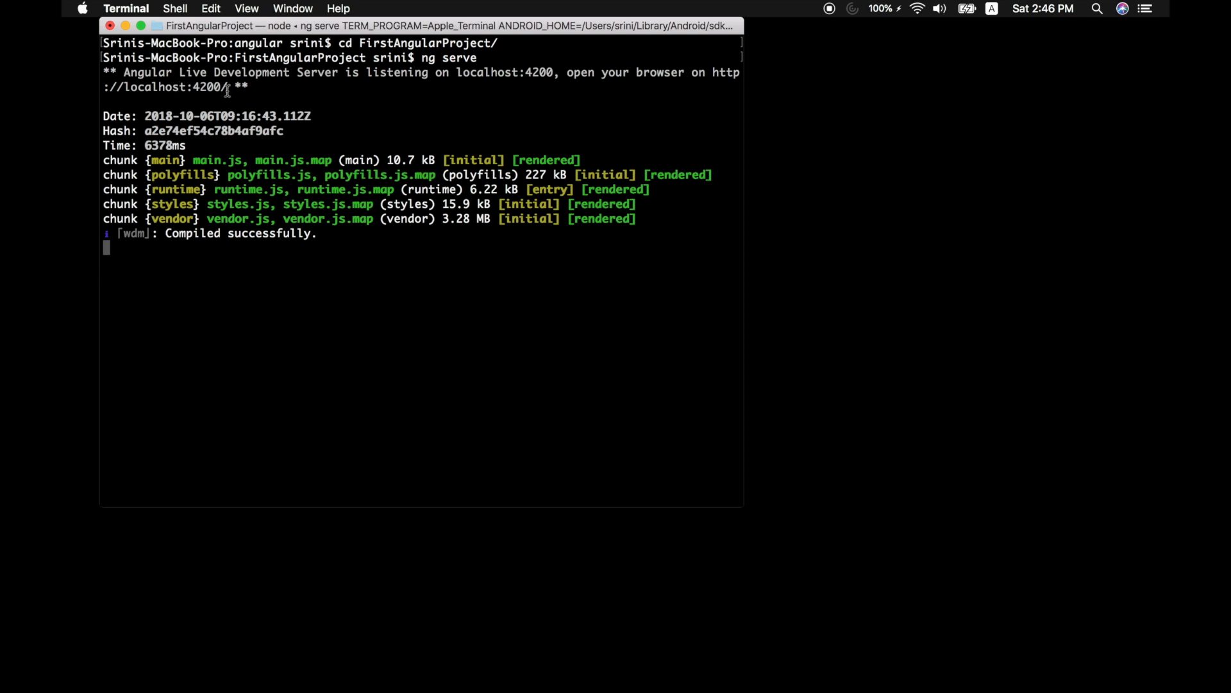
double_click(170, 86)
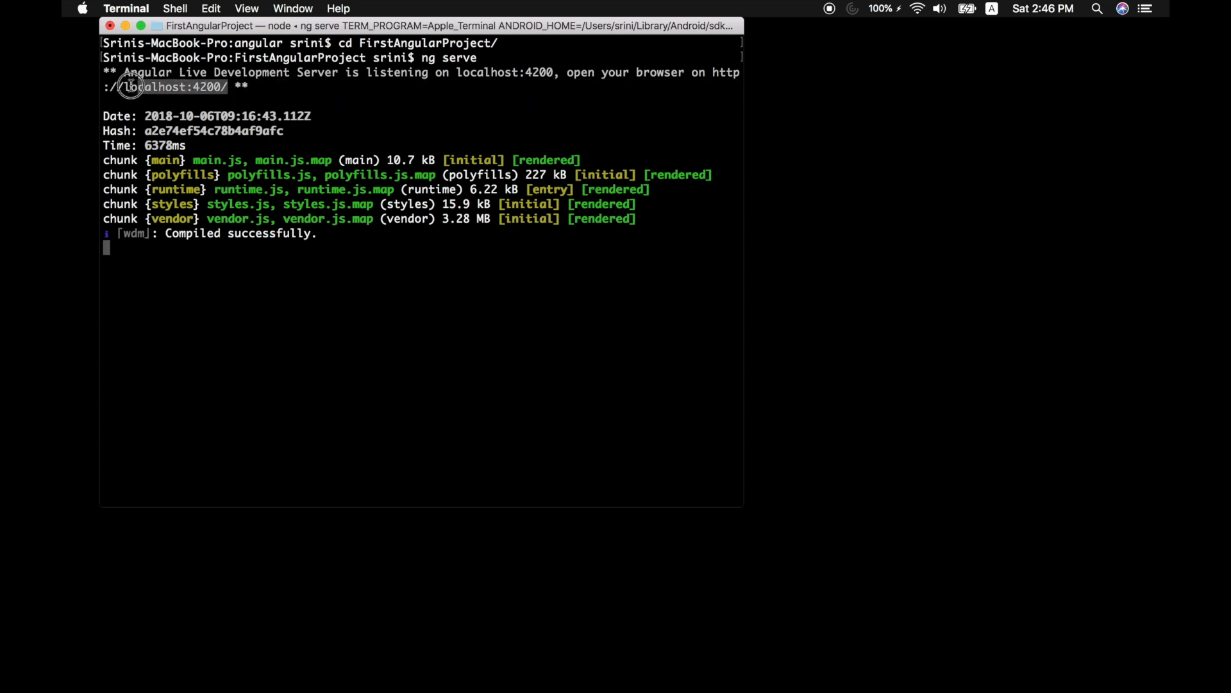
mouse_move(747, 140)
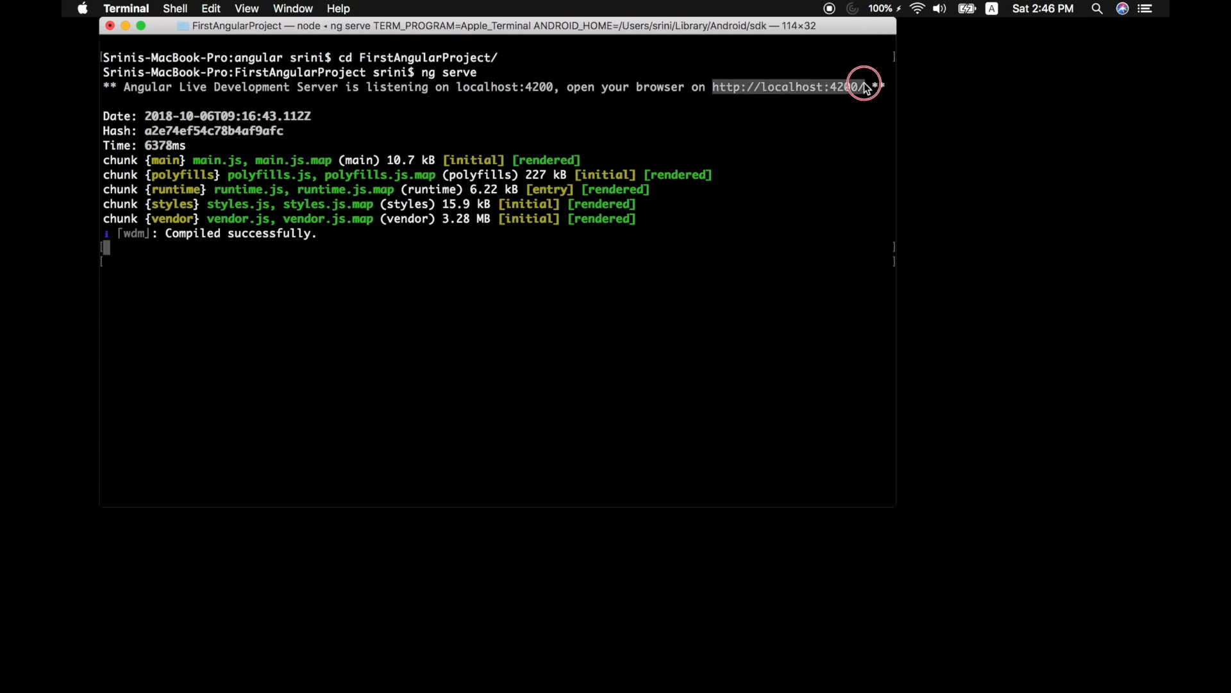
mouse_move(423, 673)
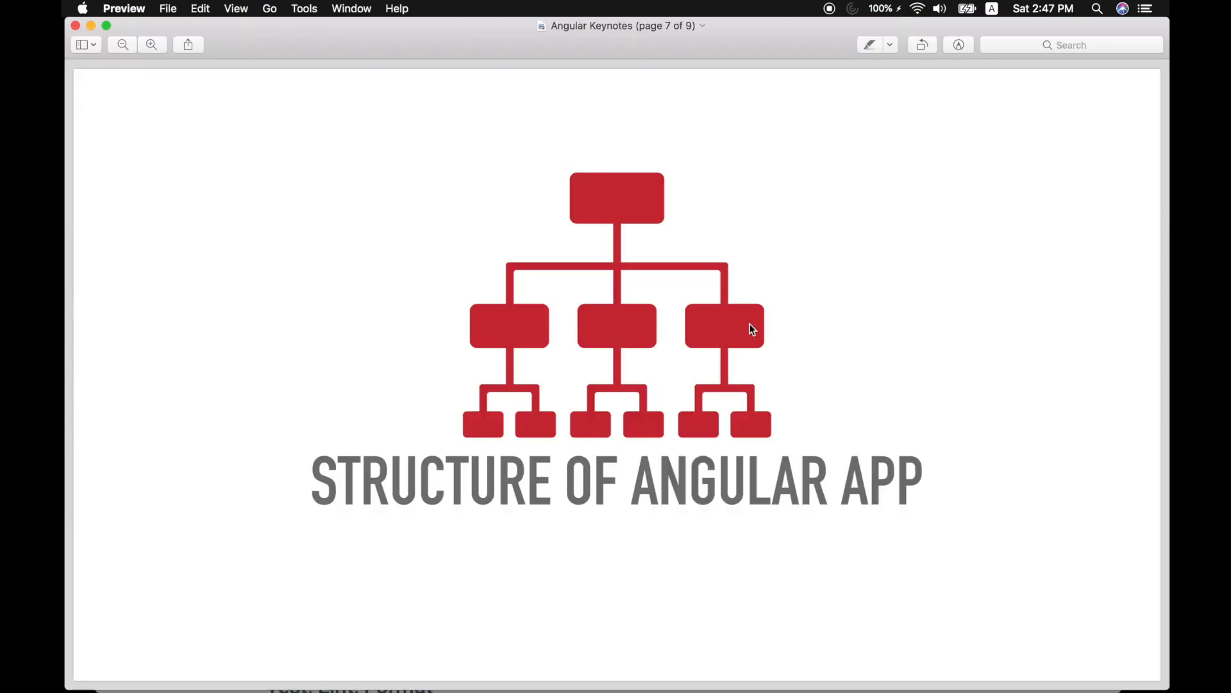
mouse_move(593, 320)
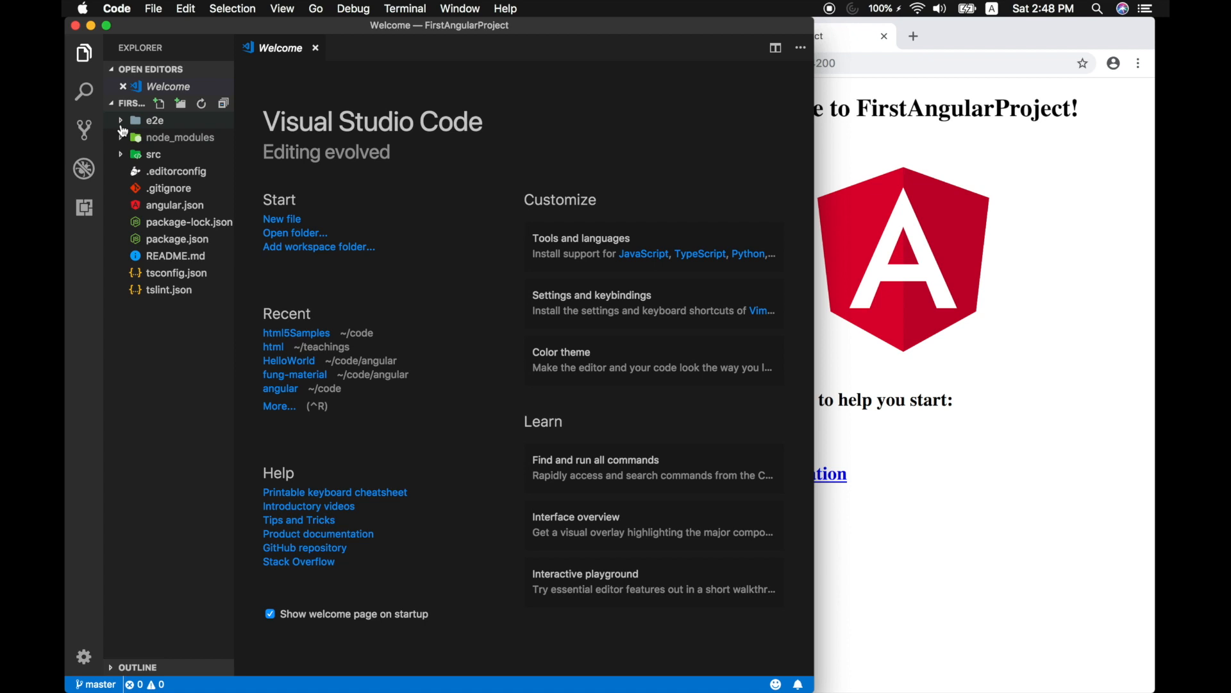
left_click(155, 120)
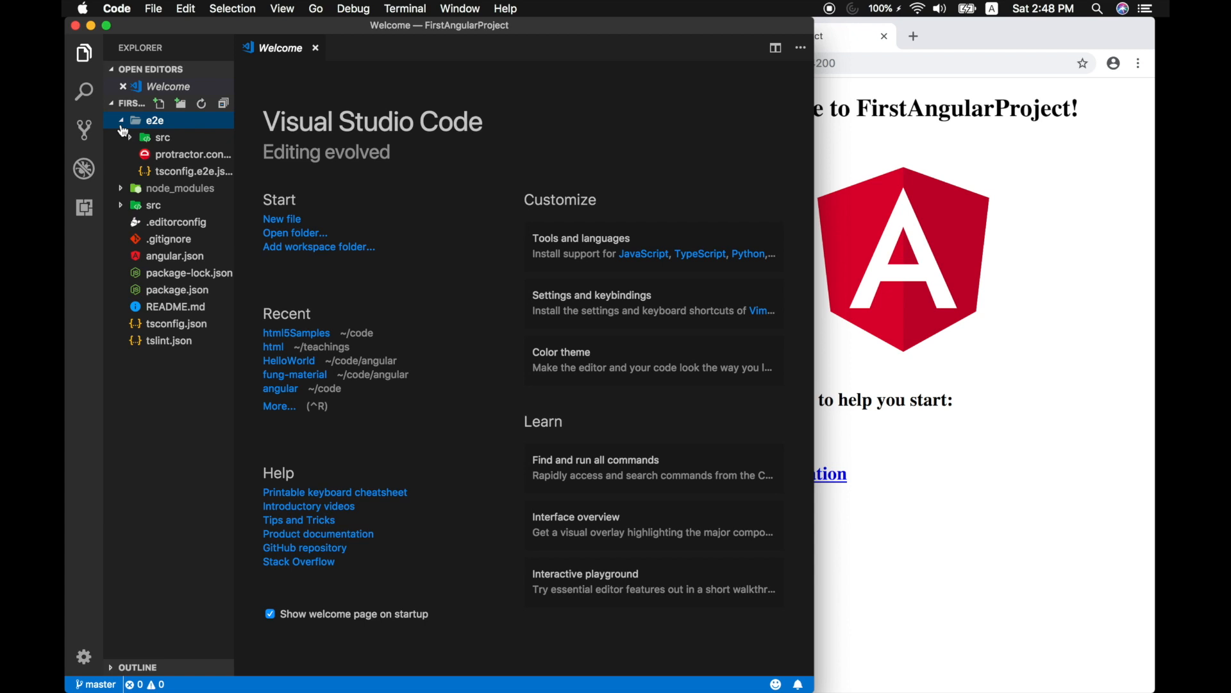
left_click(121, 121)
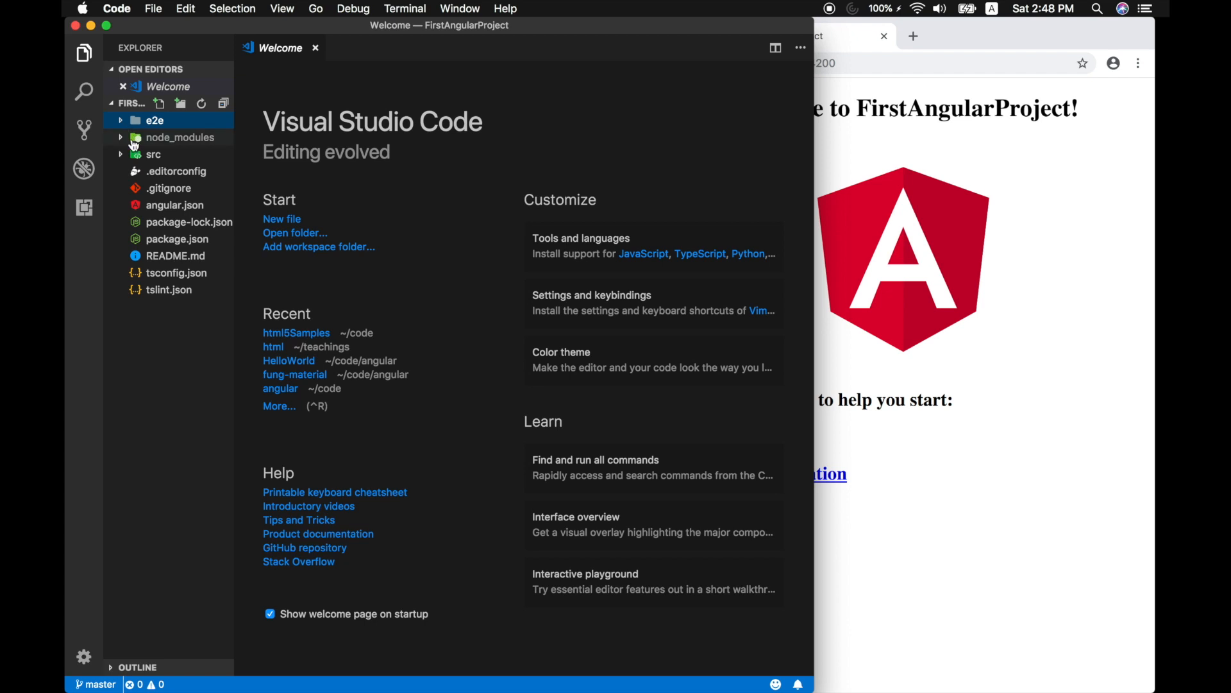
left_click(180, 137)
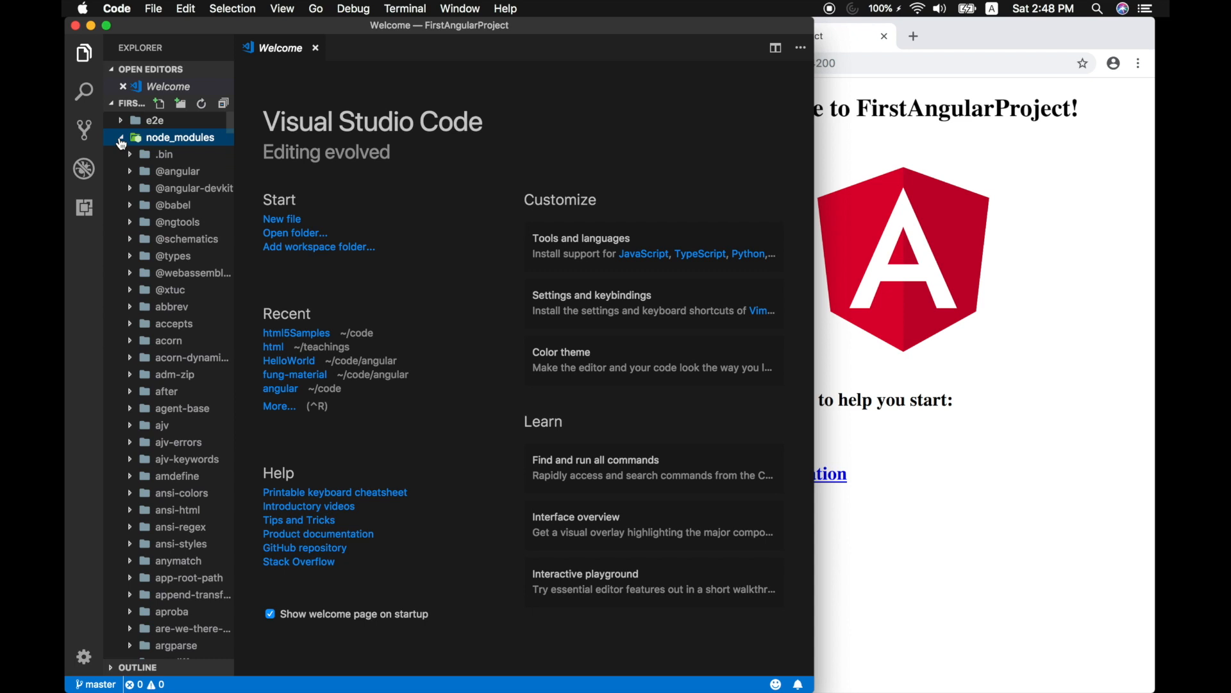
left_click(120, 137)
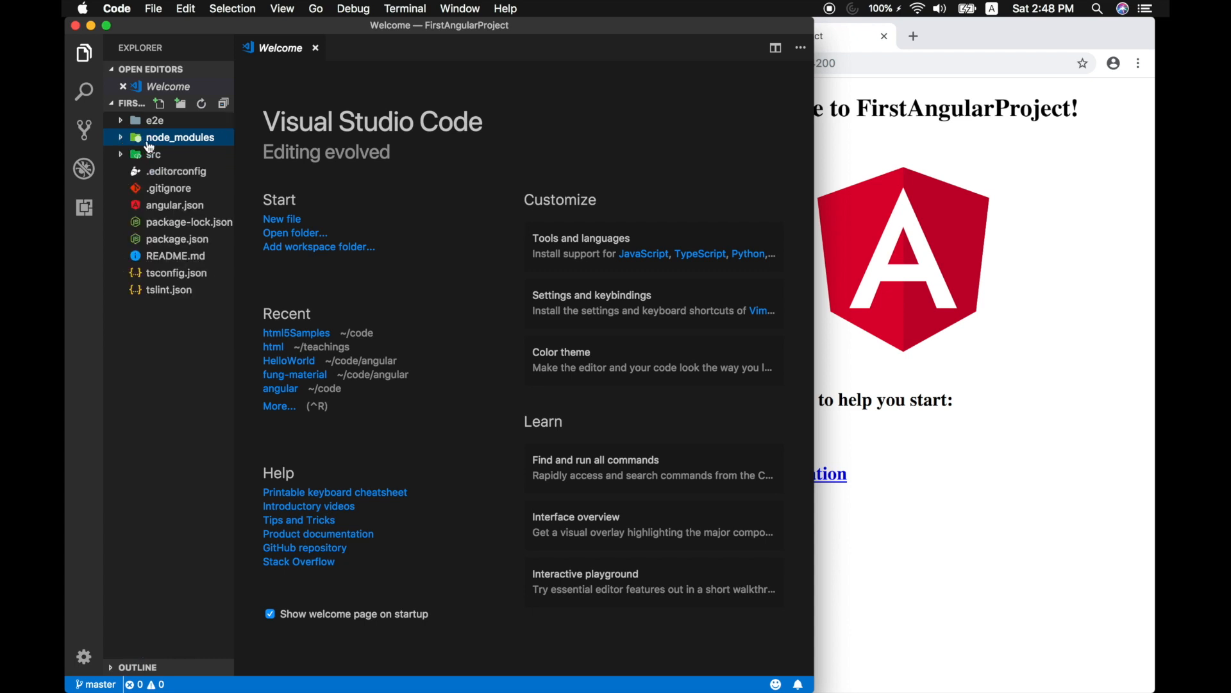
mouse_move(179, 137)
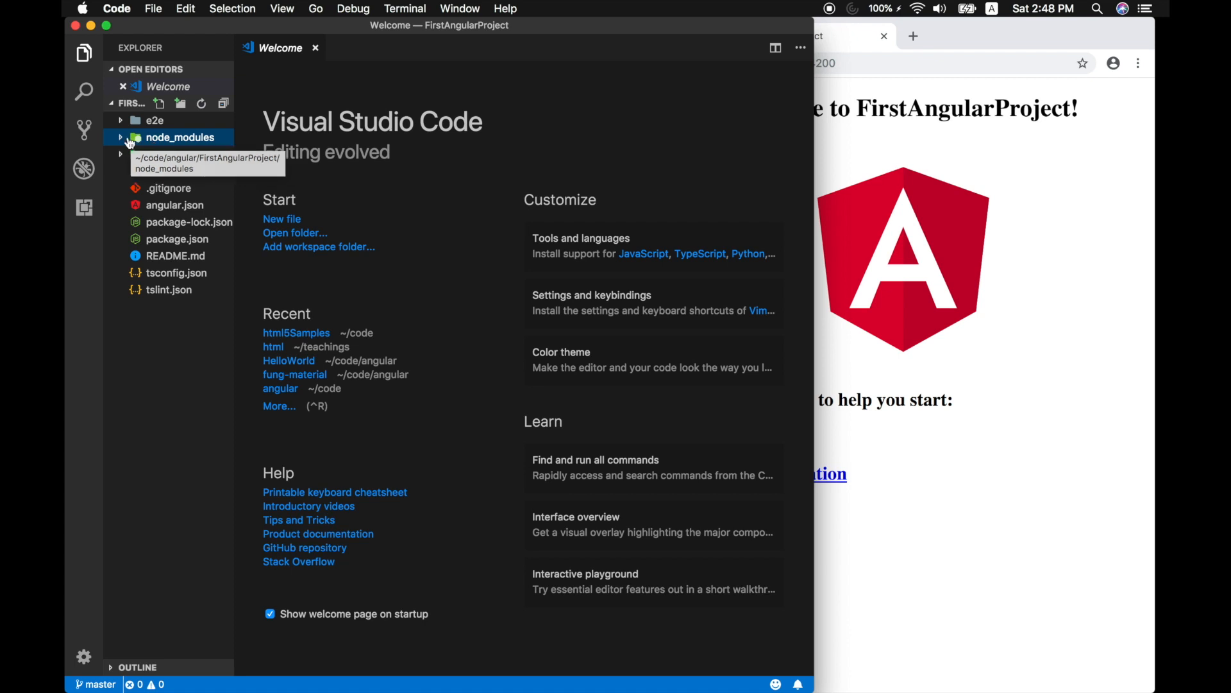
left_click(179, 137)
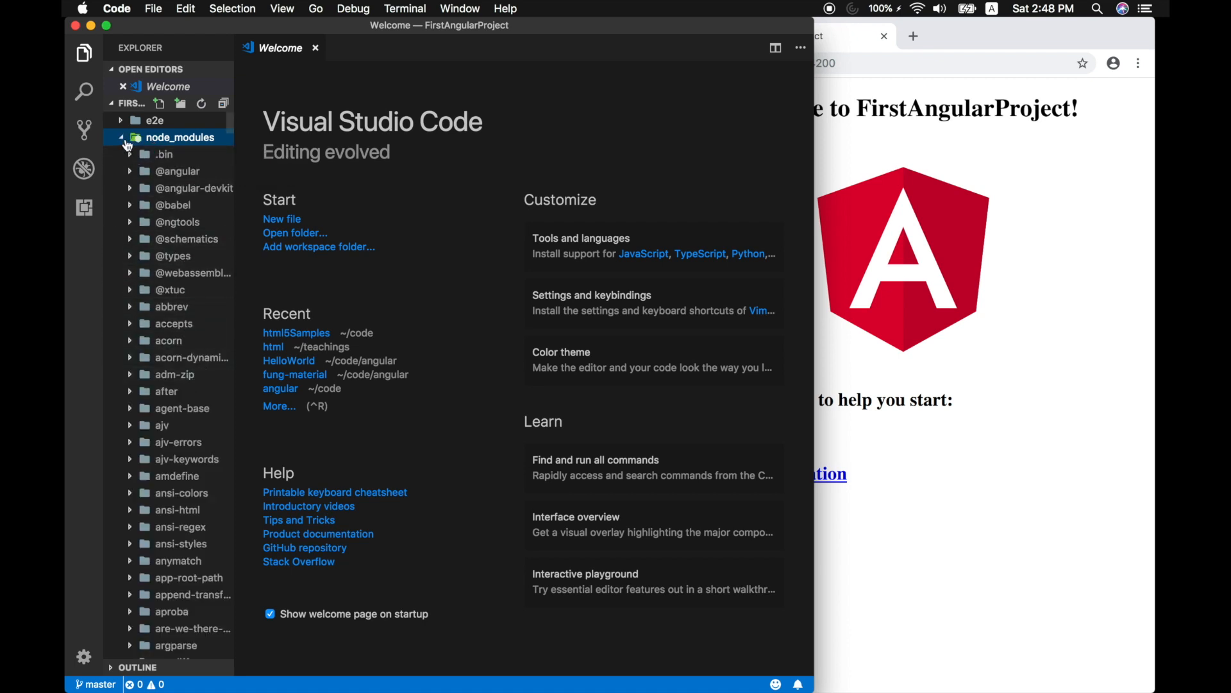
left_click(120, 137)
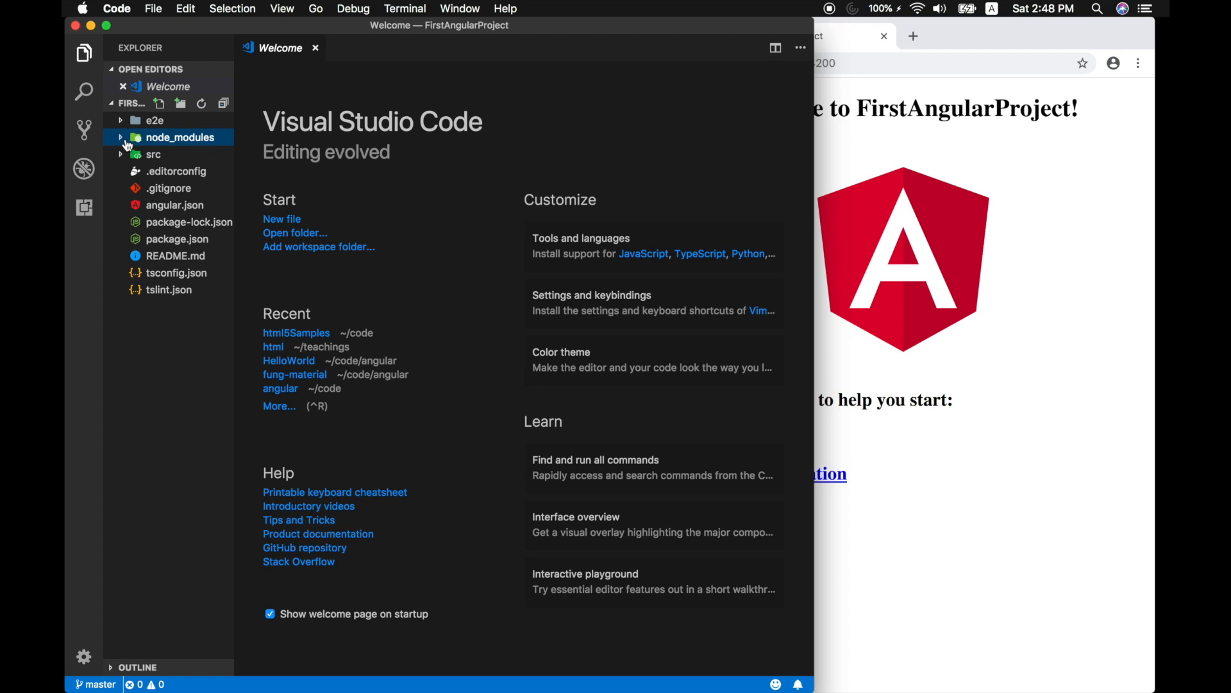
left_click(180, 137)
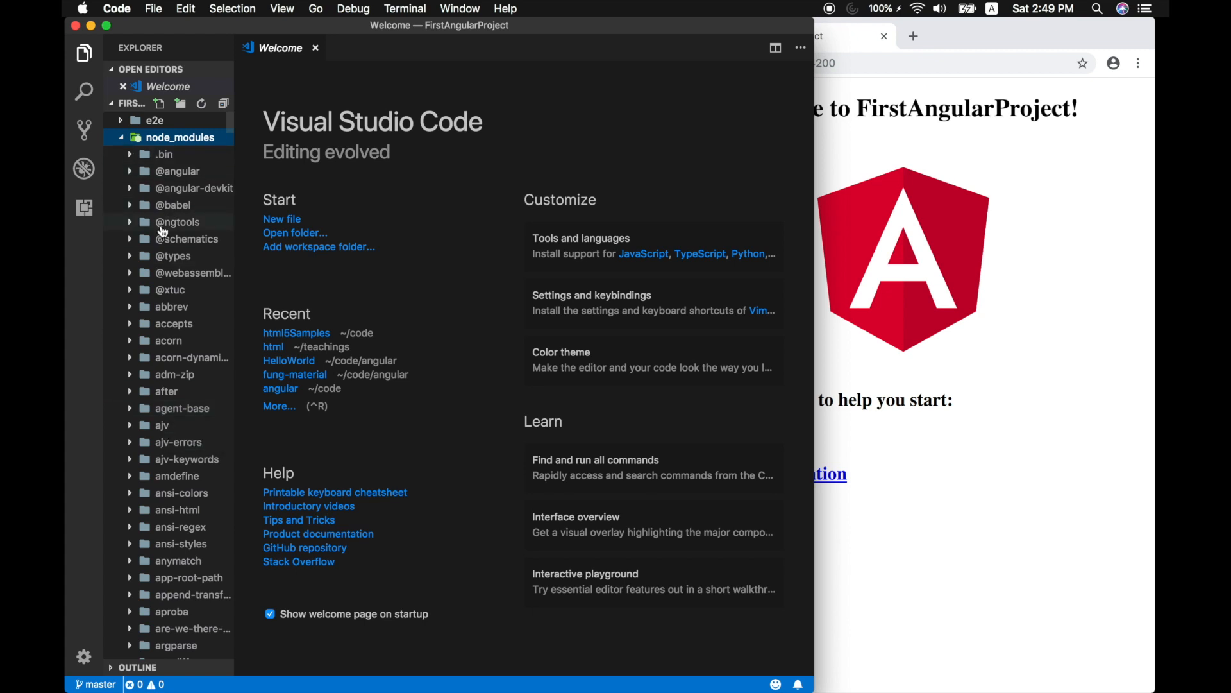
mouse_move(177, 222)
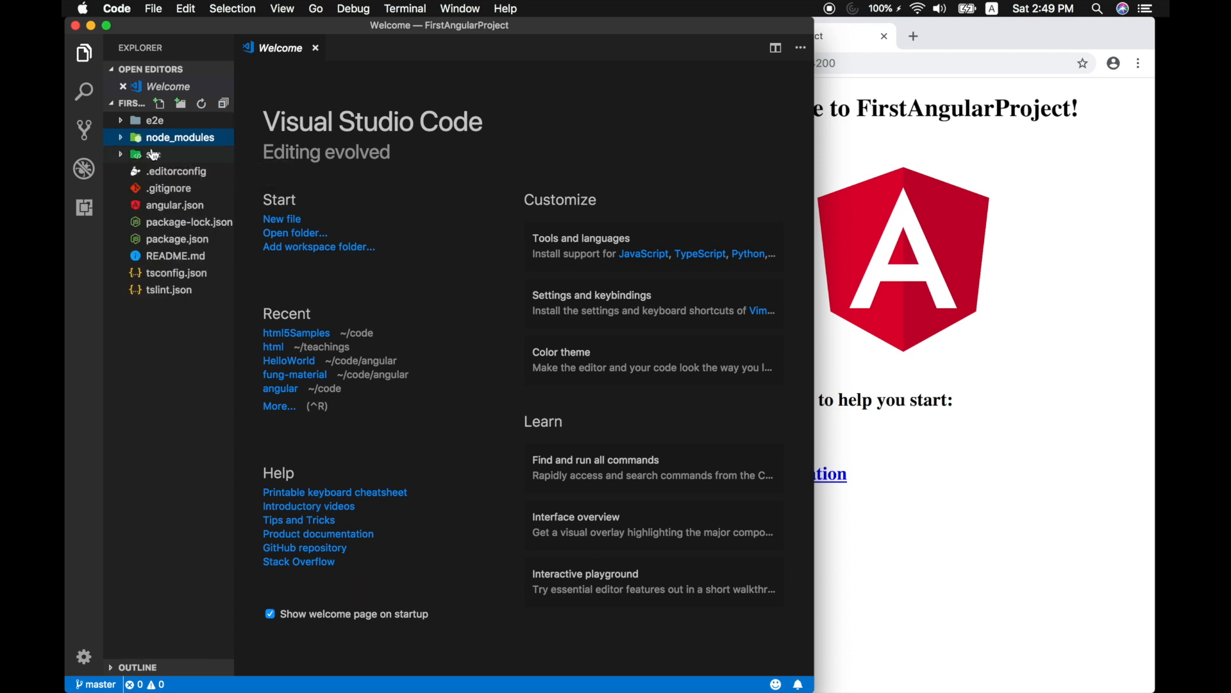
mouse_move(152, 155)
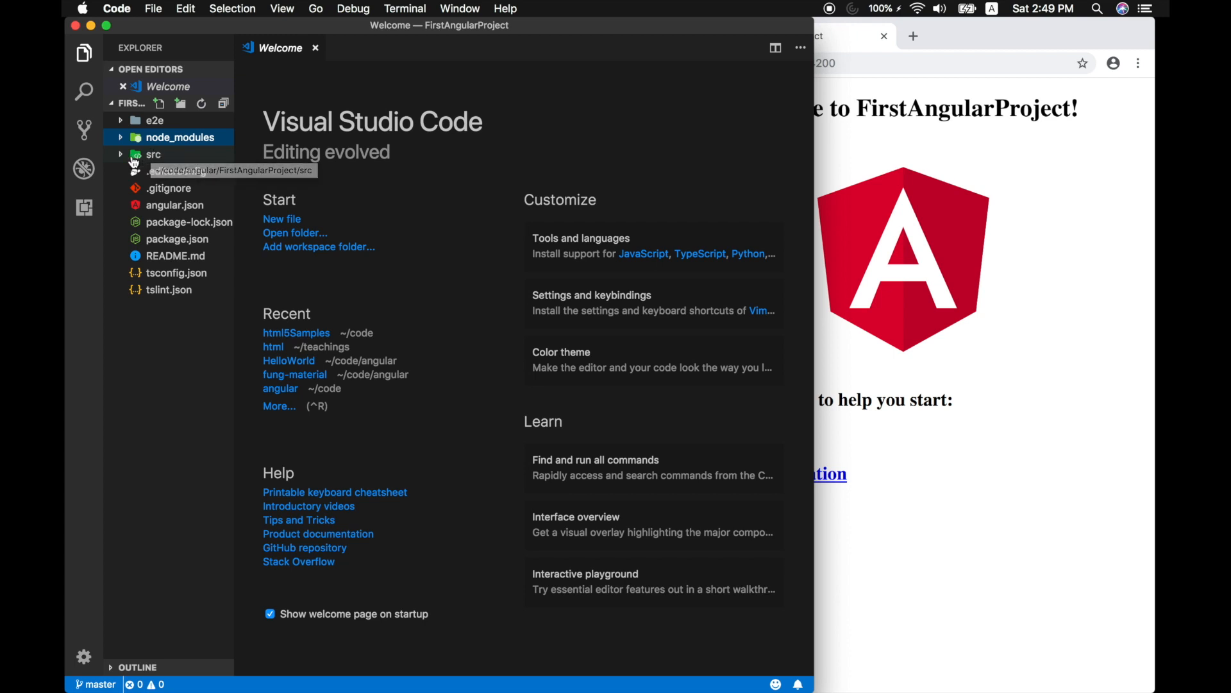
- Expand src, assets and environments in the Explorer, then collapse environments again
left_click(153, 154)
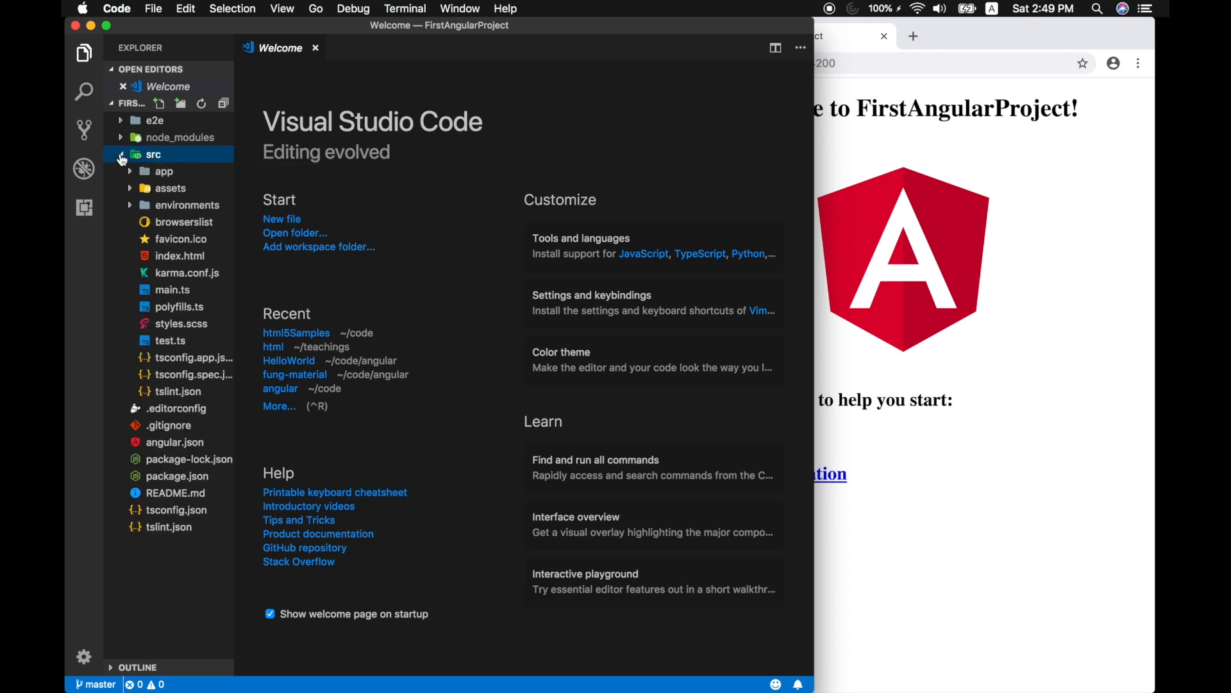
mouse_move(151, 154)
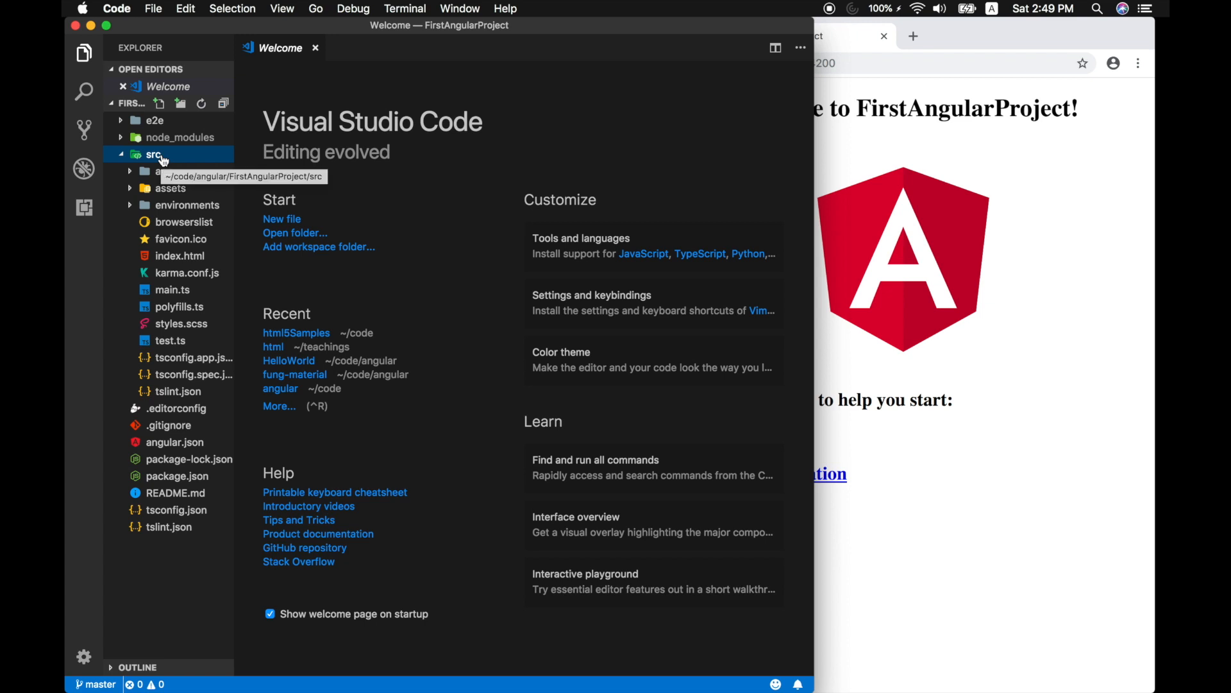
mouse_move(163, 170)
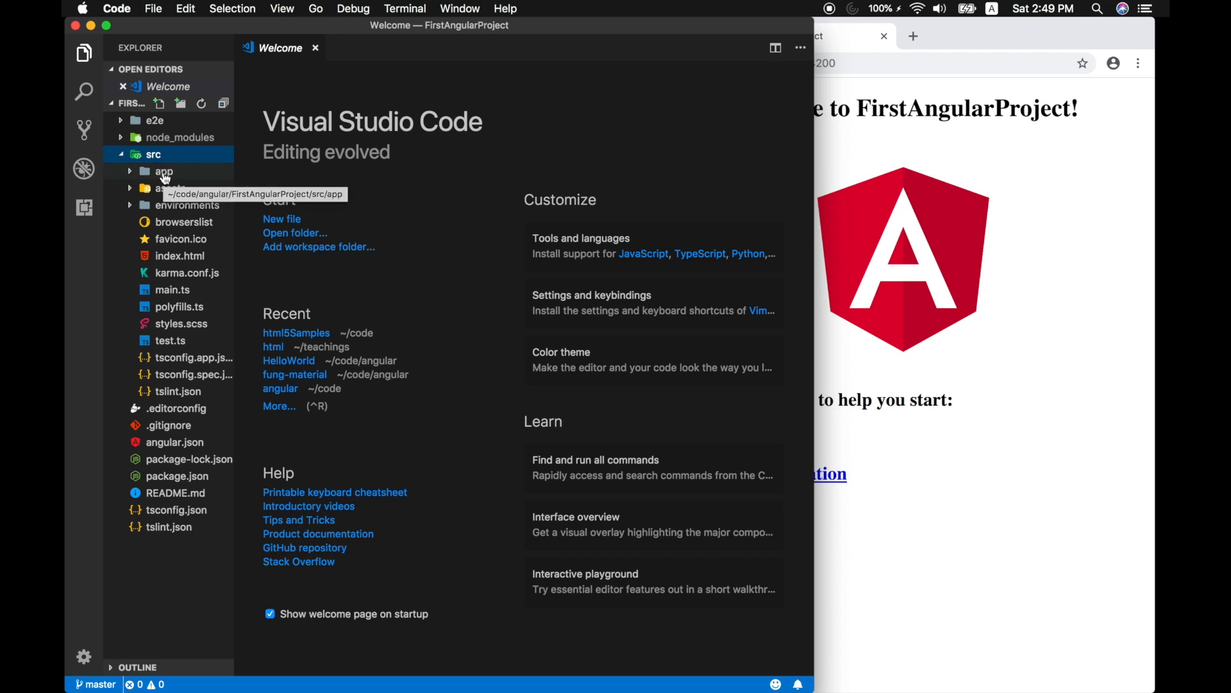
mouse_move(141, 182)
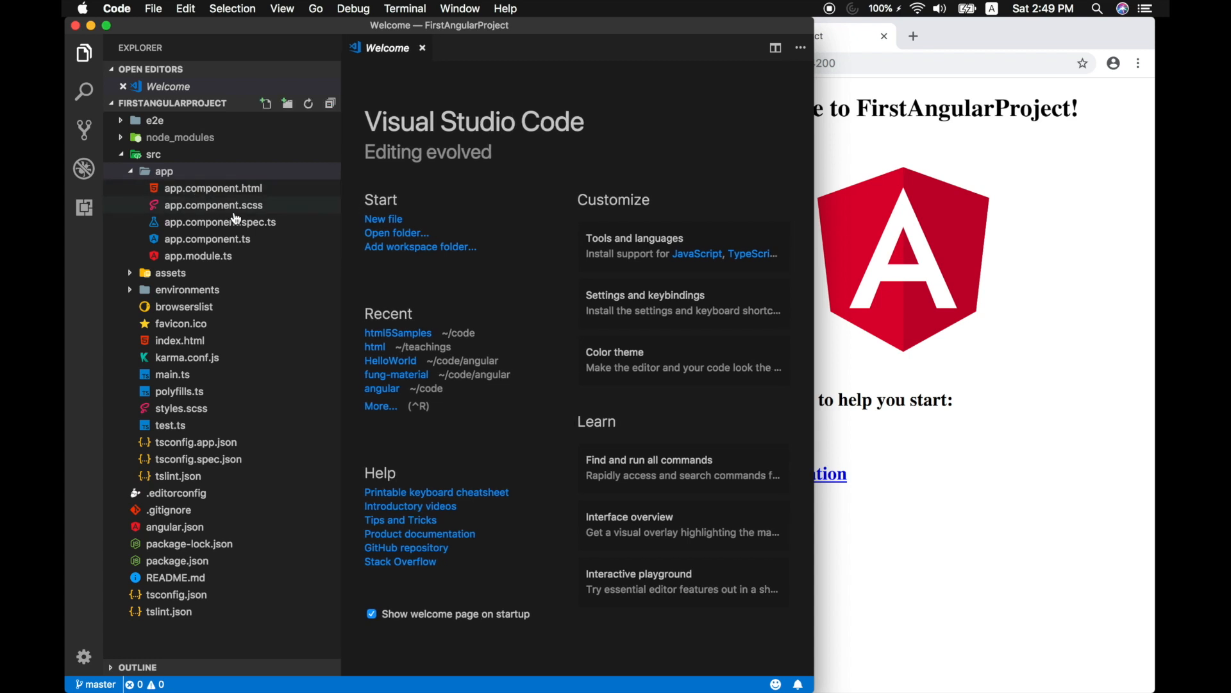
mouse_move(197, 256)
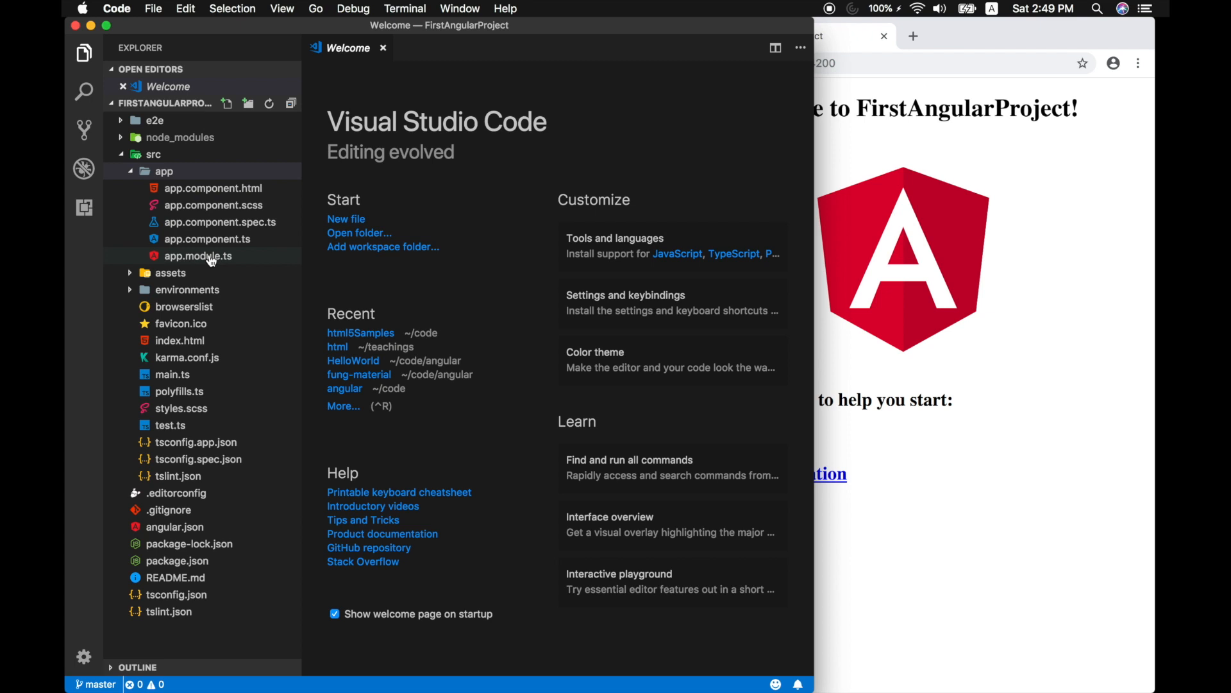
mouse_move(198, 257)
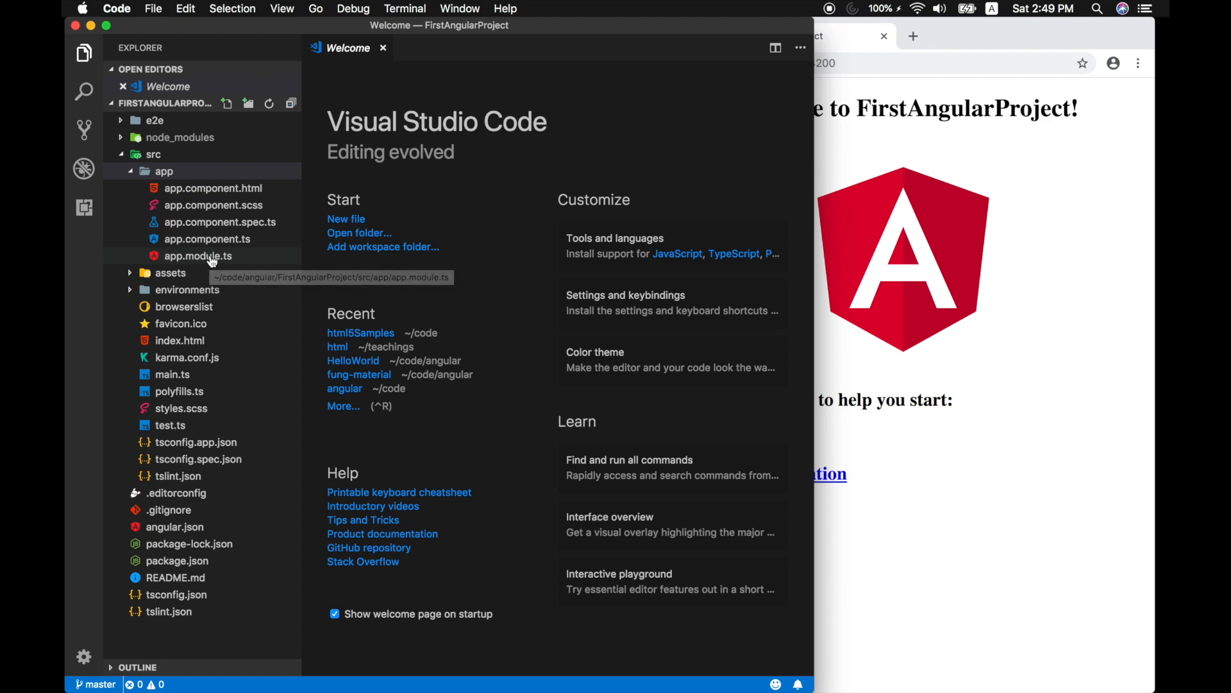
mouse_move(157, 289)
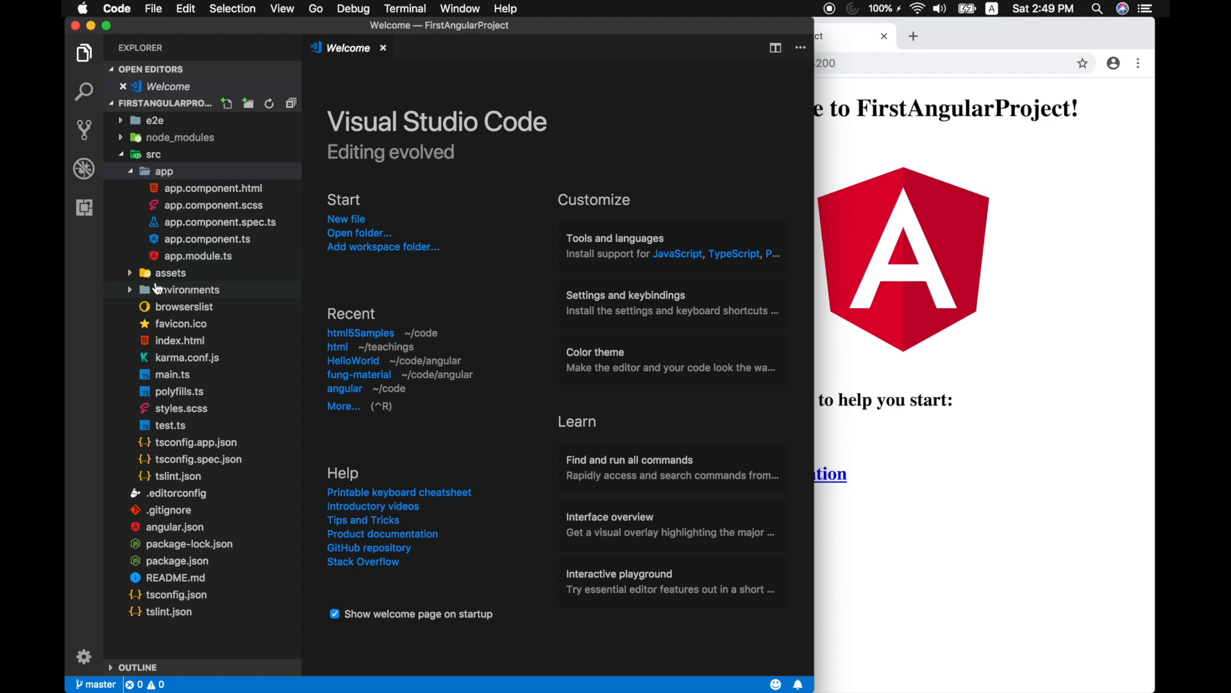
left_click(170, 272)
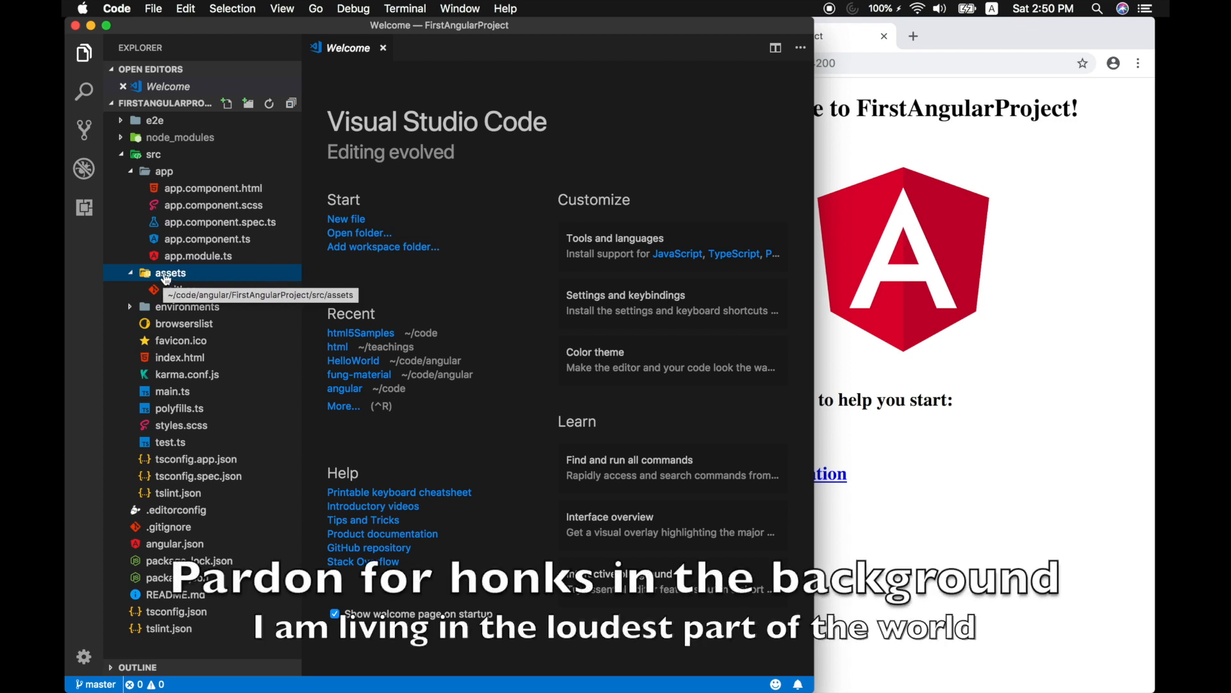
left_click(188, 306)
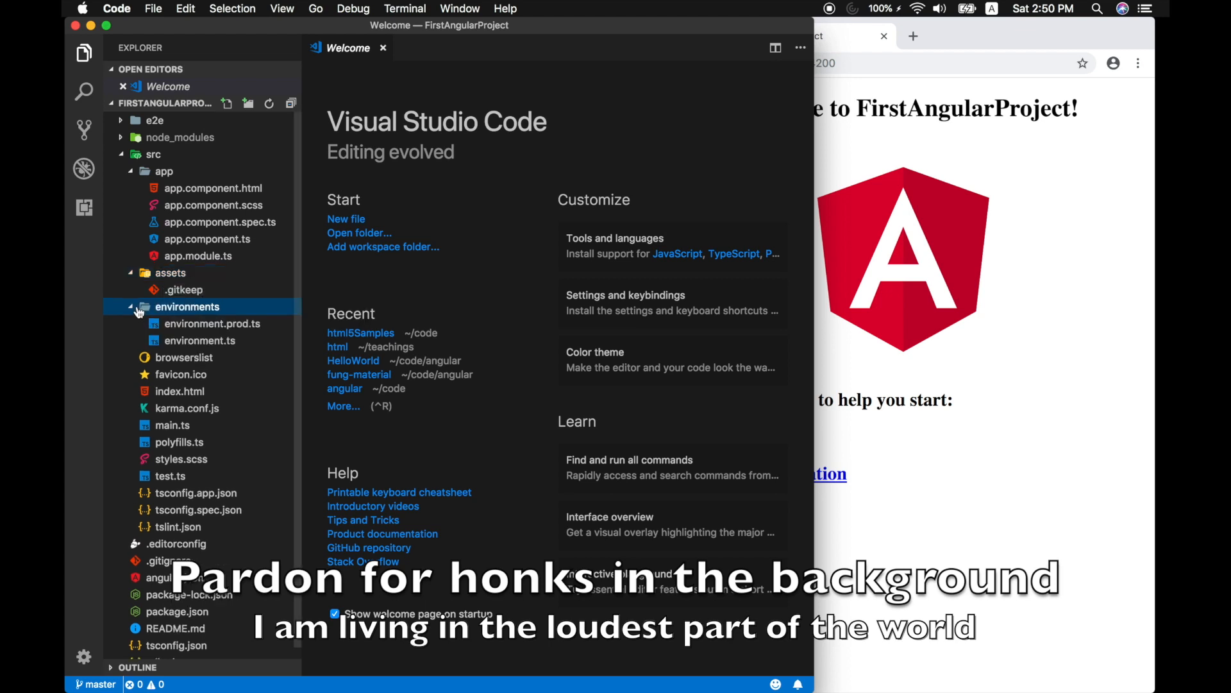
mouse_move(187, 307)
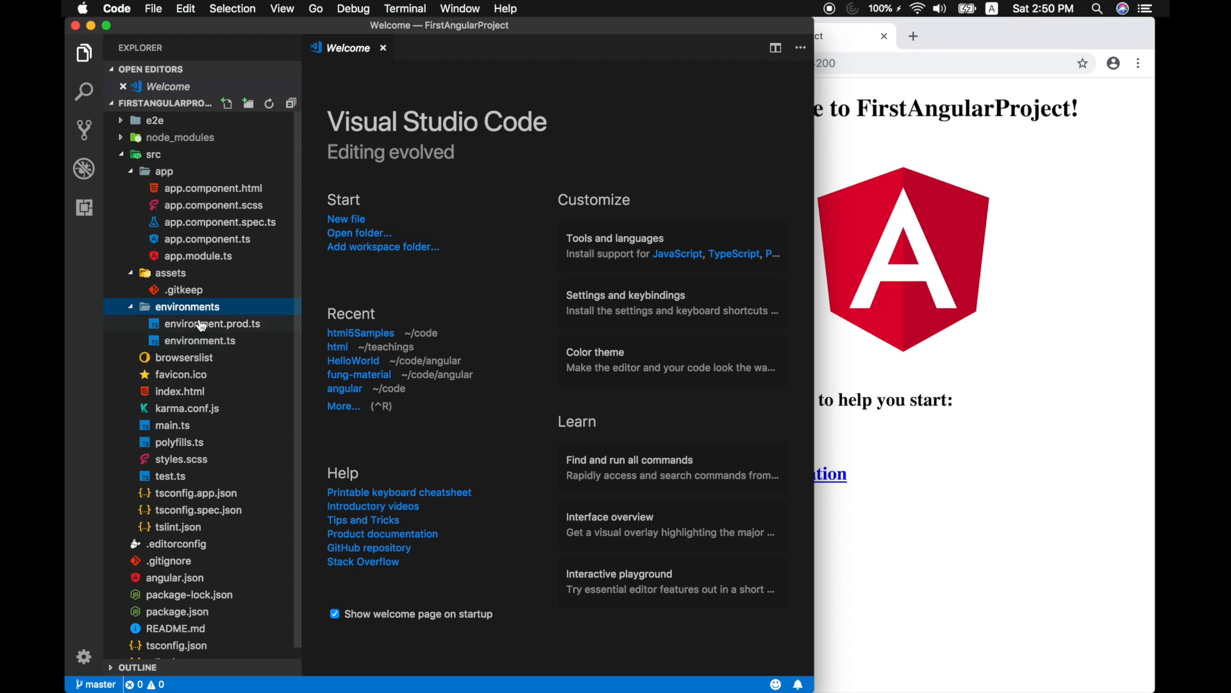
mouse_move(219, 351)
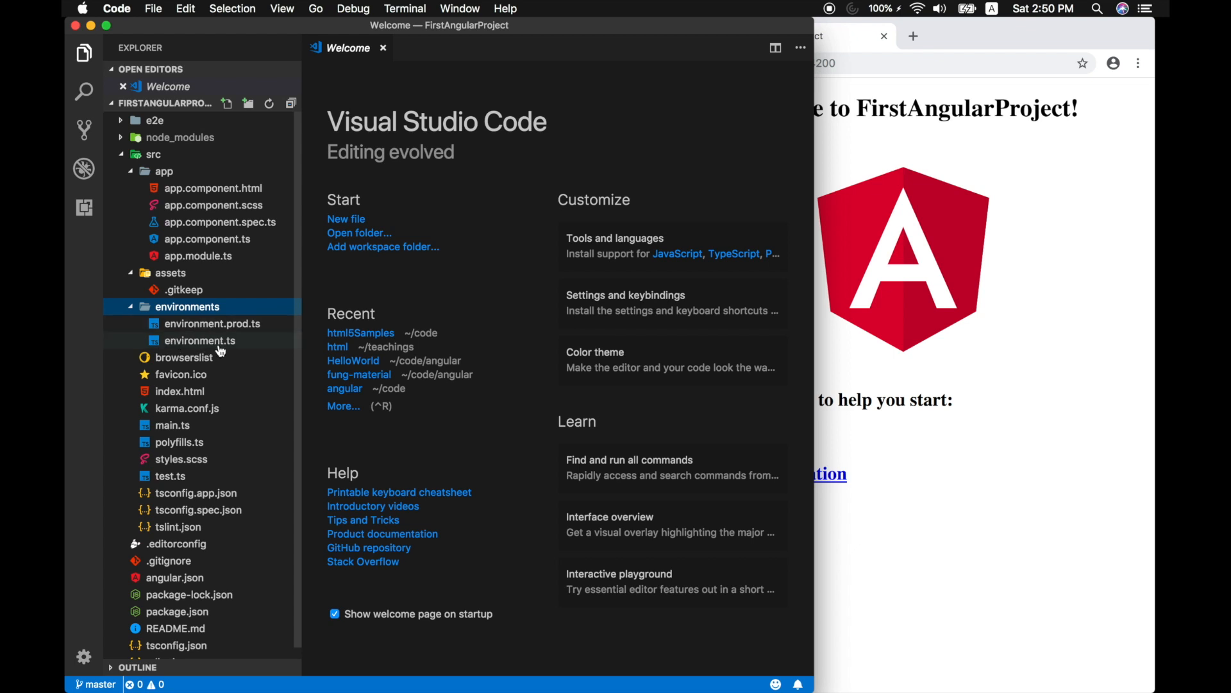
double_click(212, 324)
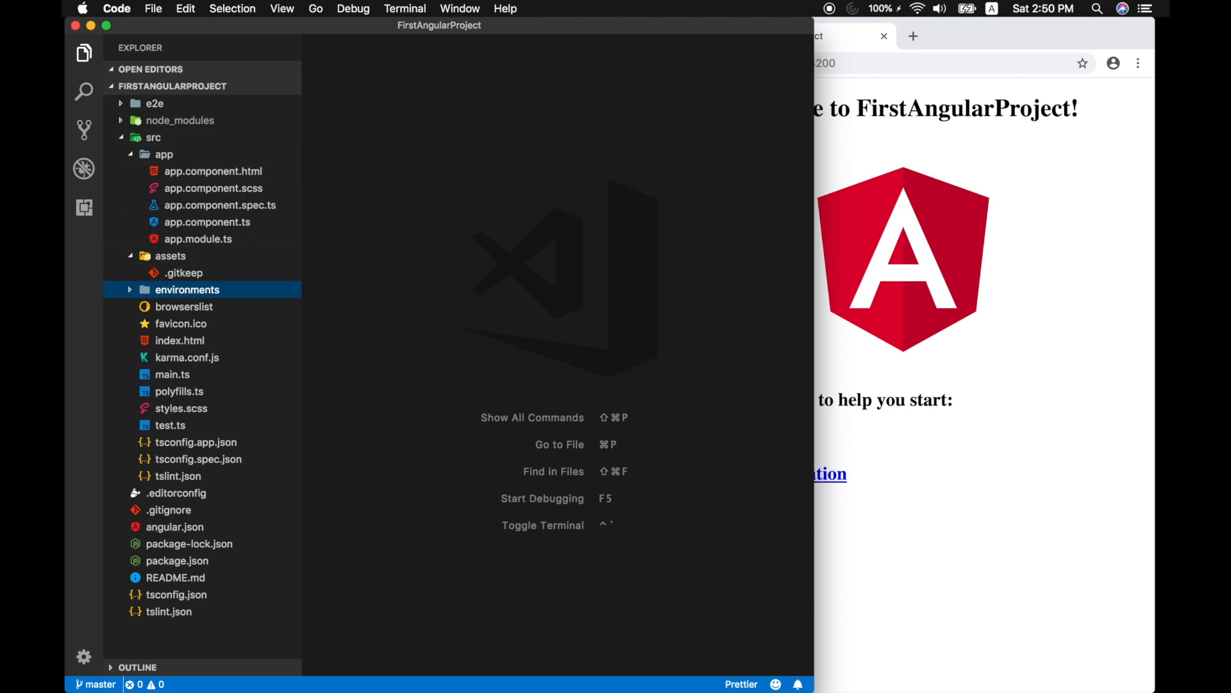
mouse_move(584, 560)
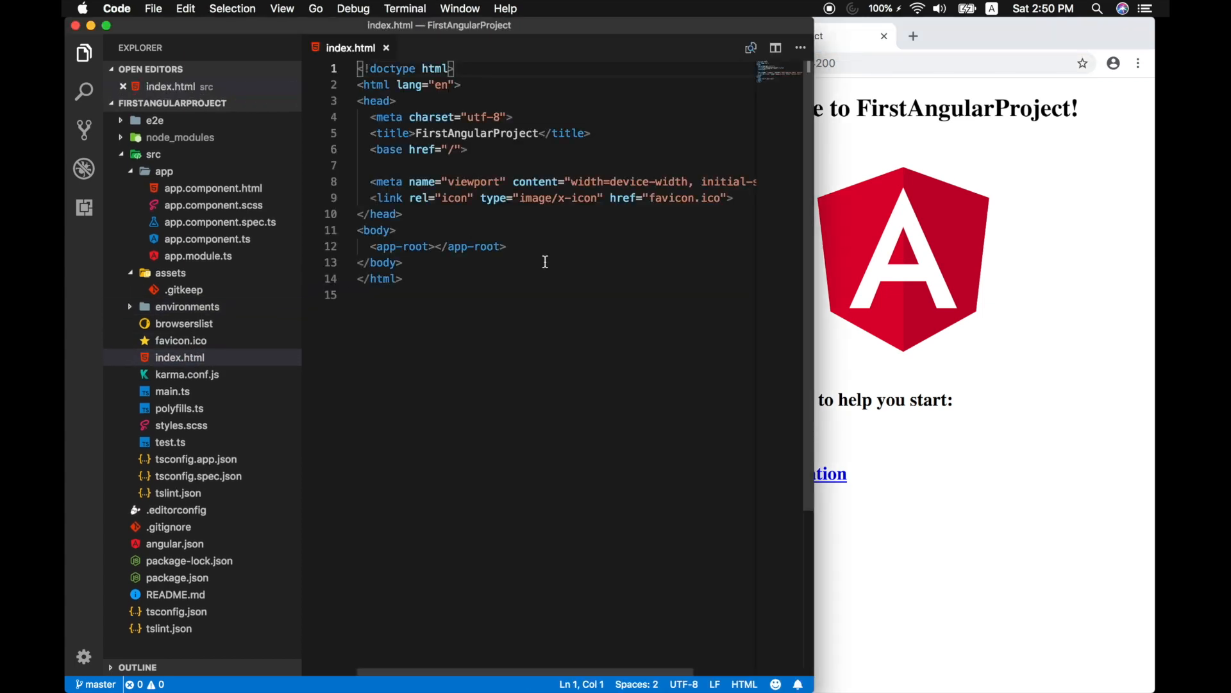
- Point at the <app-root> element in the body of src/index.html
left_click(403, 262)
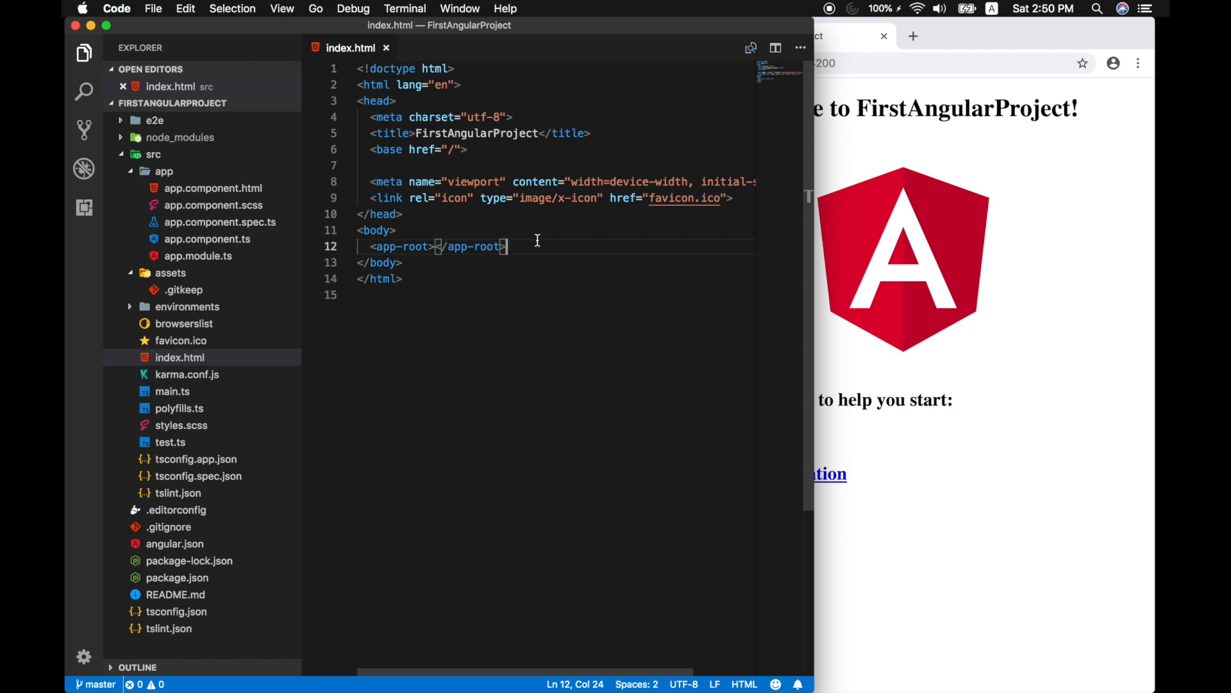
mouse_move(587, 190)
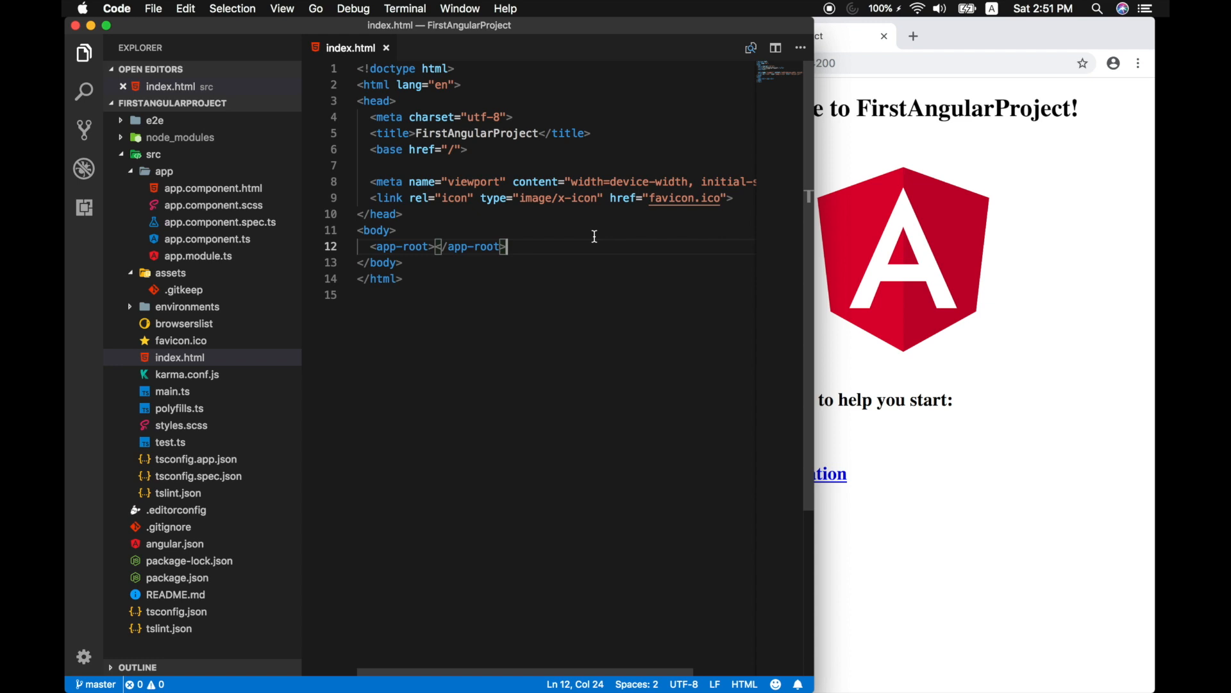
- View main.ts bootstrapping AppModule, glance at app.module.ts, and return to main.ts
left_click(172, 391)
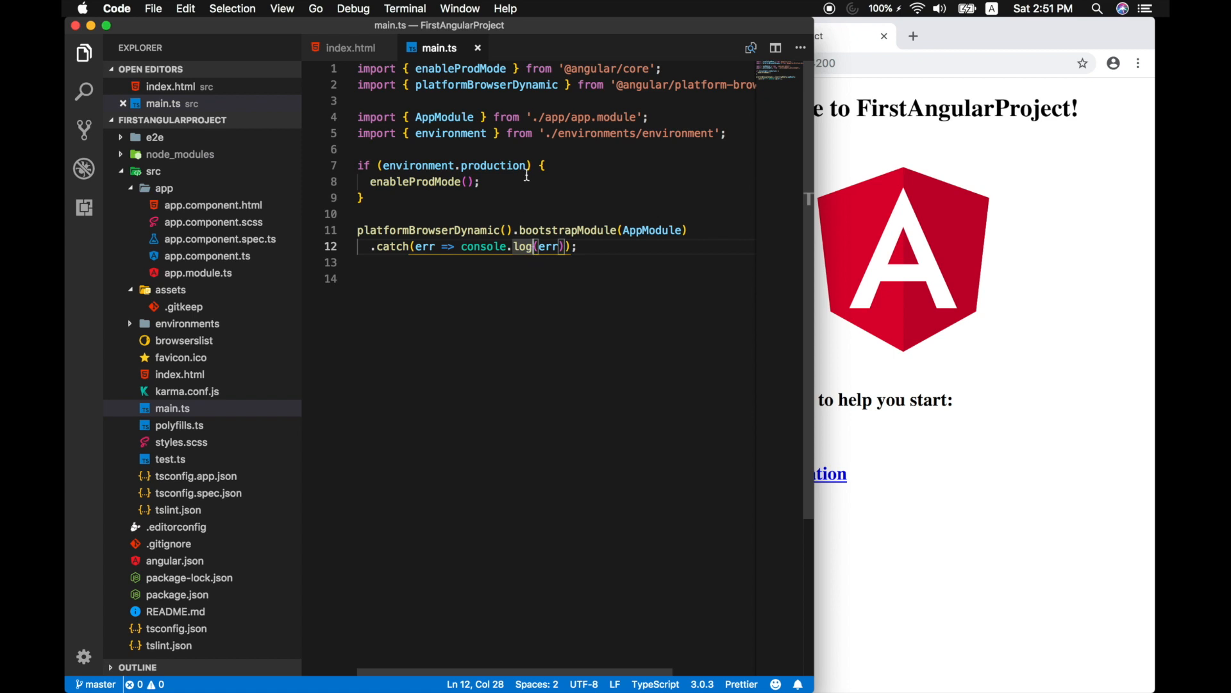
mouse_move(582, 299)
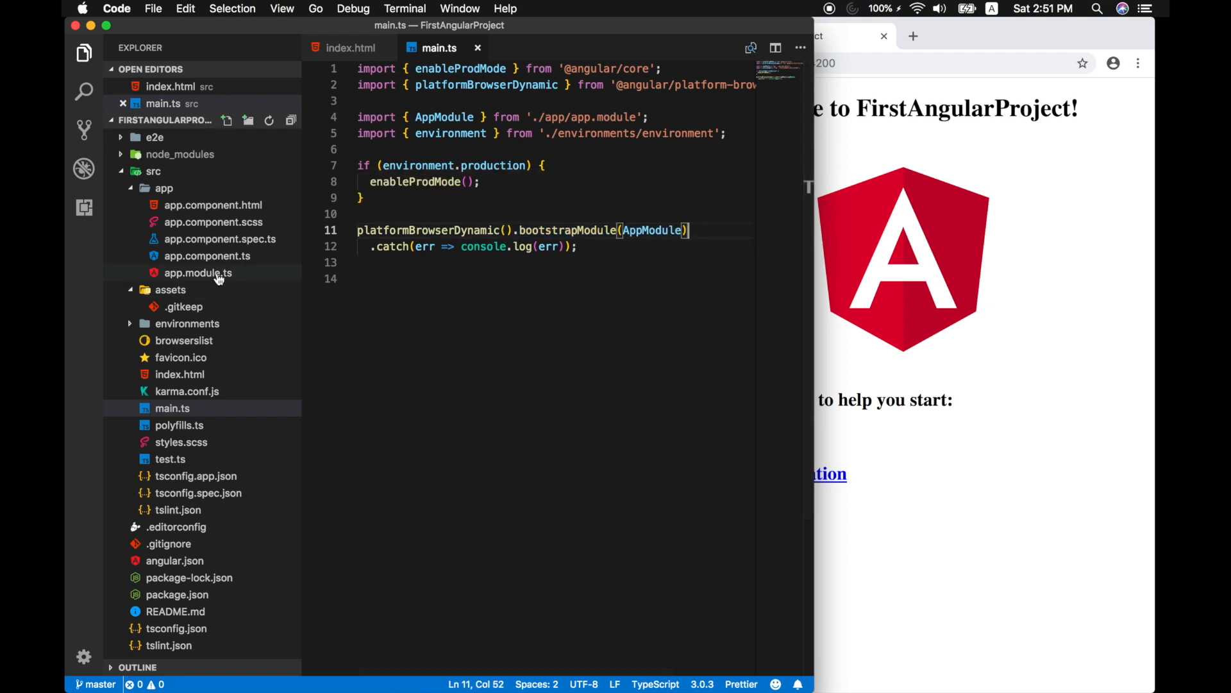
left_click(198, 272)
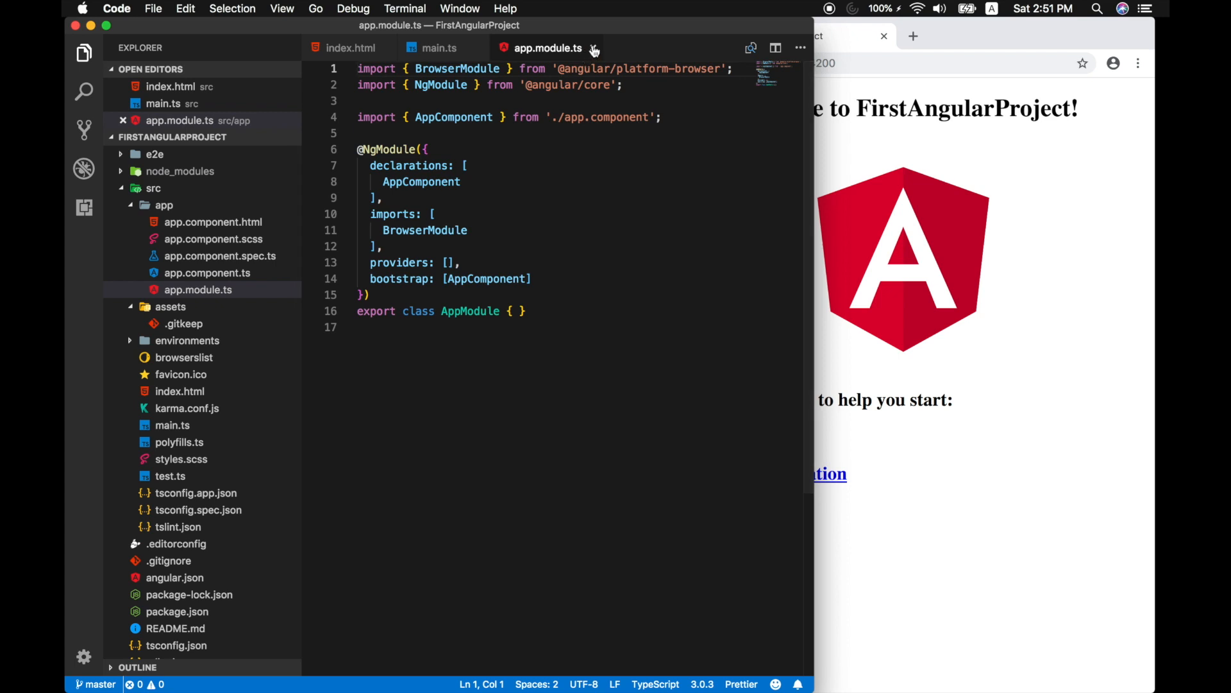
left_click(439, 47)
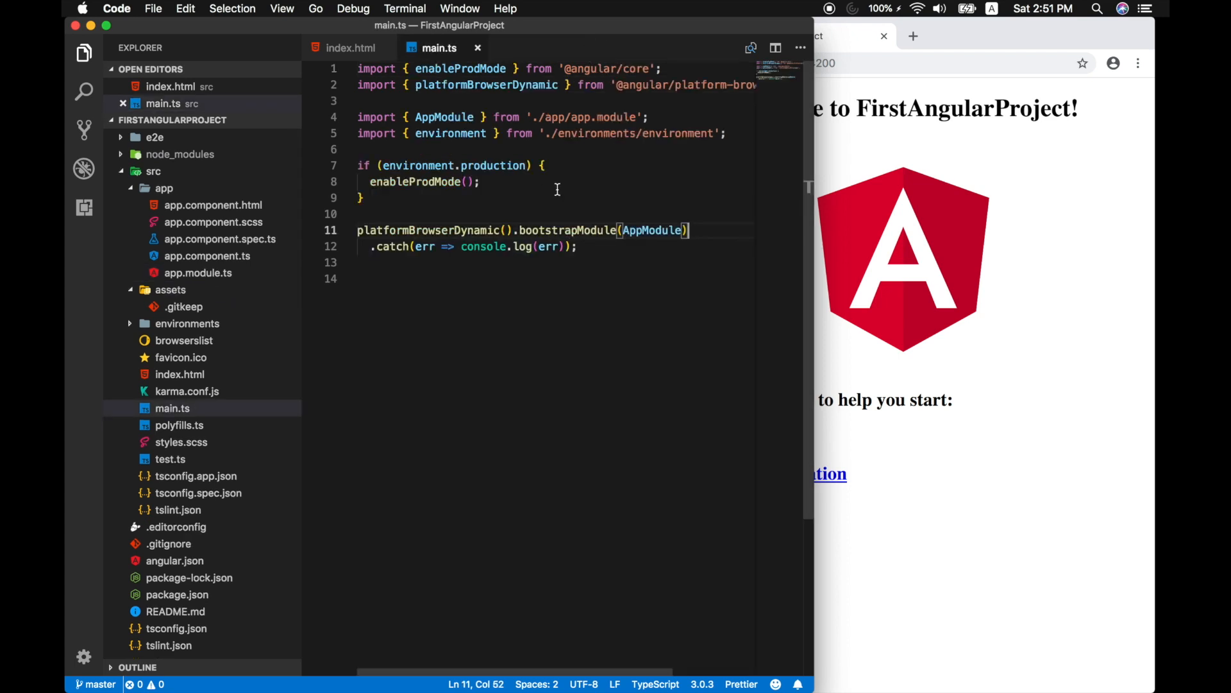
left_click(359, 198)
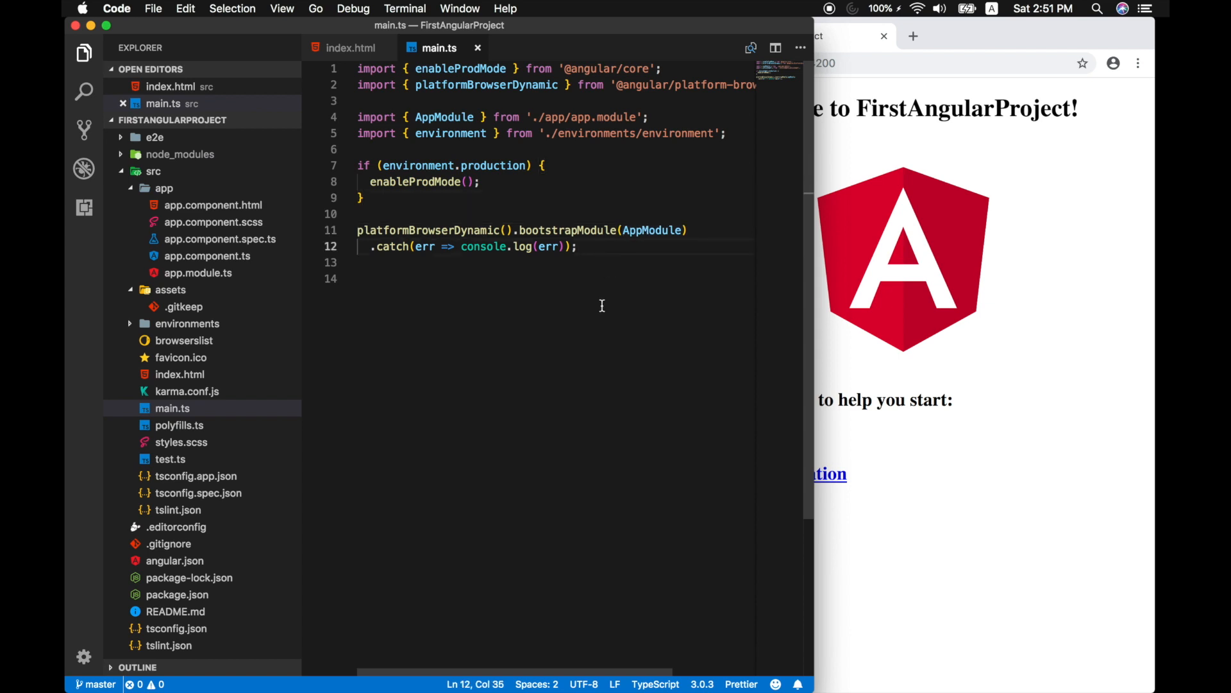
mouse_move(291, 379)
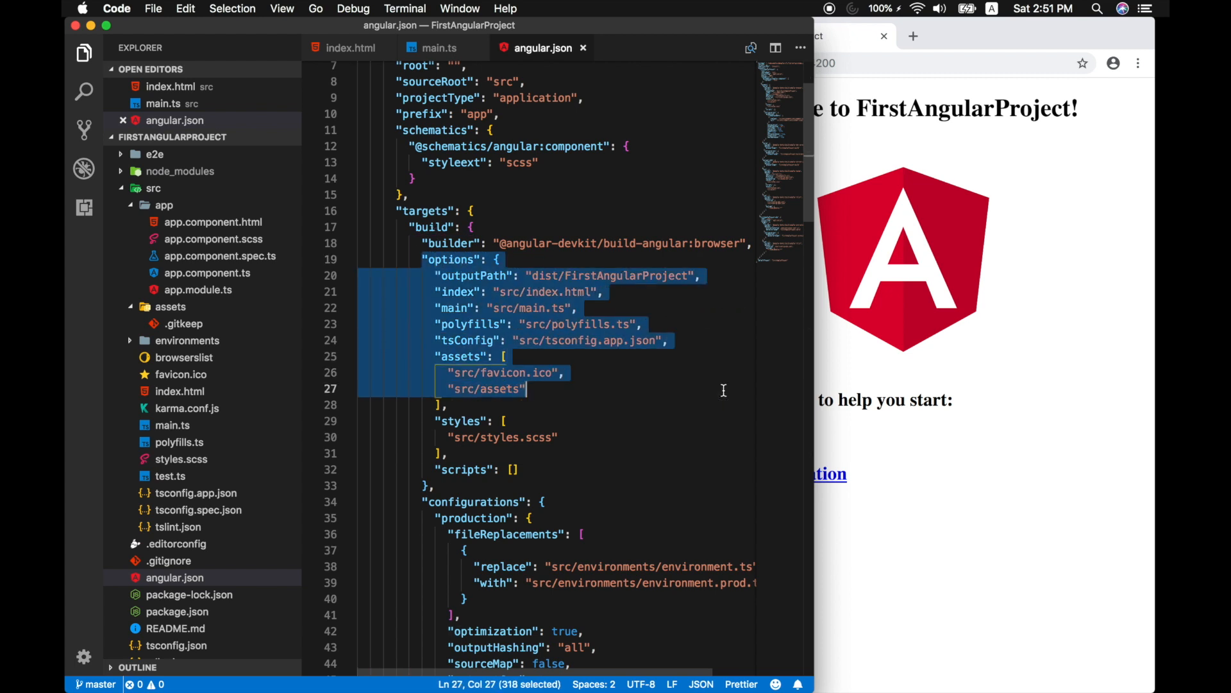
- Finish reviewing angular.json build options and move on to package.json
left_click(531, 275)
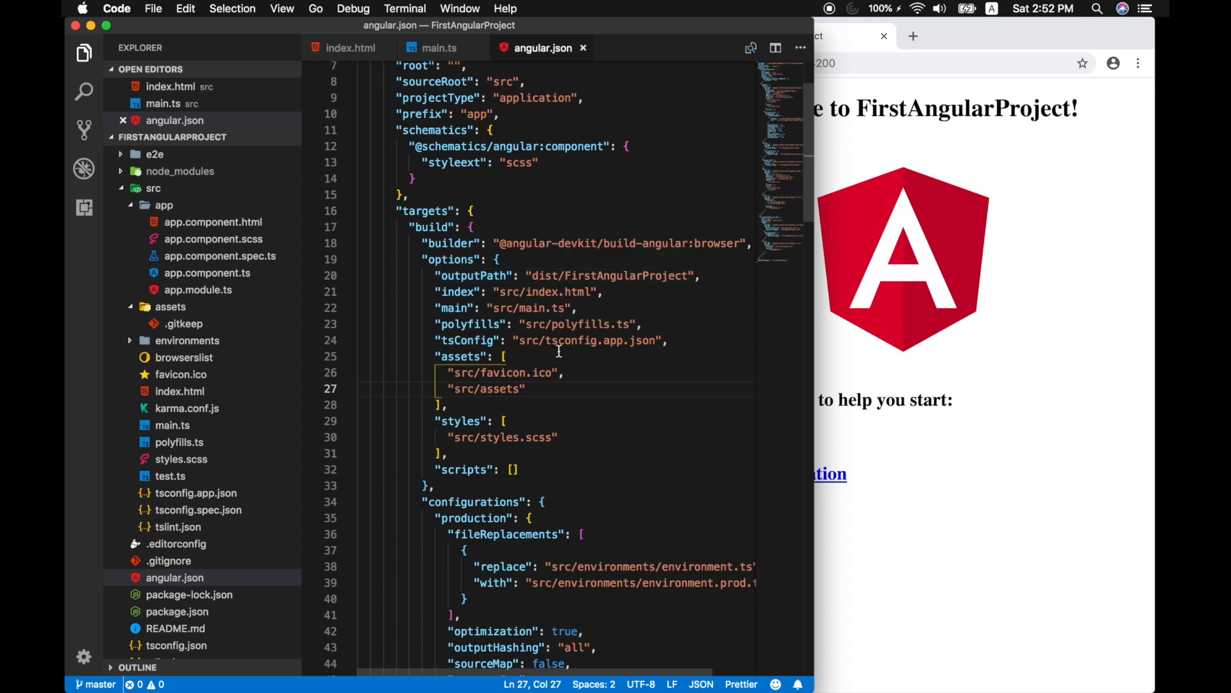
scroll("down", 3)
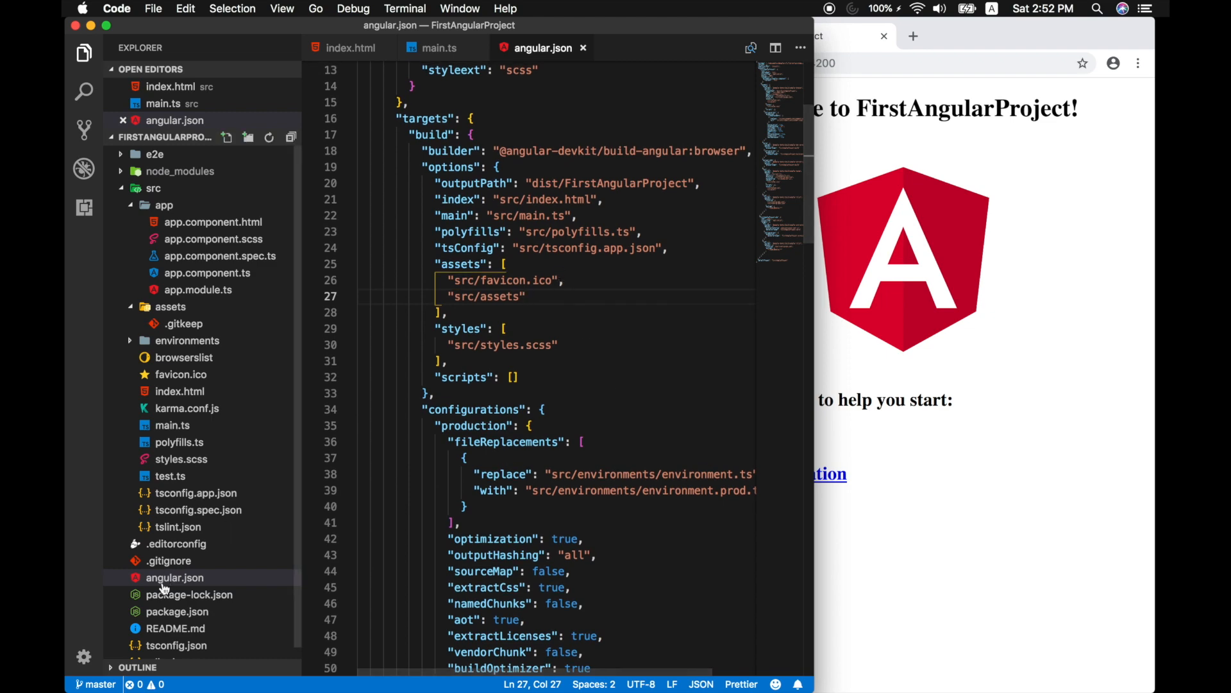
left_click(177, 615)
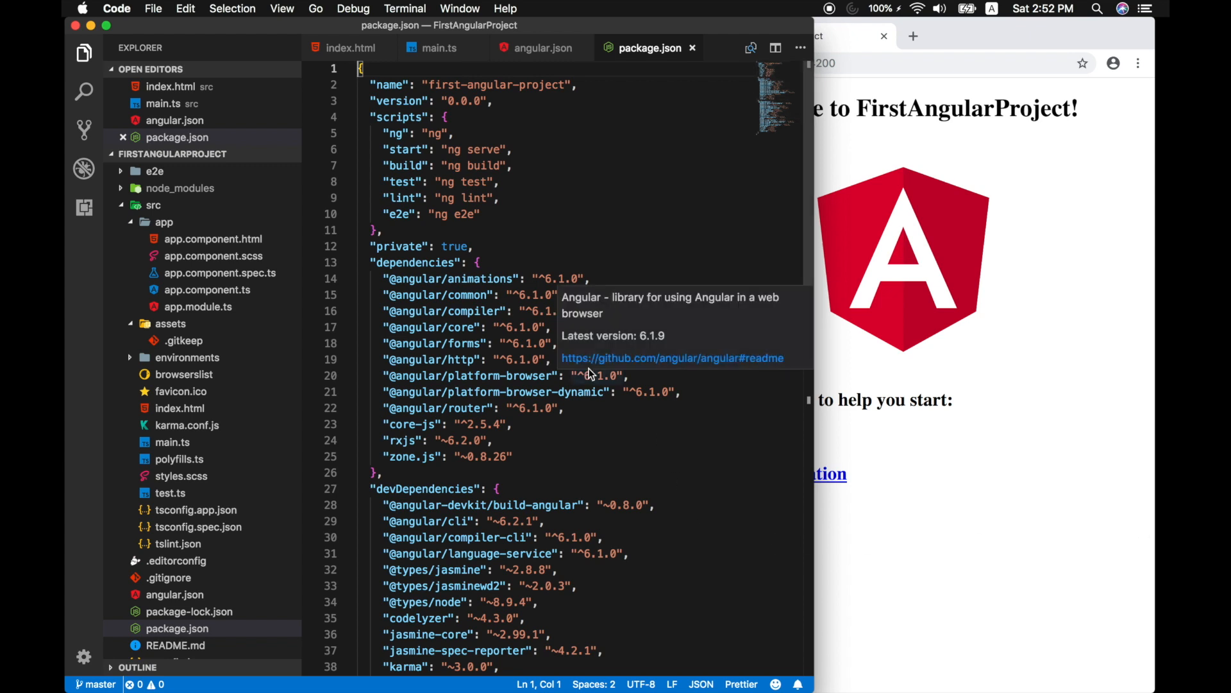
mouse_move(454, 246)
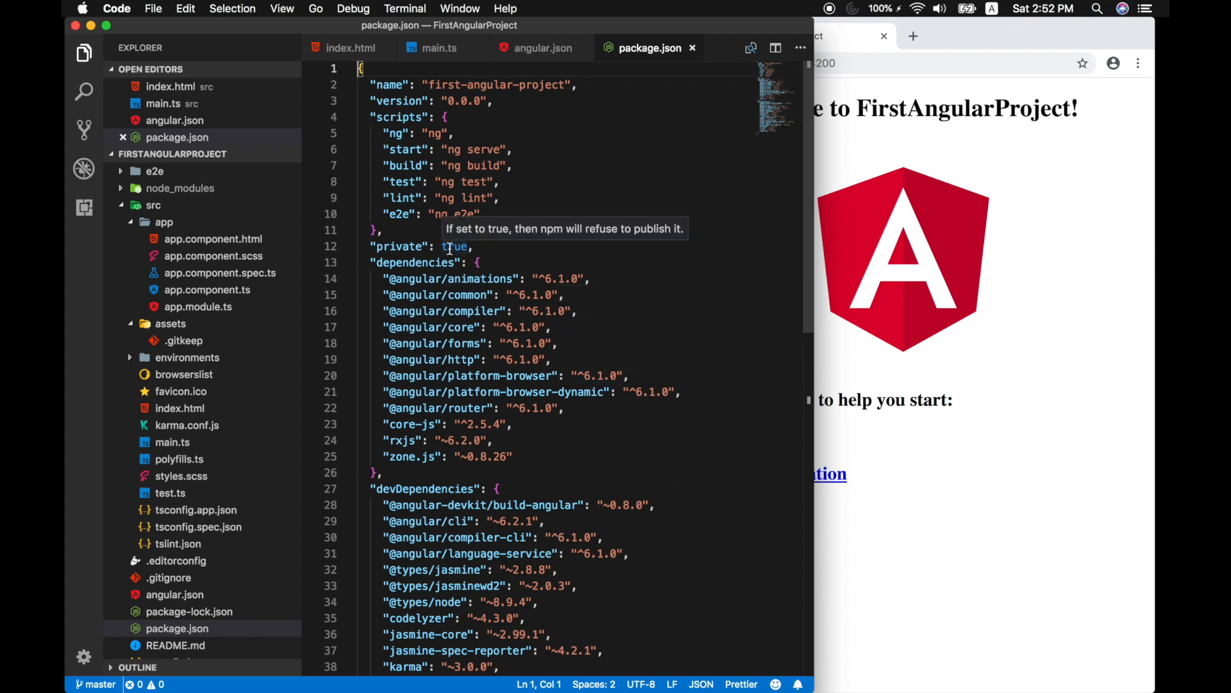
mouse_move(516, 242)
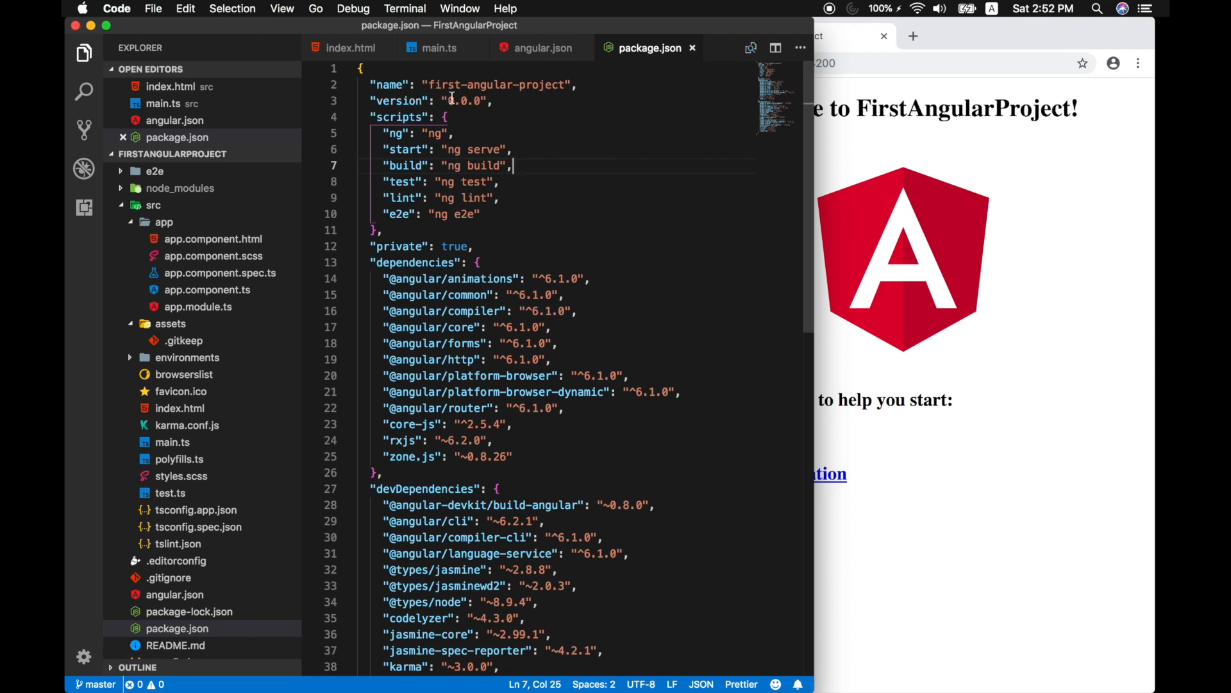
double_click(471, 149)
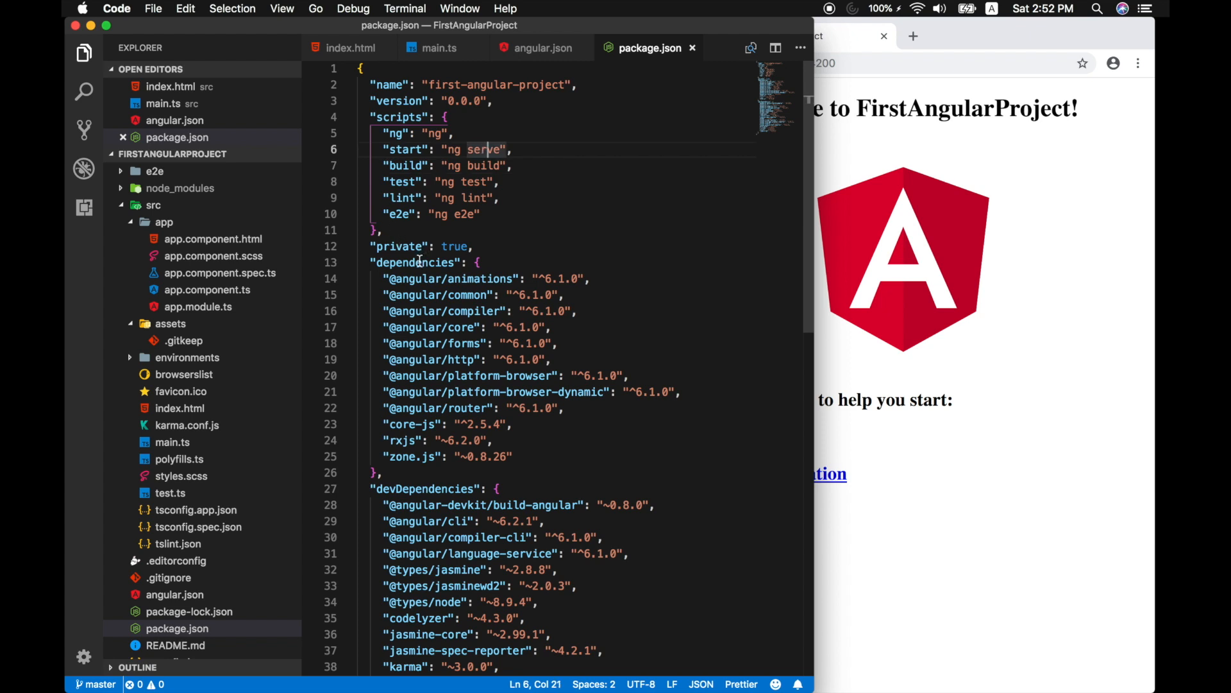
double_click(414, 261)
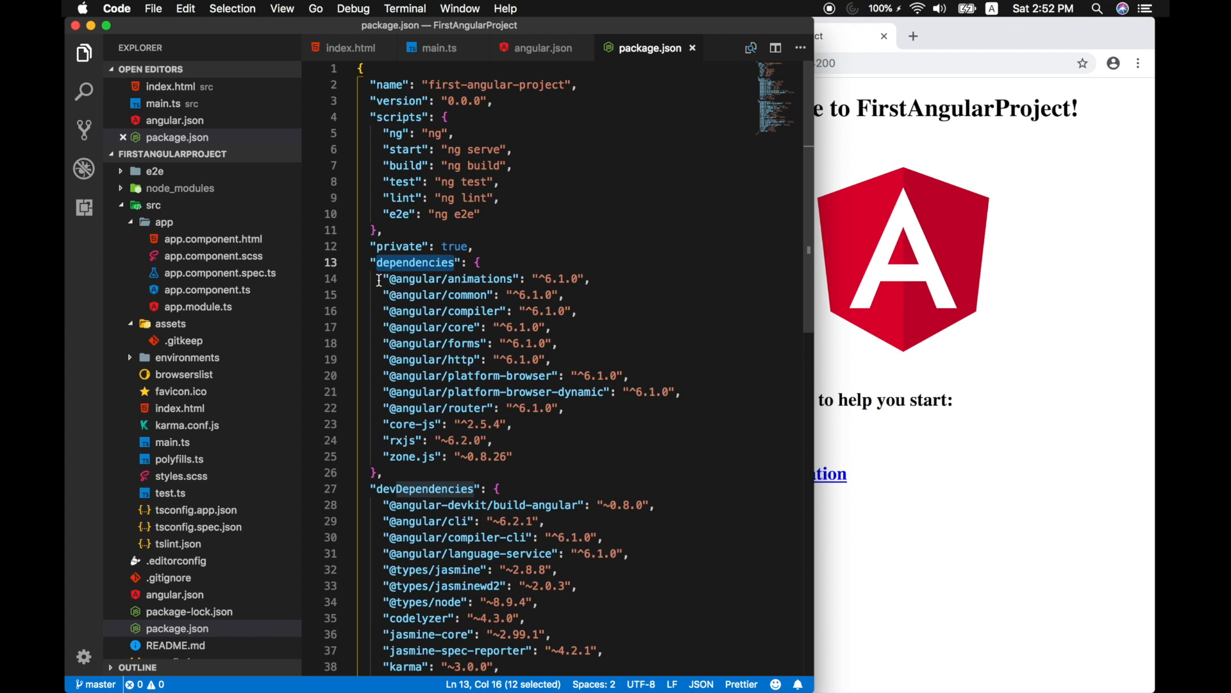
left_click_drag(377, 278, 645, 404)
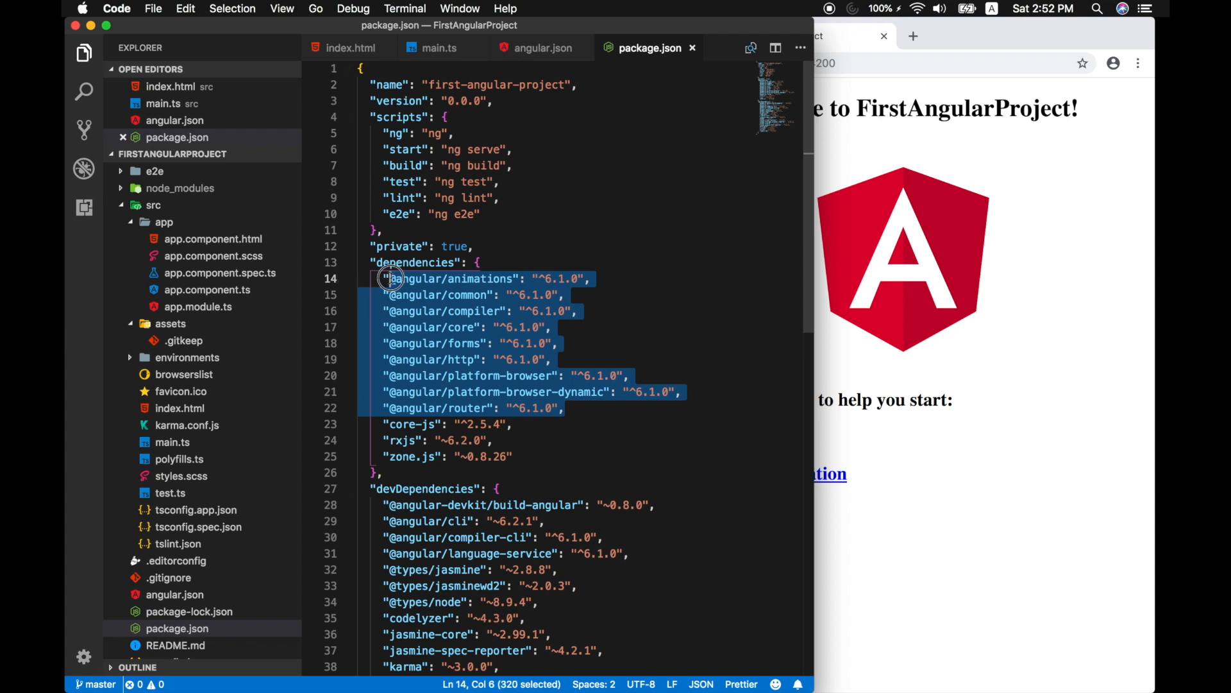
left_click(511, 425)
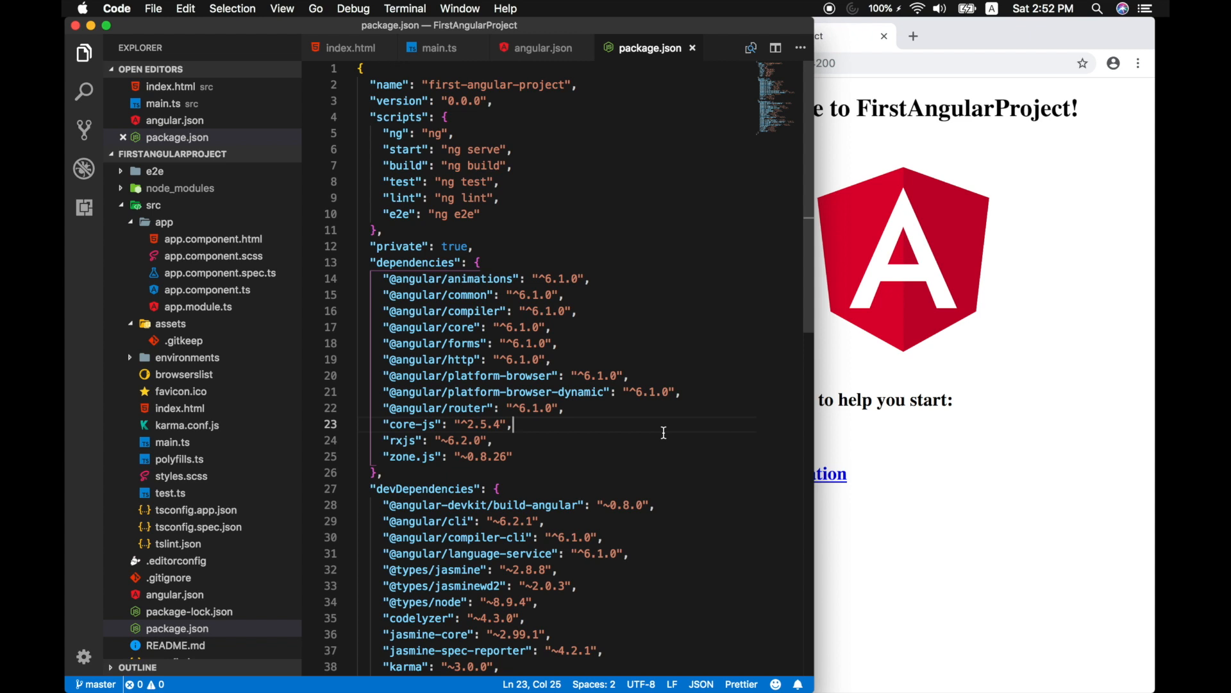
scroll("down", 3)
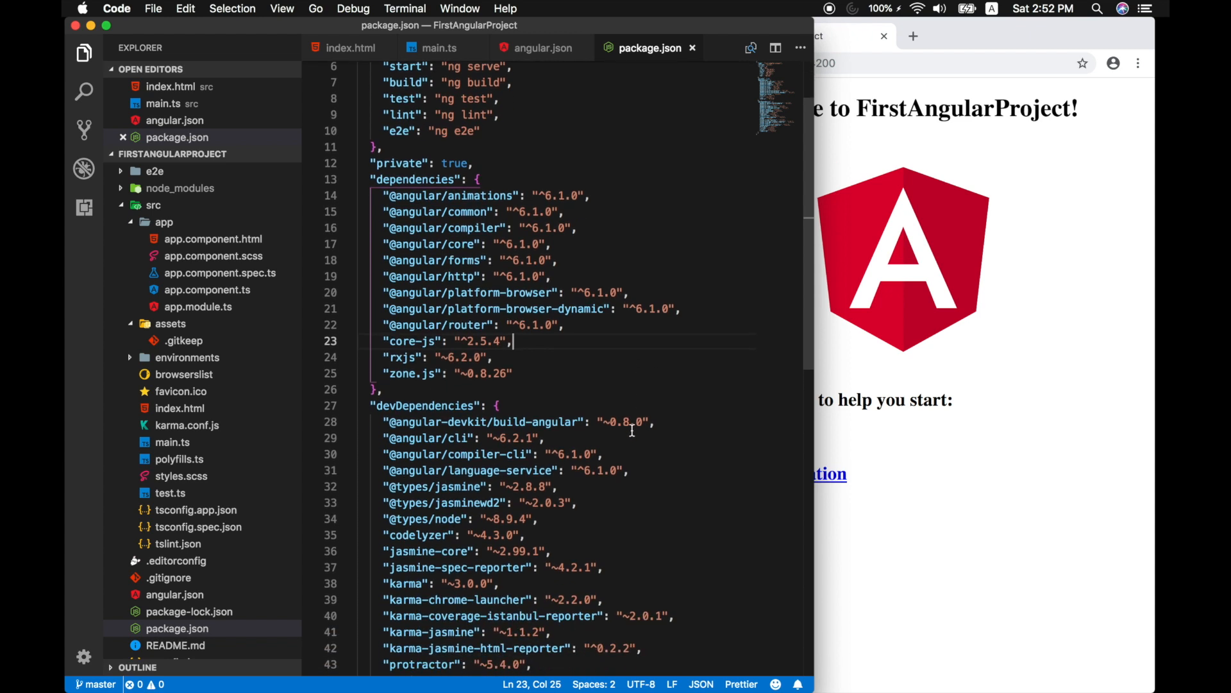
scroll("down", 3)
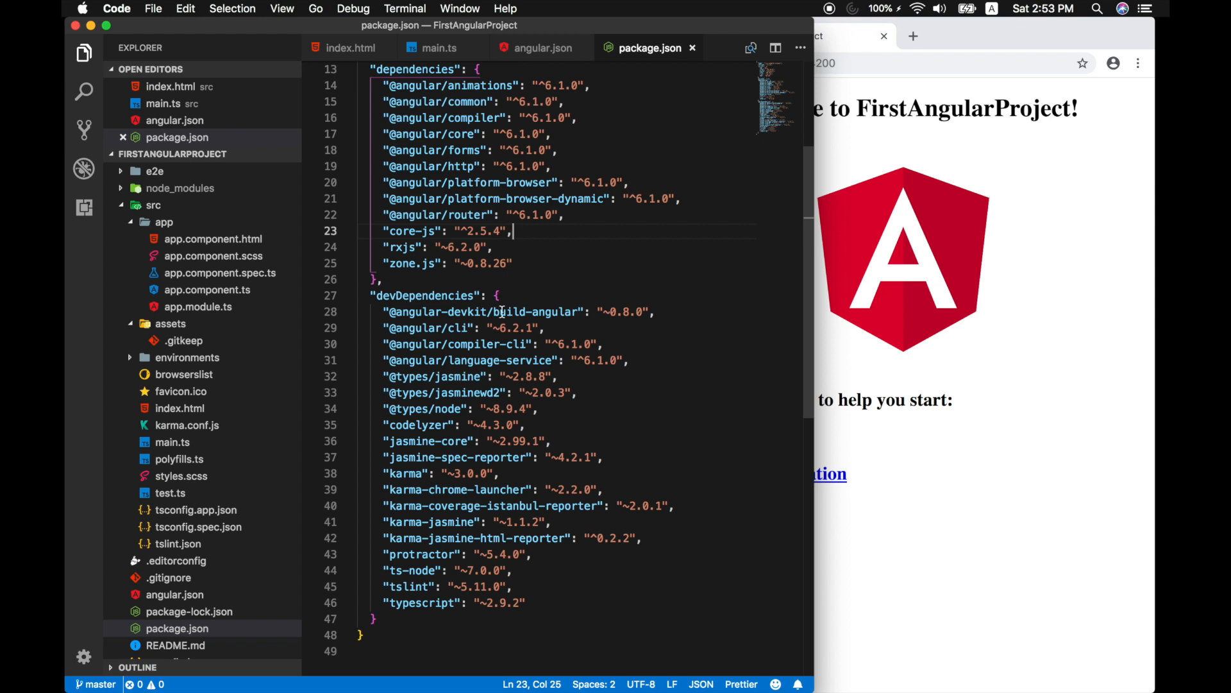
mouse_move(436, 376)
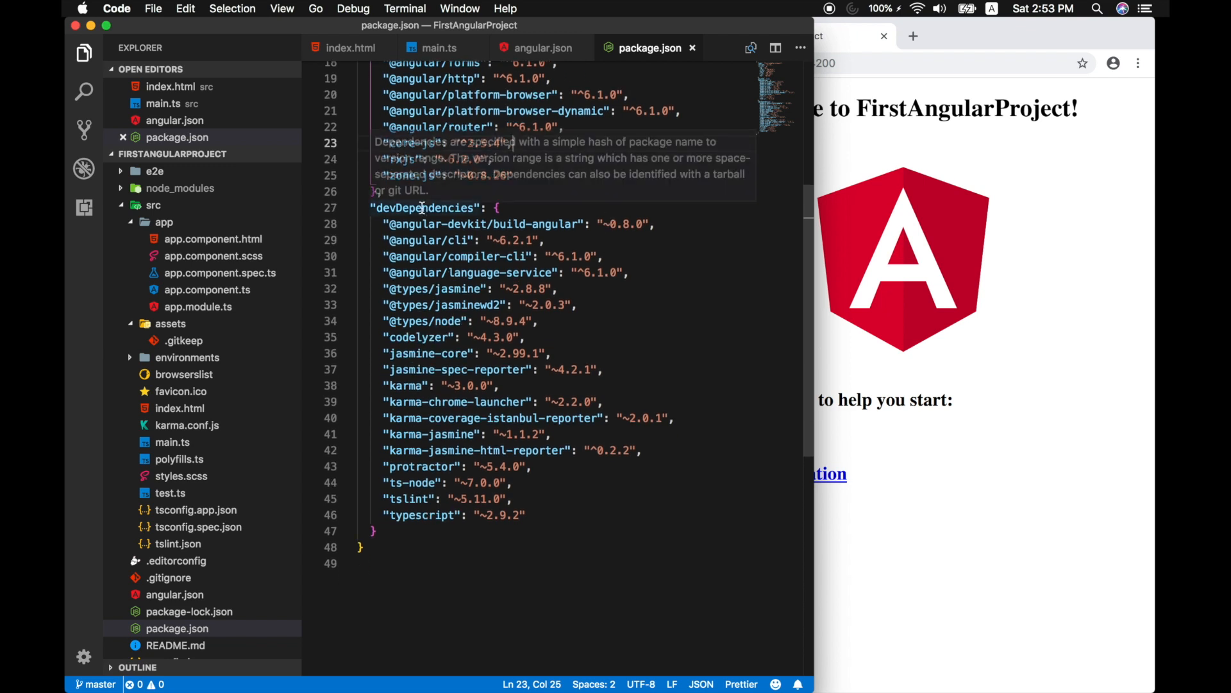
double_click(426, 208)
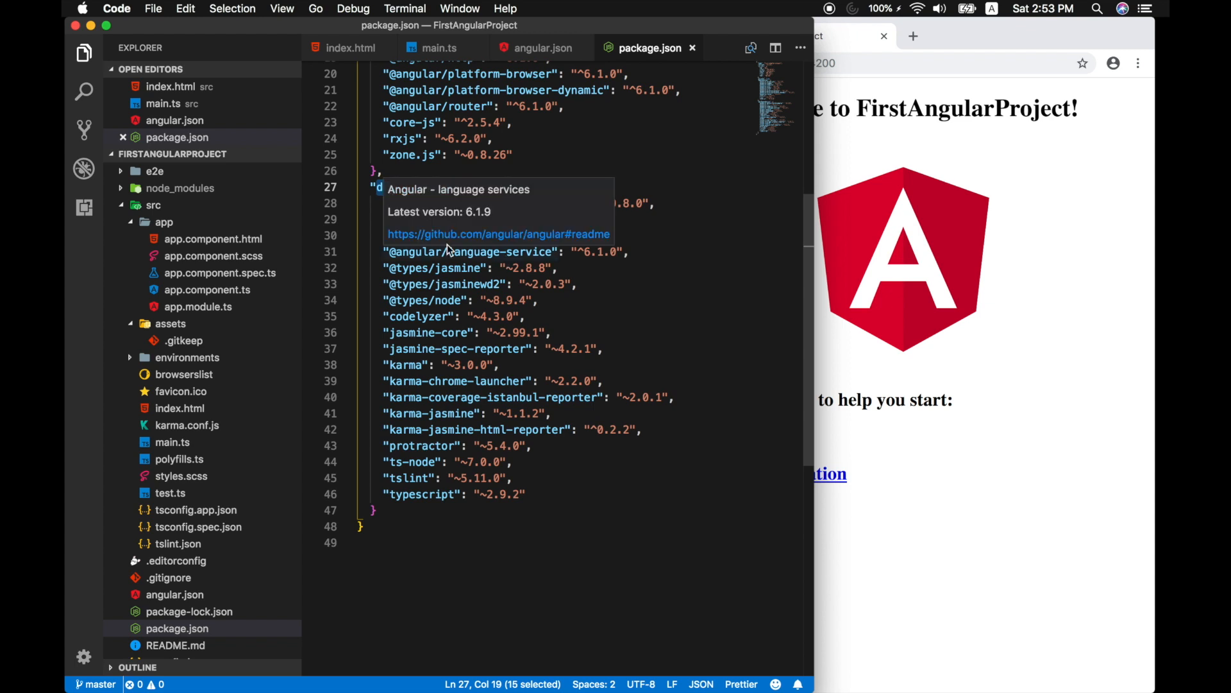
mouse_move(473, 240)
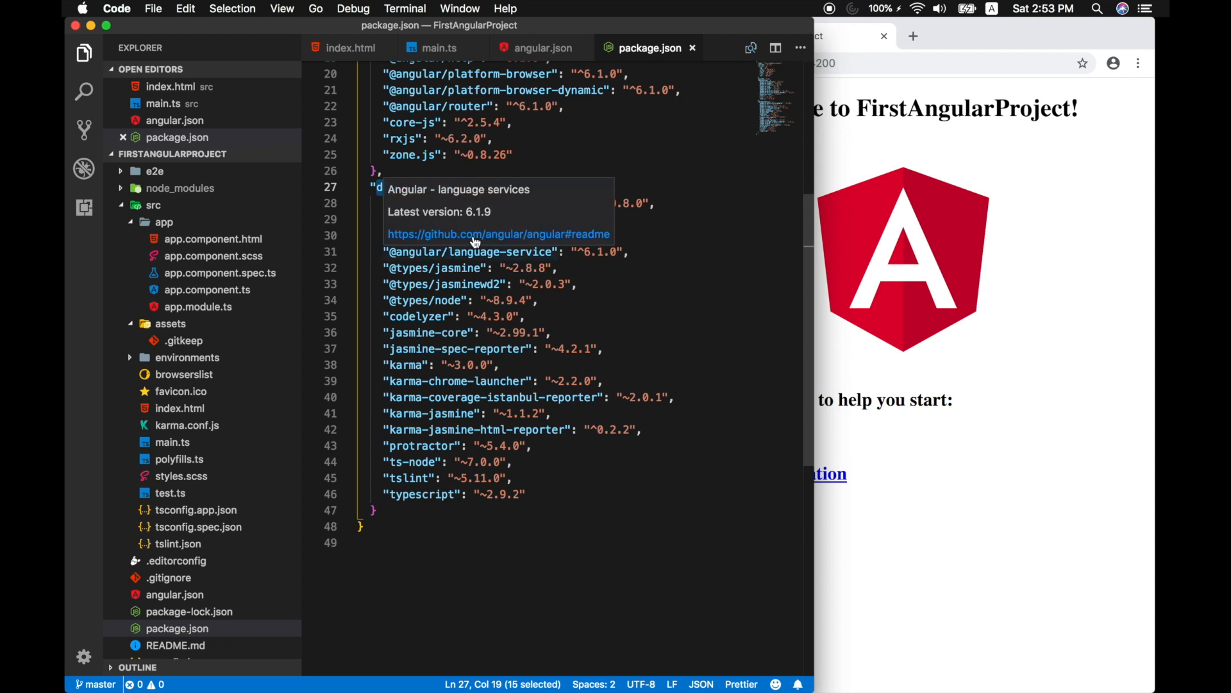
mouse_move(473, 234)
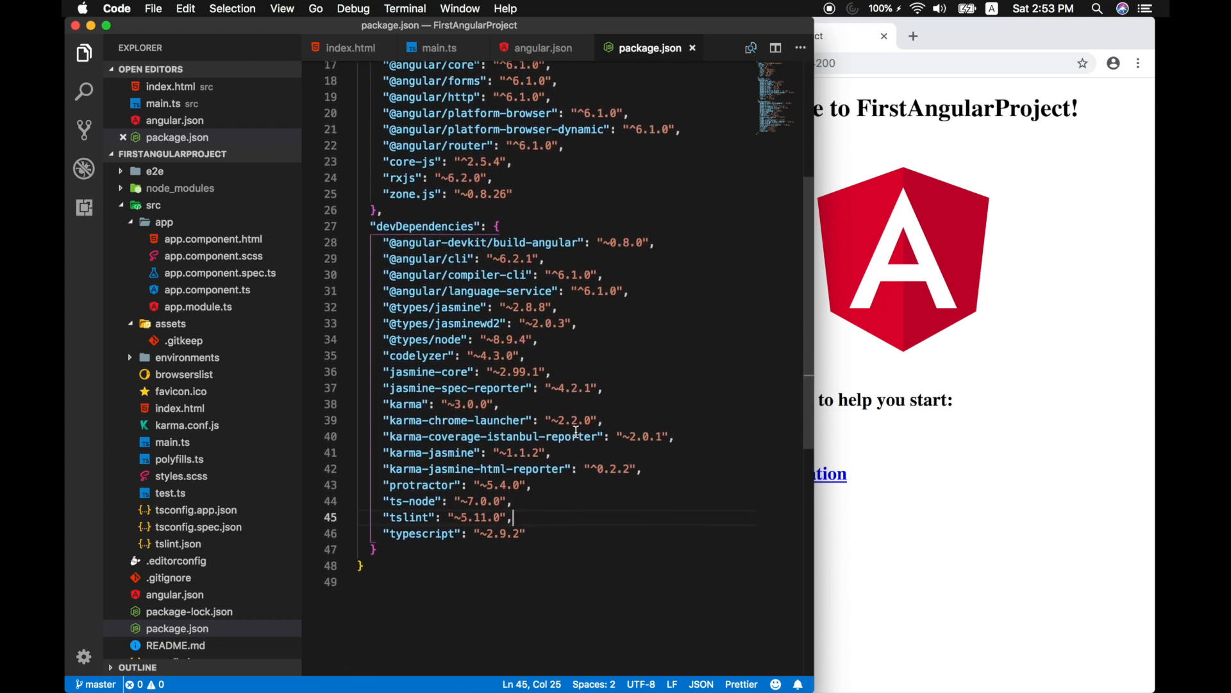
scroll("down", 3)
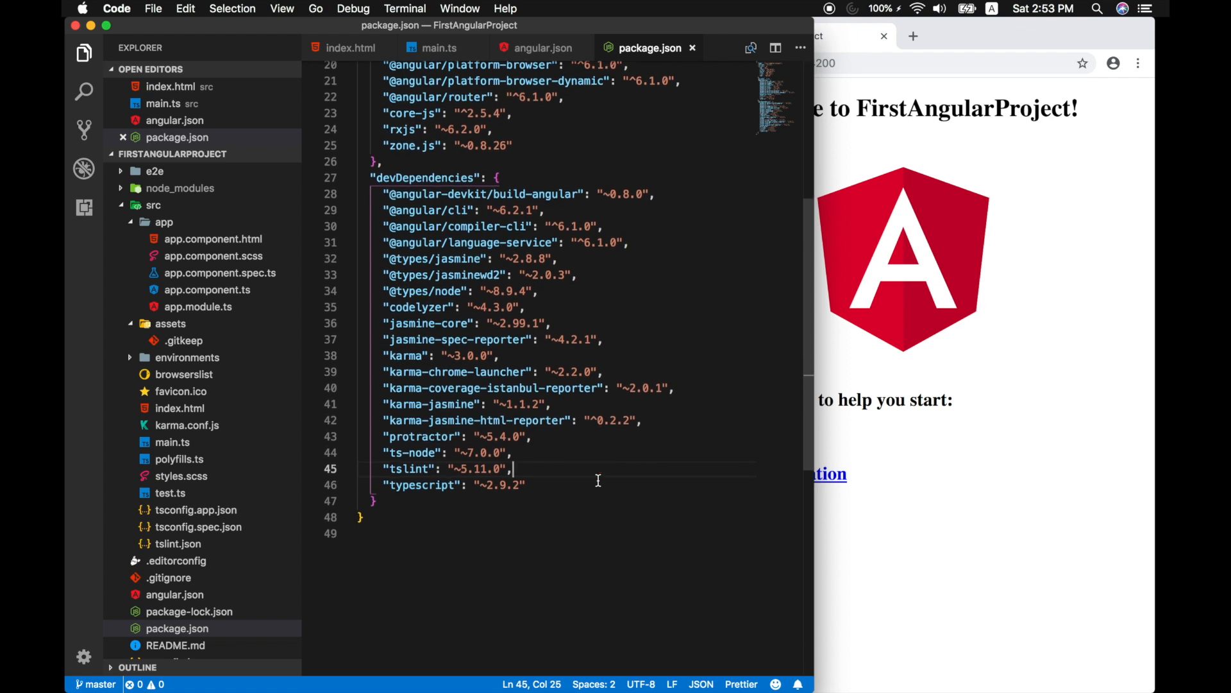
left_click_drag(512, 470, 377, 193)
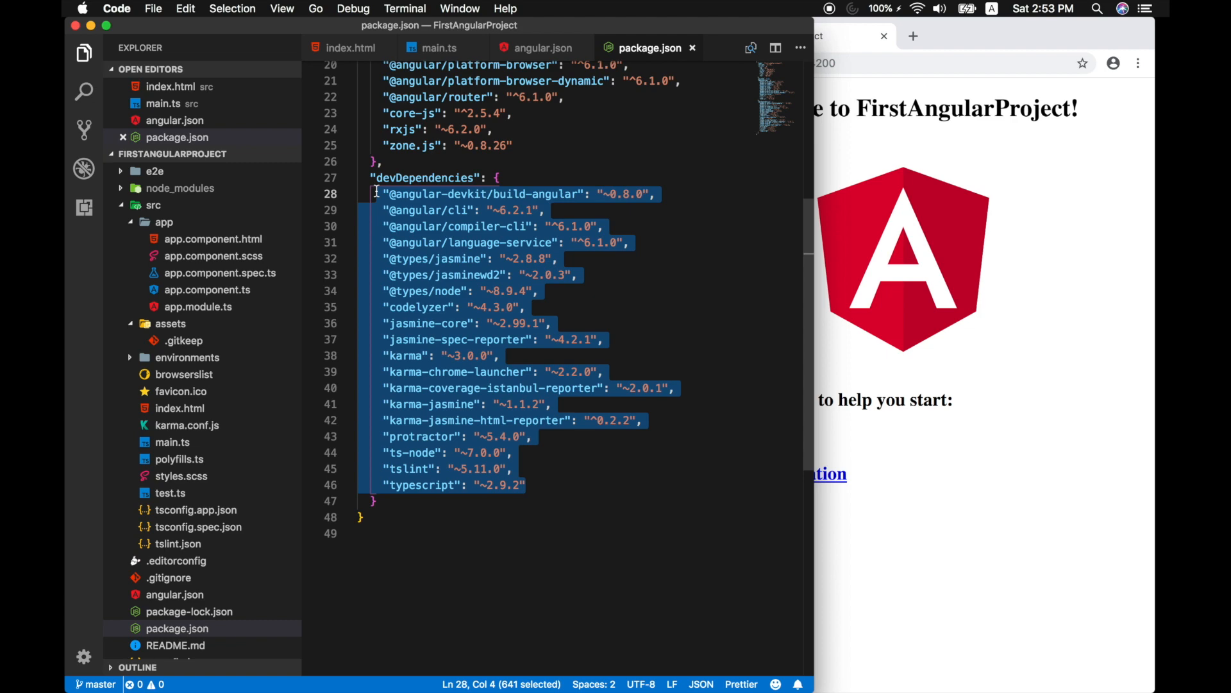
left_click(534, 436)
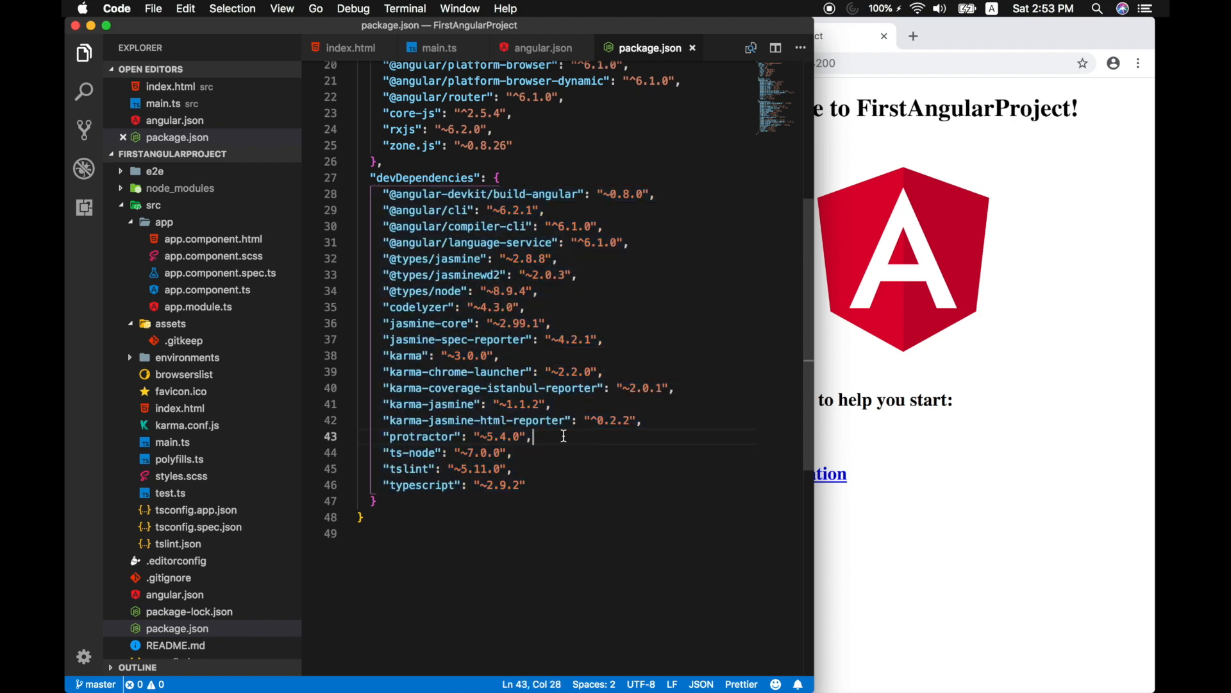
scroll("down", 3)
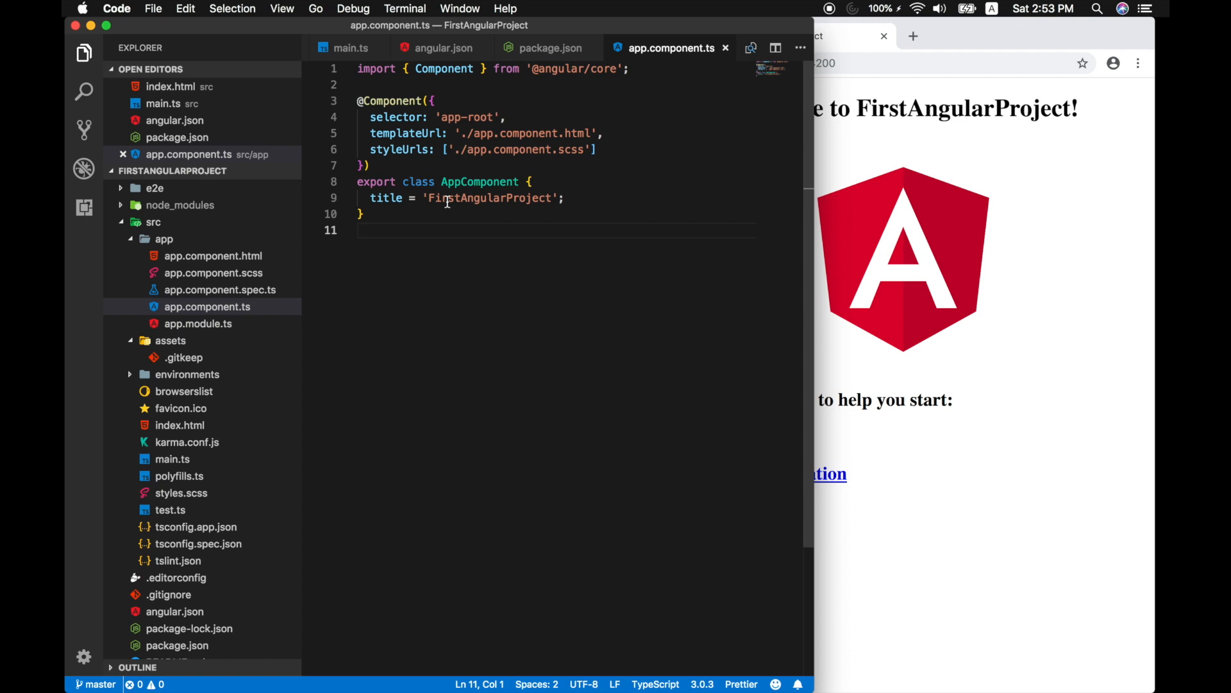
- Change the AppComponent title to 'FirstAngularProject - Hello World'
double_click(489, 198)
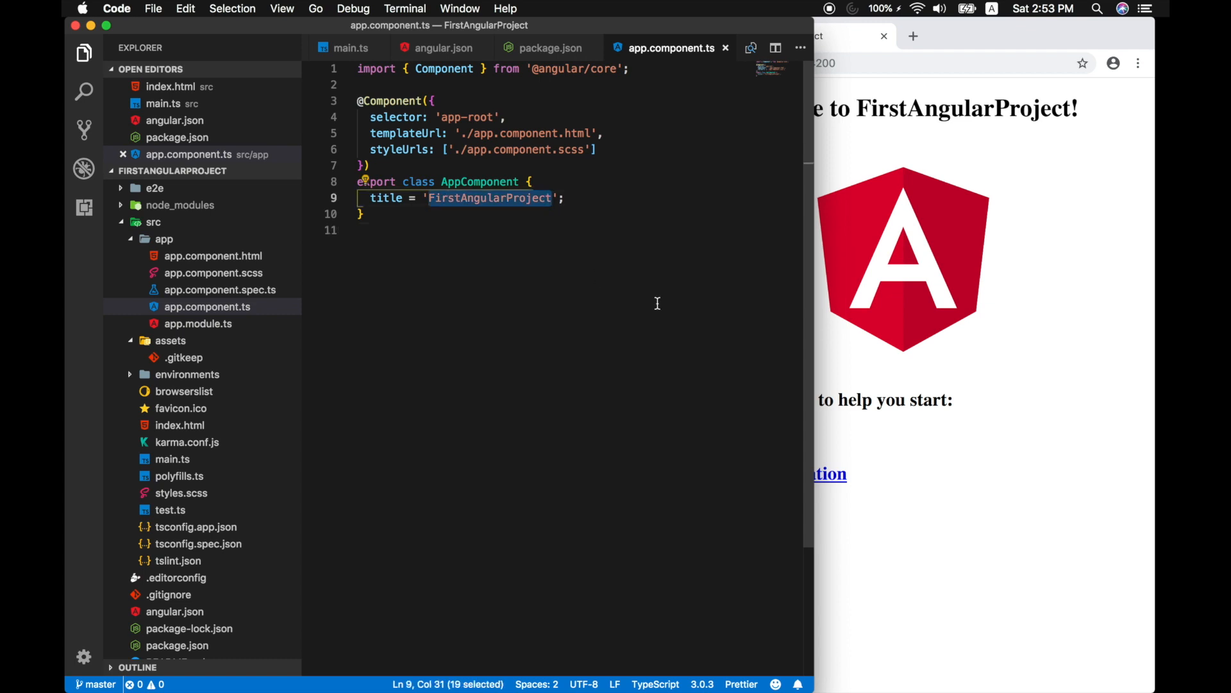
mouse_move(550, 194)
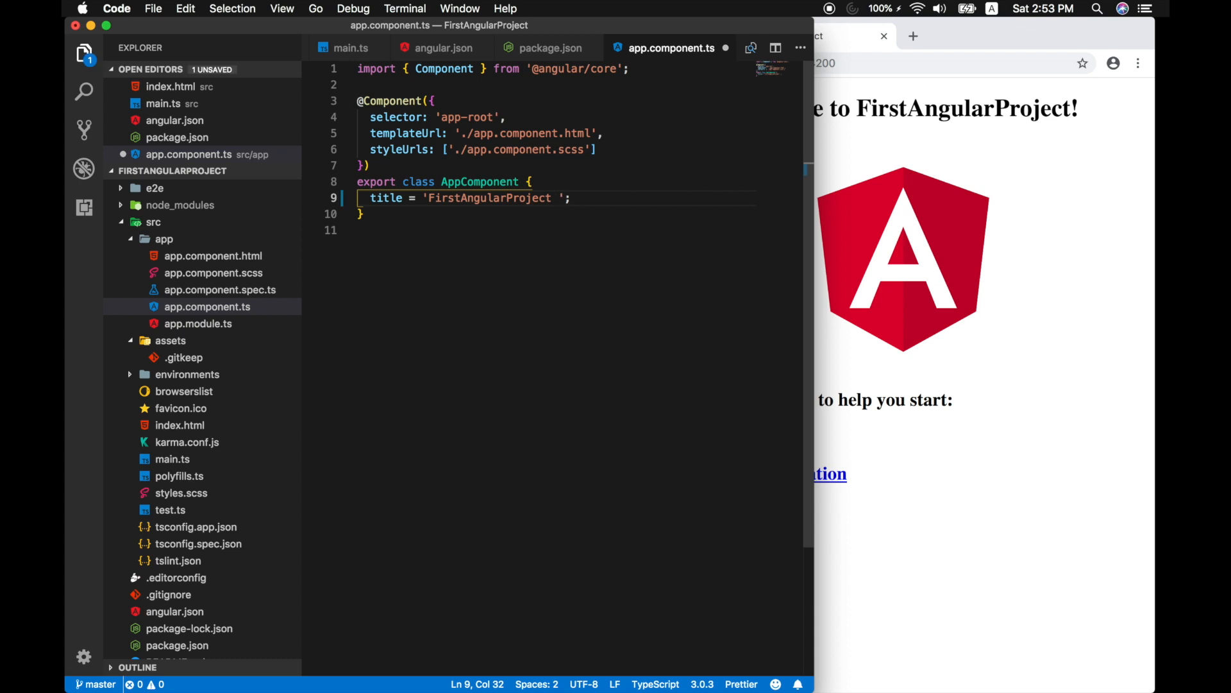
type("-")
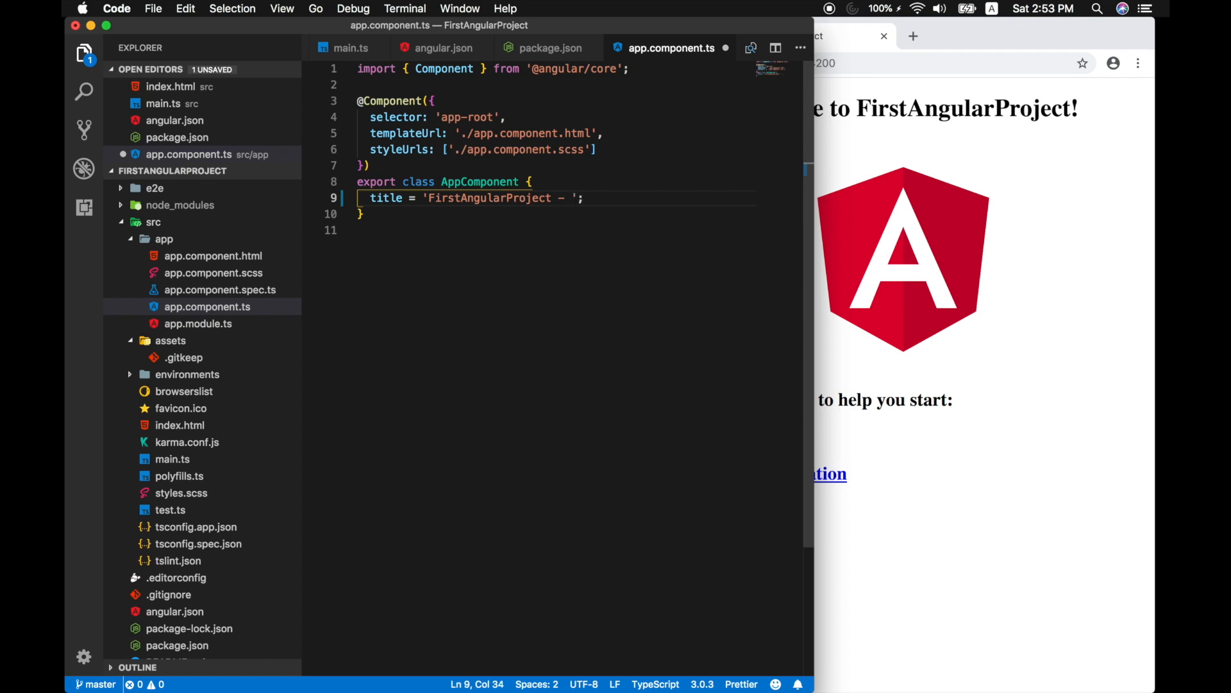
type("Hello World")
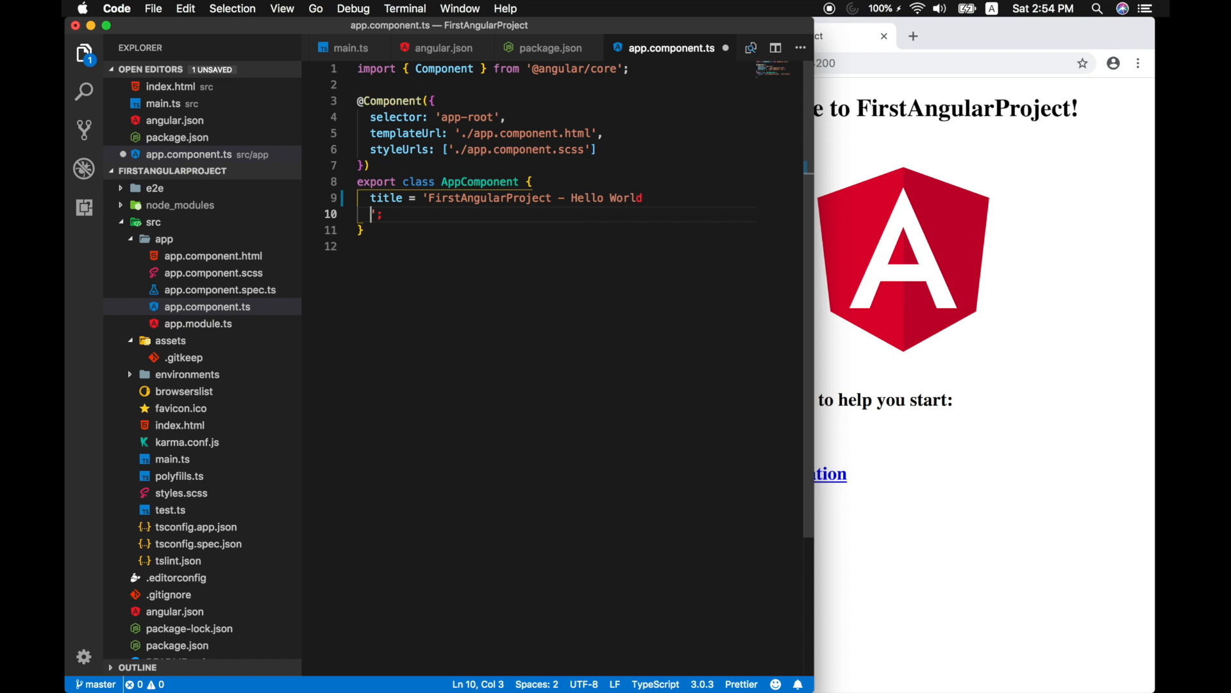
key("Backspace")
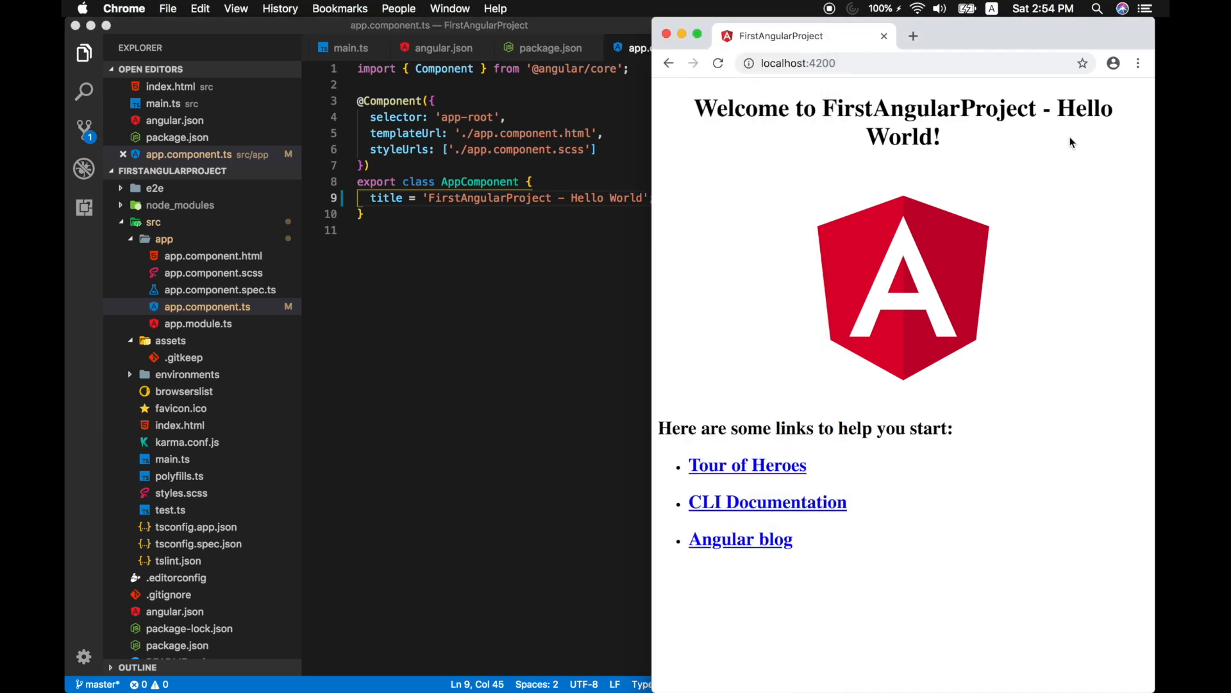
mouse_move(965, 145)
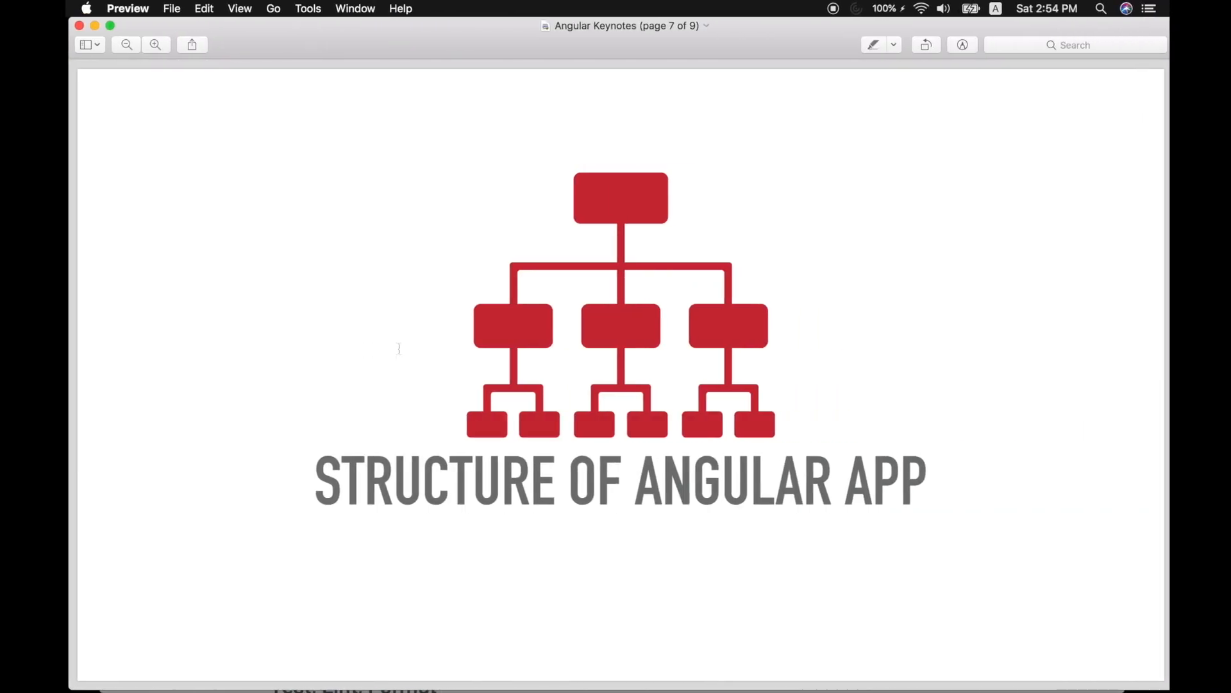
- Advance the Angular keynote past the Structure of Angular App slide
key("right")
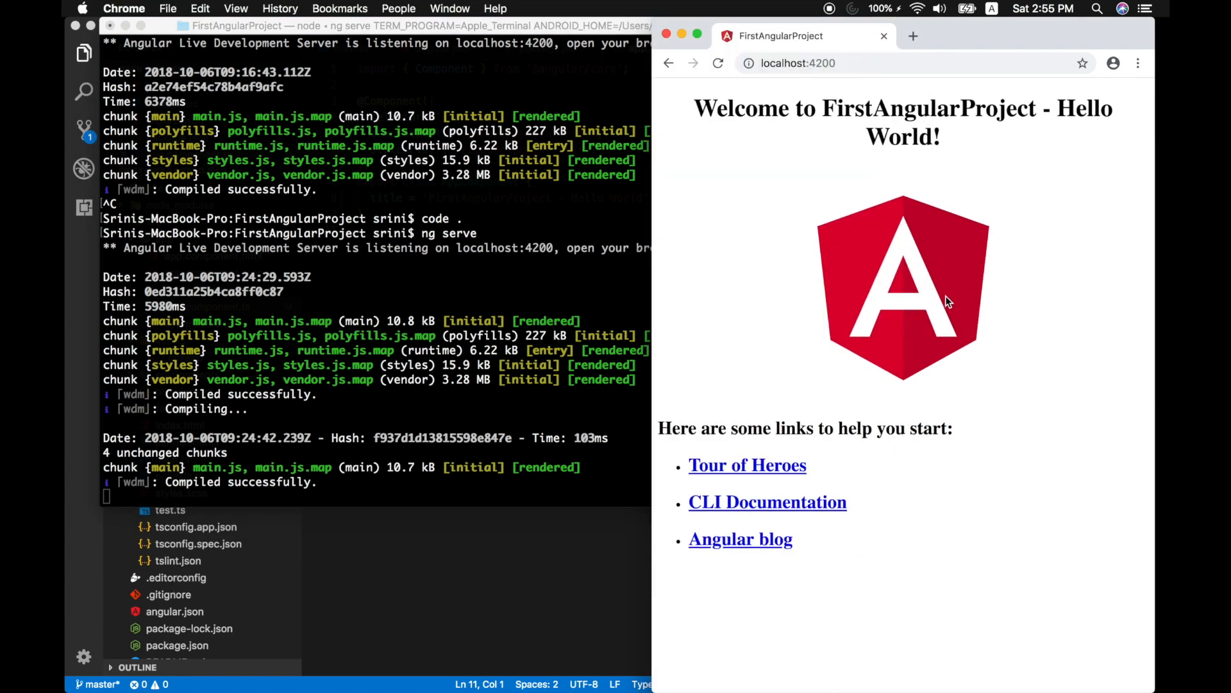
mouse_move(900, 296)
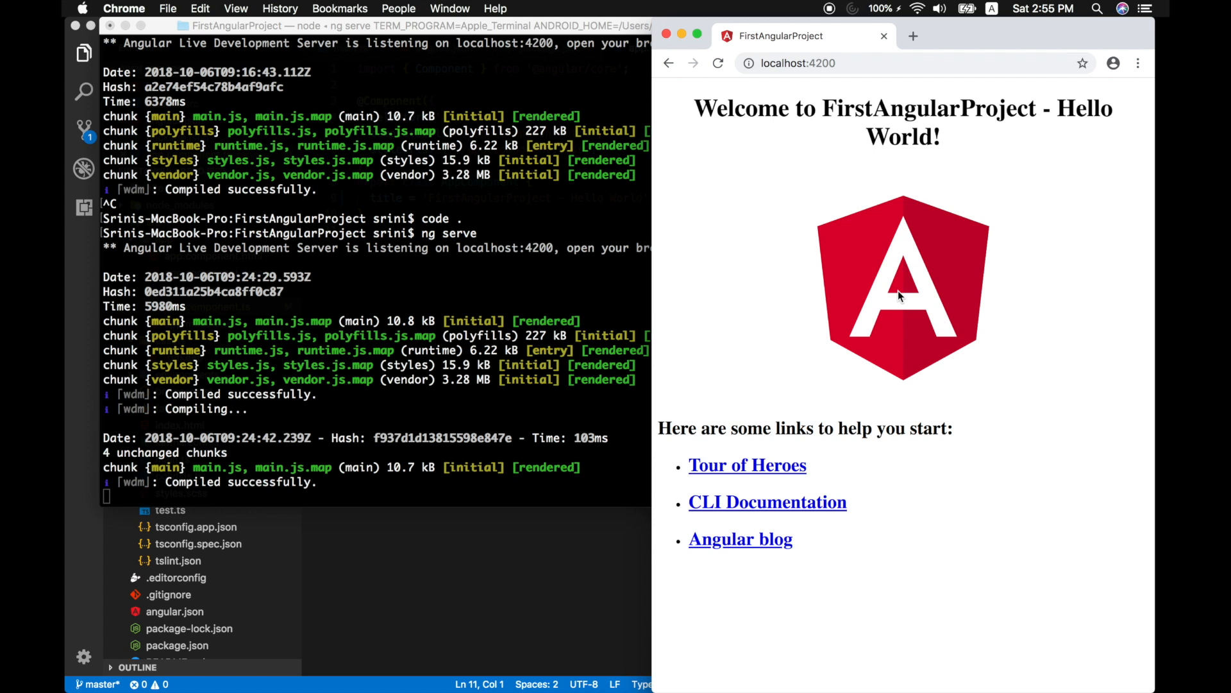
mouse_move(943, 130)
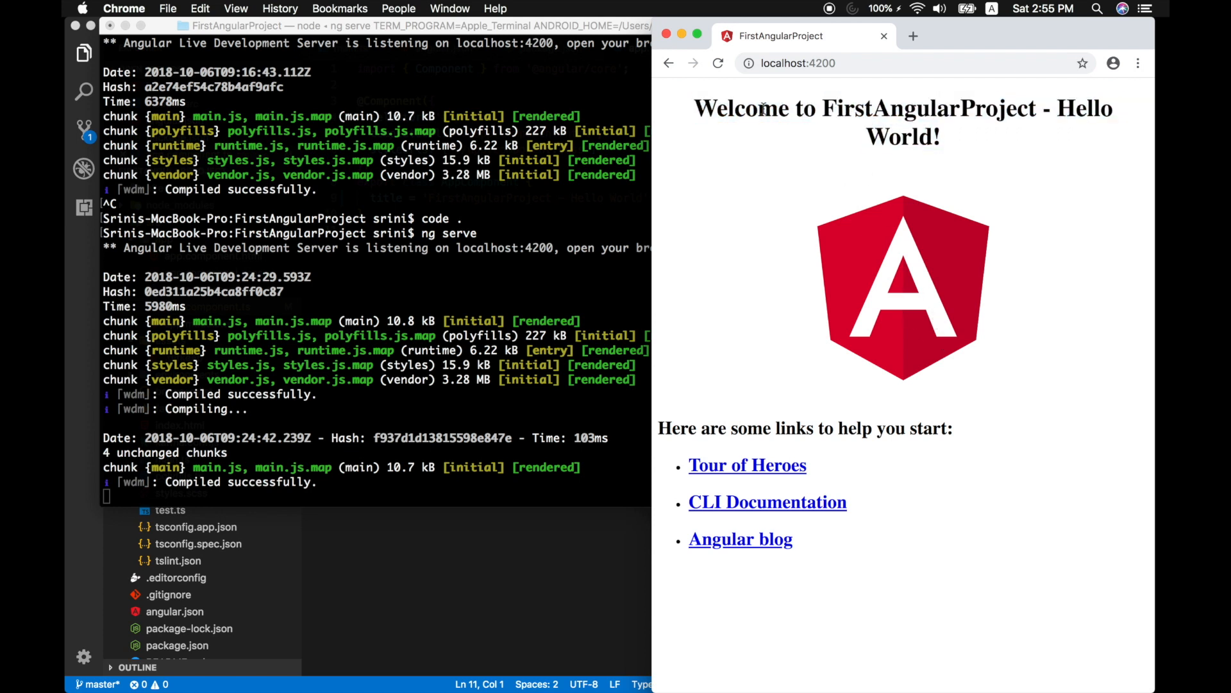
- Select a word in the ng serve recompile output confirming the successful rebuild
double_click(726, 108)
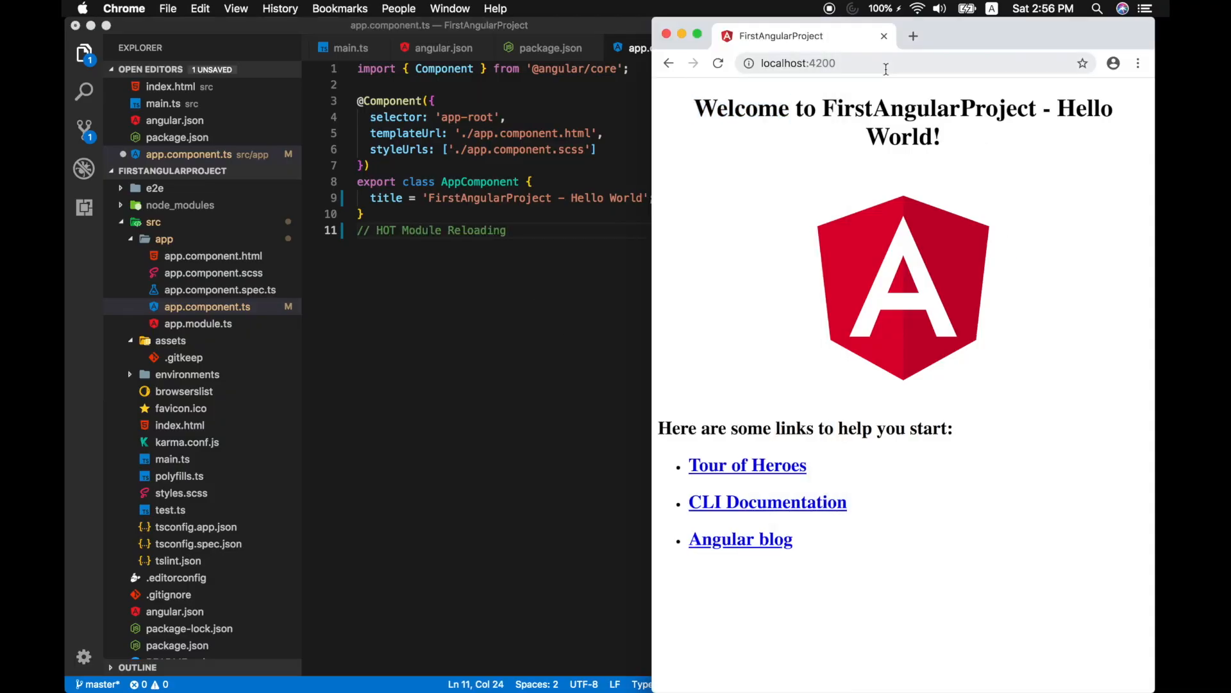
- View the HTML source of the running localhost:4200 page via the context menu
right_click(903, 315)
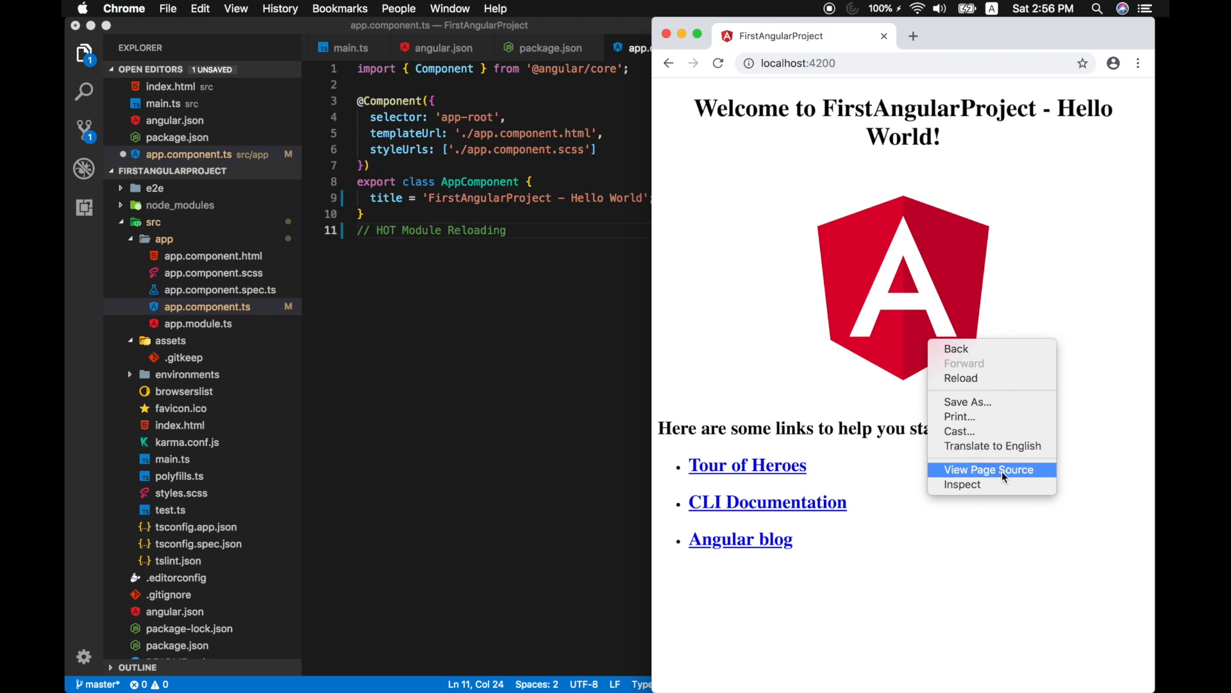
left_click(962, 484)
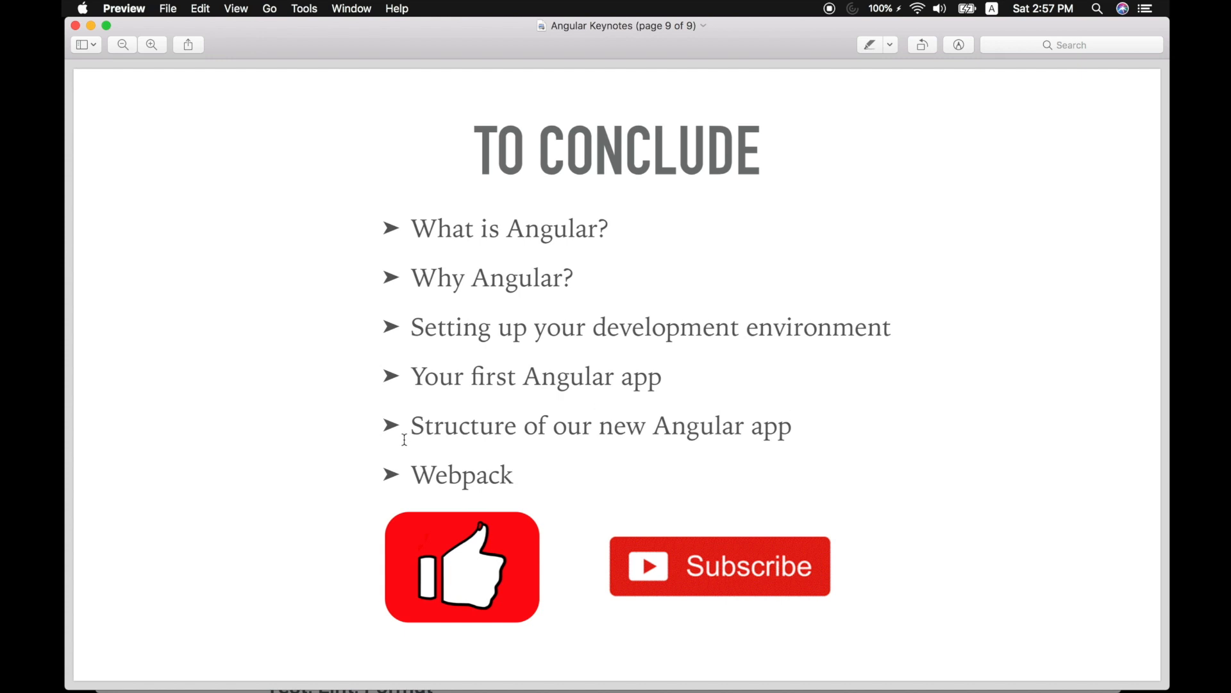
mouse_move(696, 201)
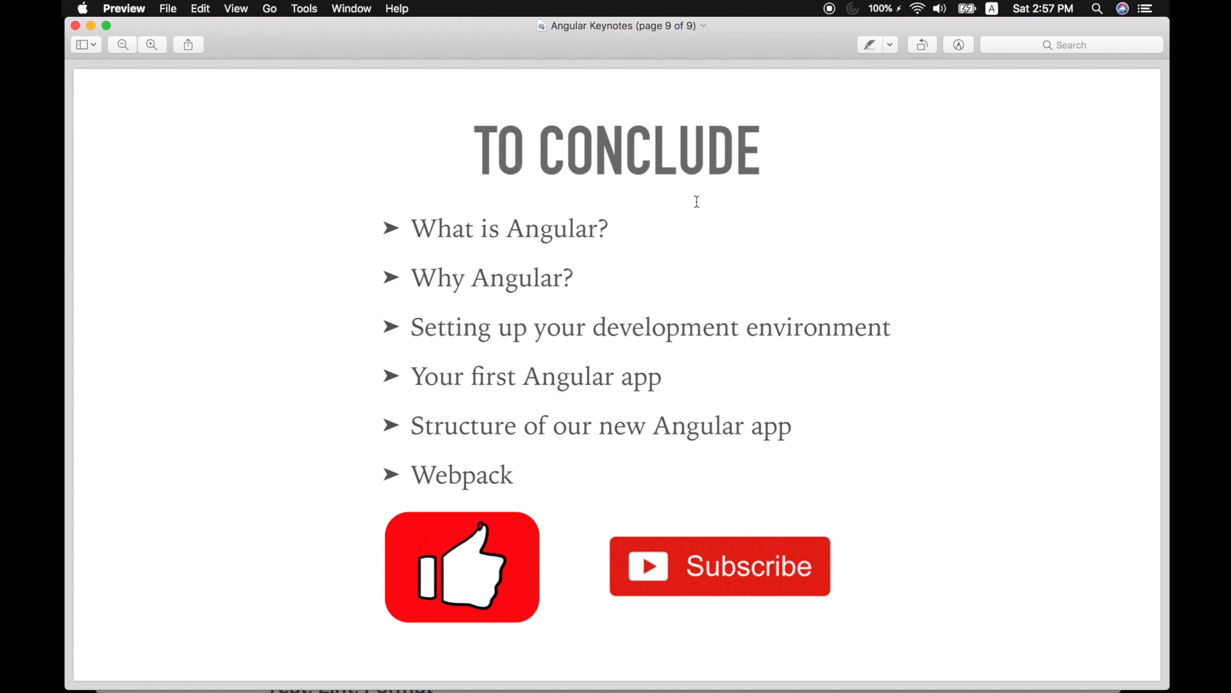
mouse_move(487, 306)
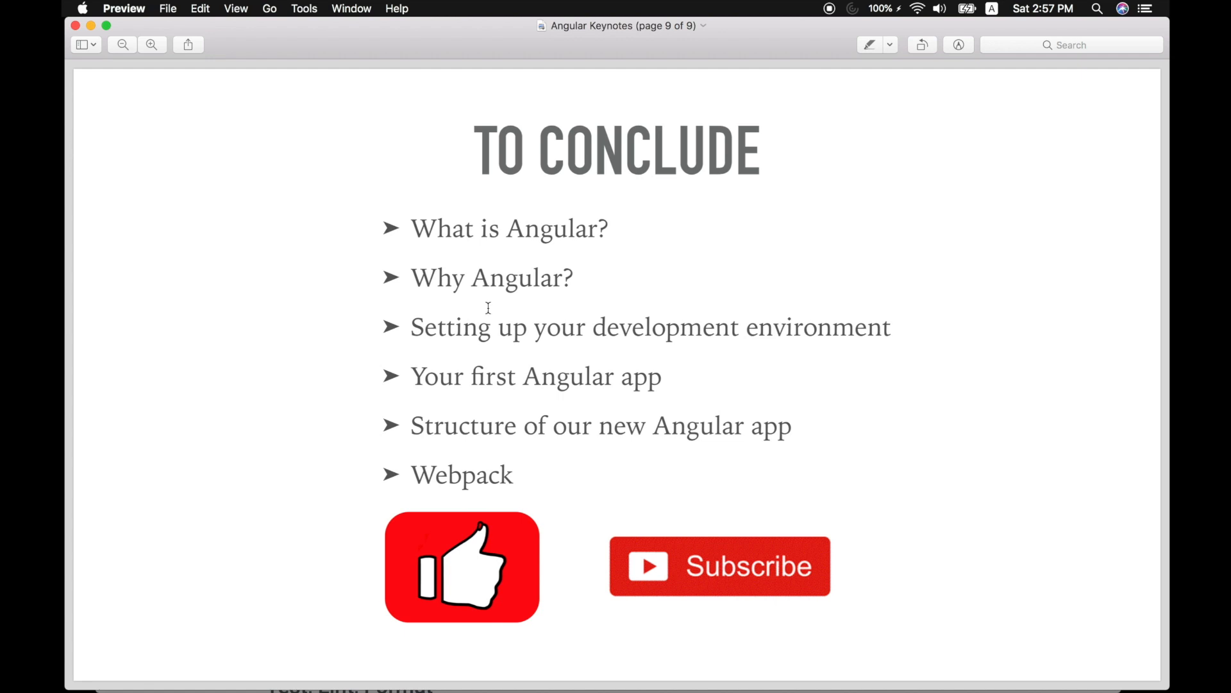
mouse_move(650, 208)
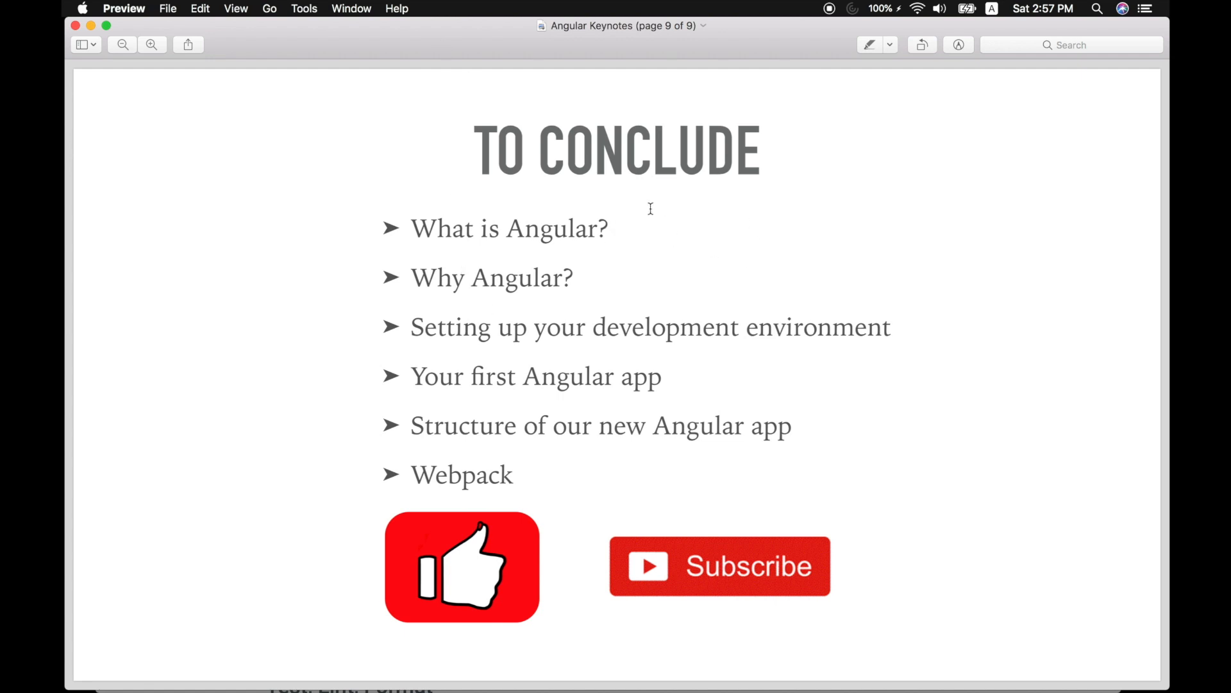
mouse_move(361, 274)
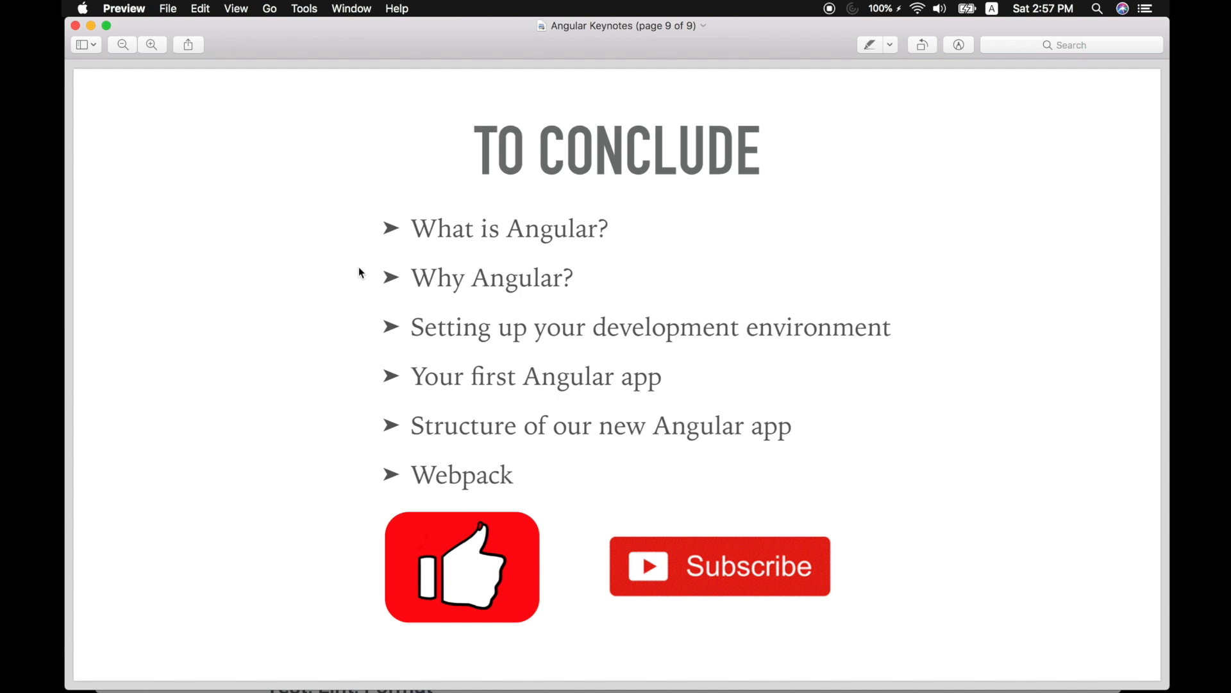